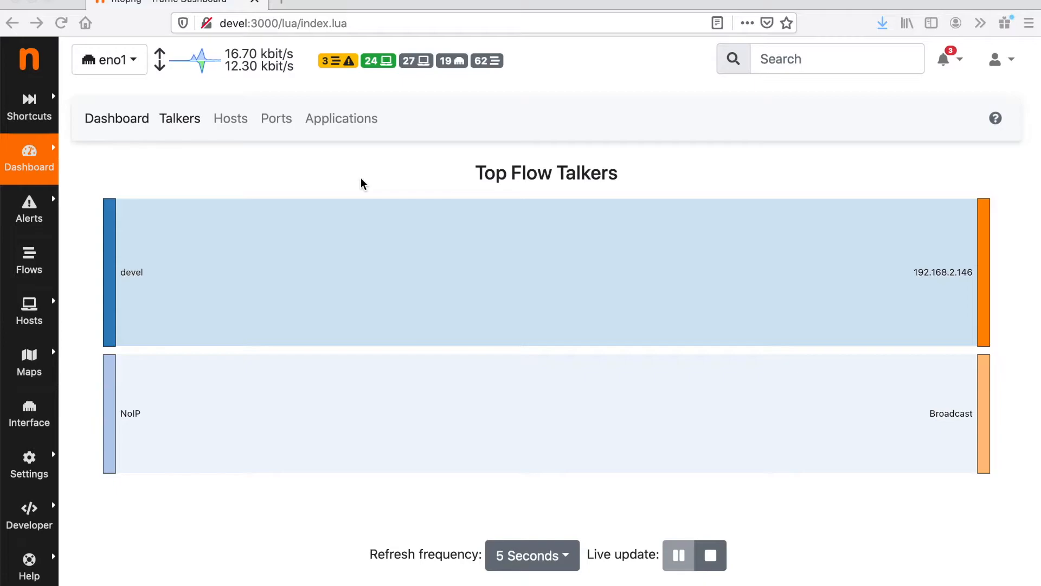
mouse_move(231, 124)
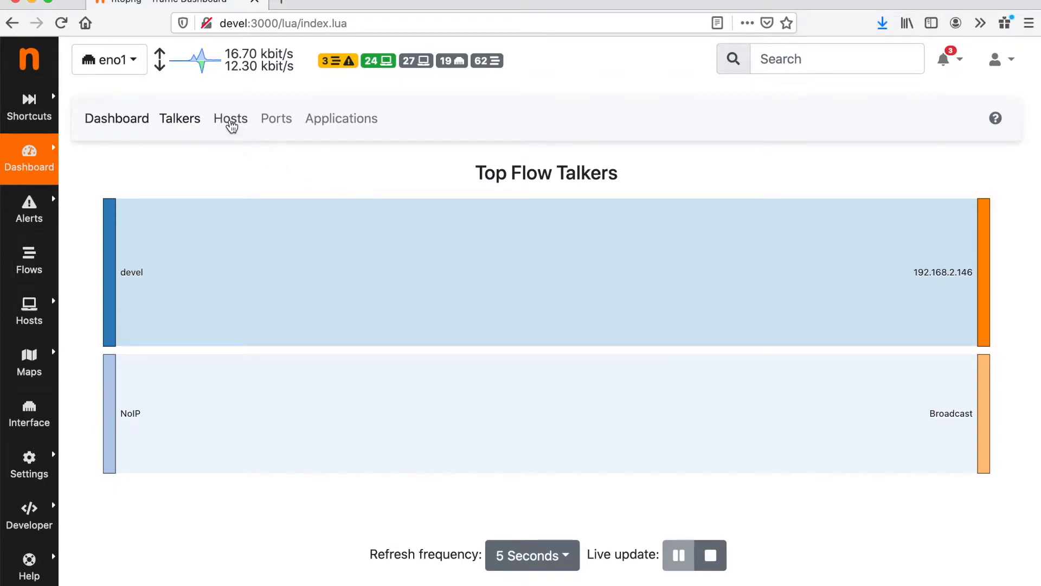
Step: View the Top Hosts chart, then the Top Application Protocols pie led by ntop, HTTP and UbuntuONE
click(231, 118)
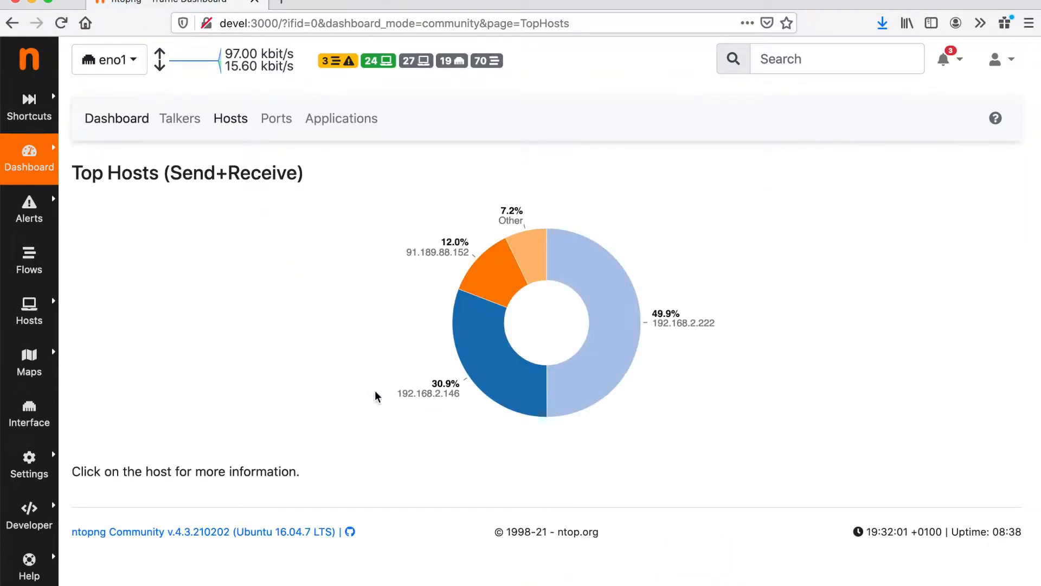
mouse_move(425, 425)
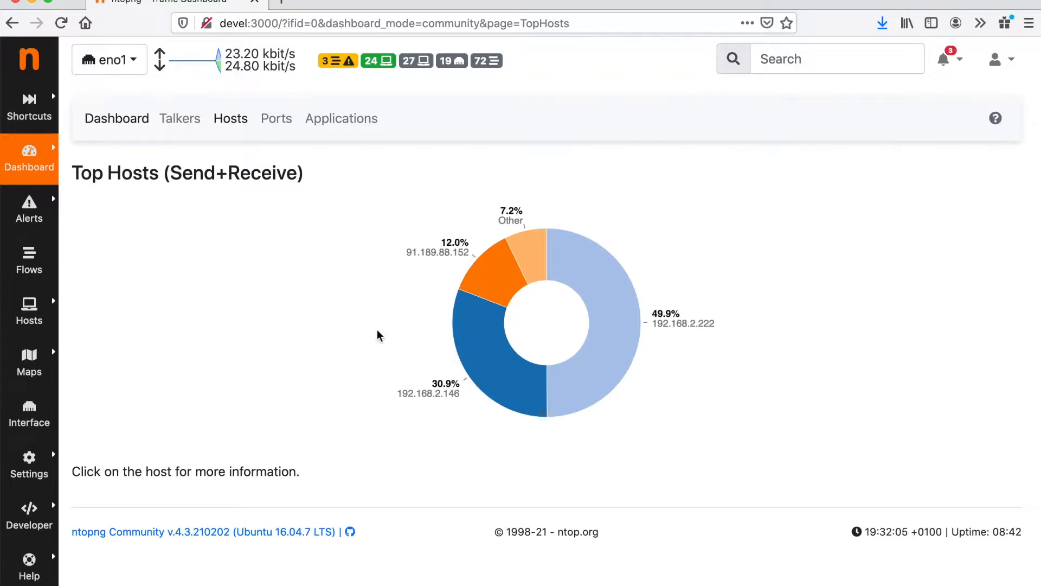
mouse_move(339, 133)
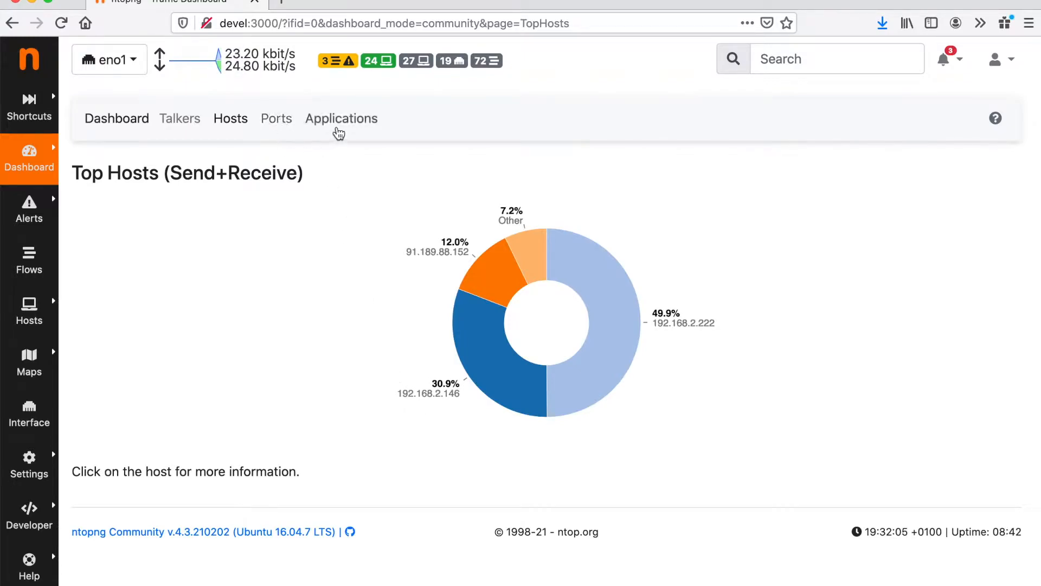
click(341, 119)
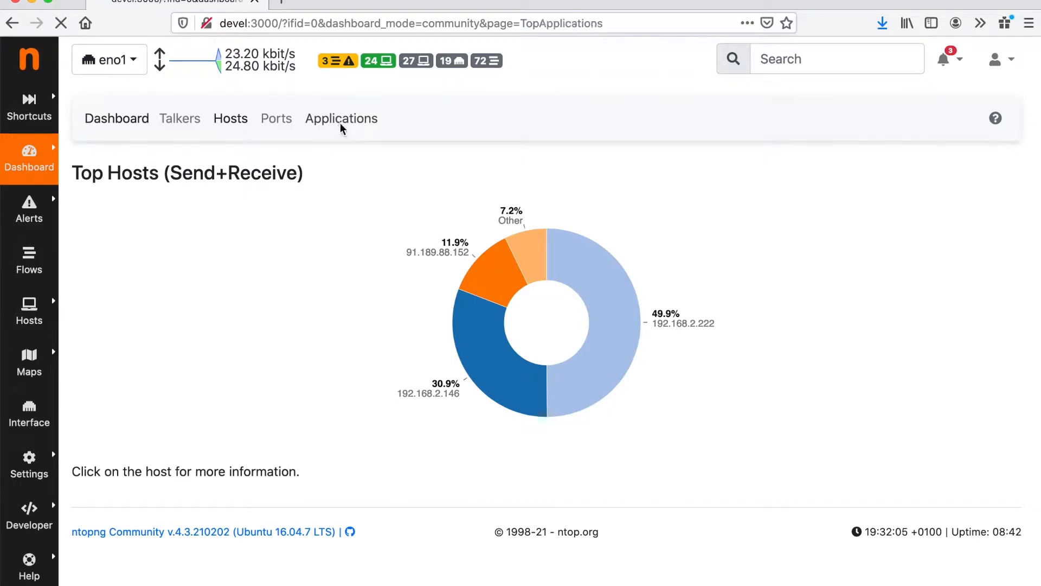
click(341, 118)
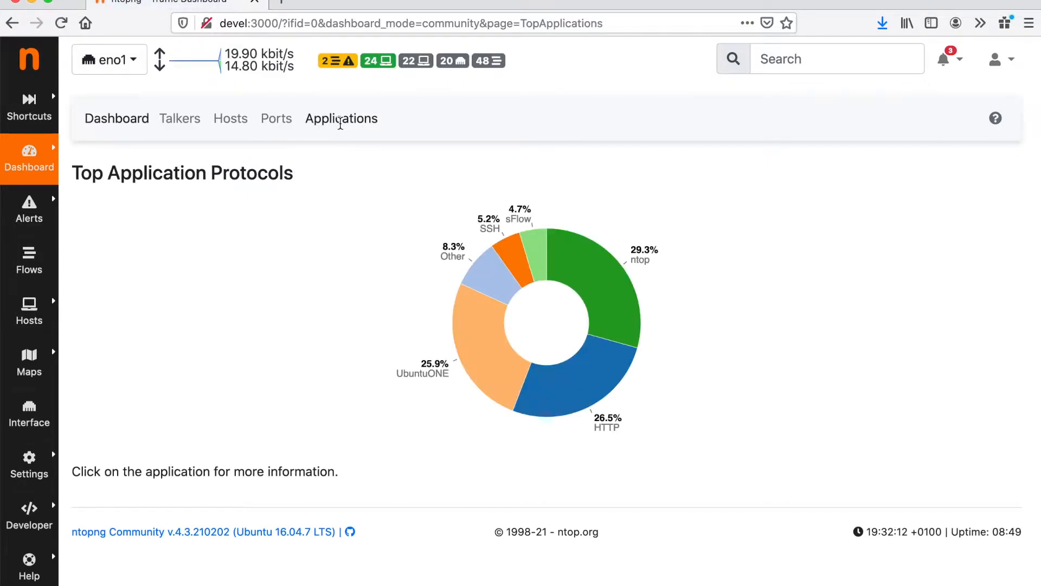
mouse_move(278, 227)
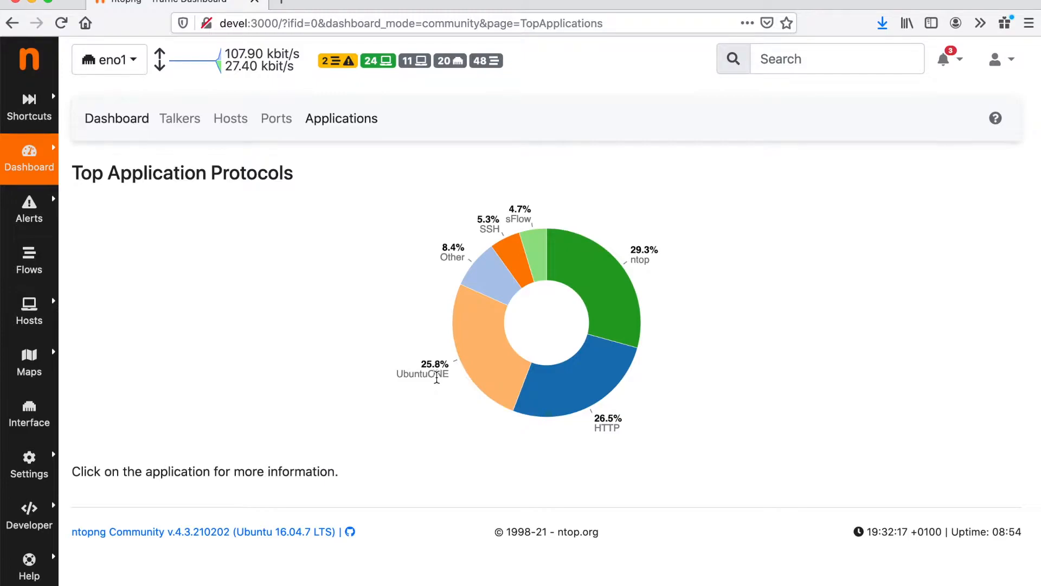
mouse_move(585, 417)
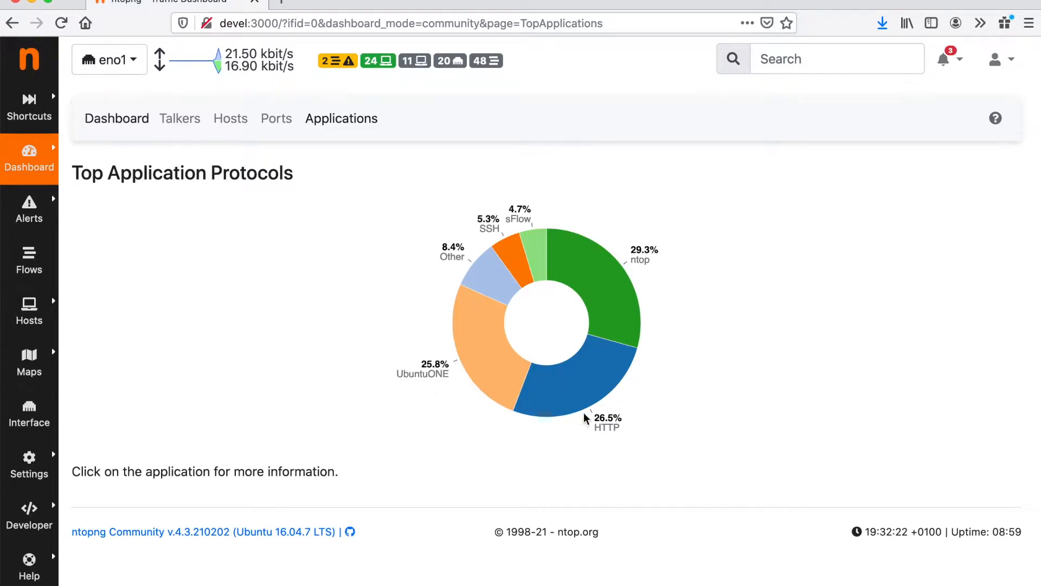
mouse_move(599, 428)
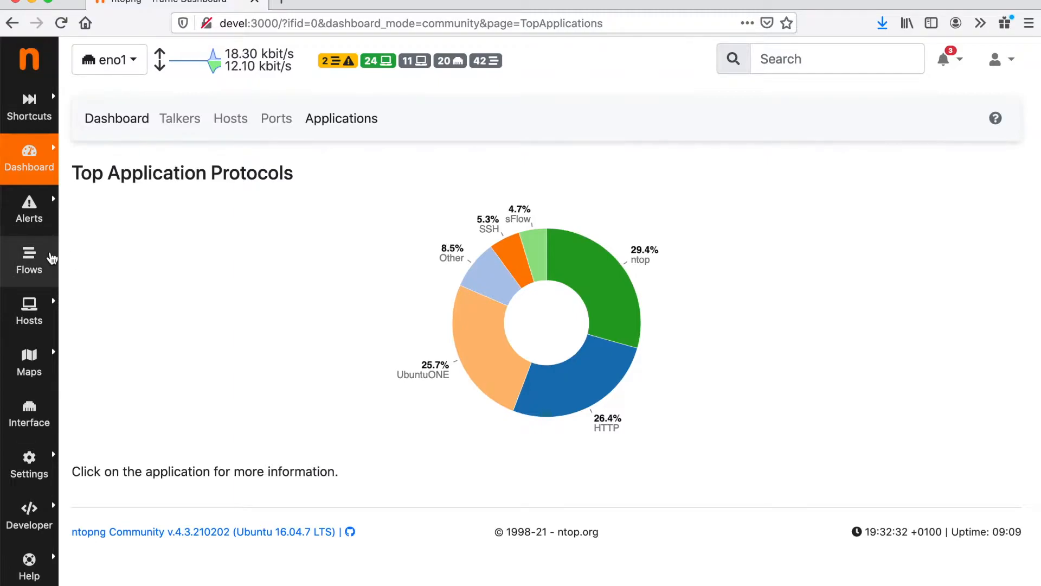
Step: Open Active Flows and scroll through the 43 current SSH, sFlow, ICMP, HTTP.ntop and DHCP flows
click(29, 260)
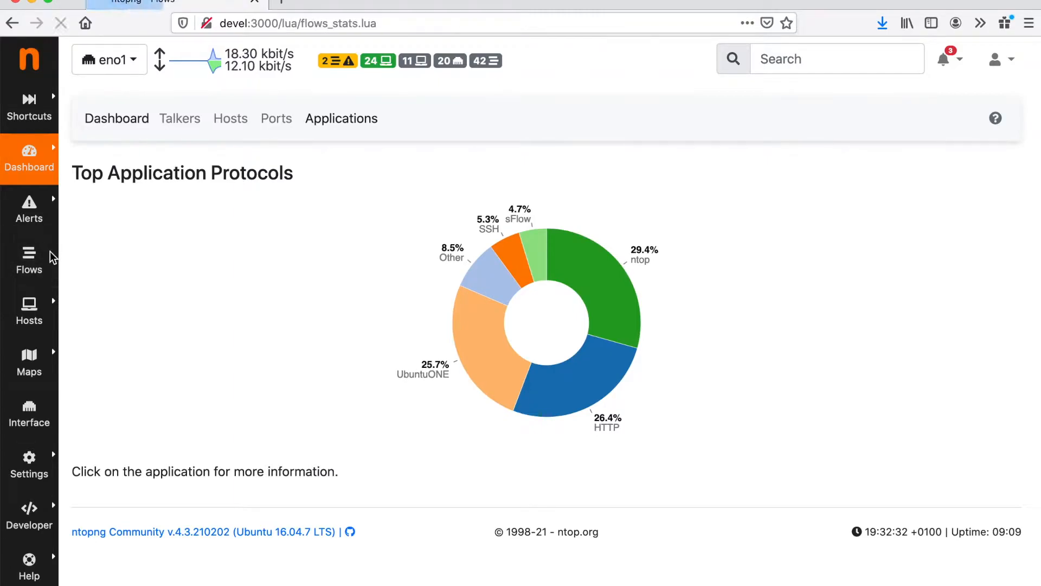
click(29, 261)
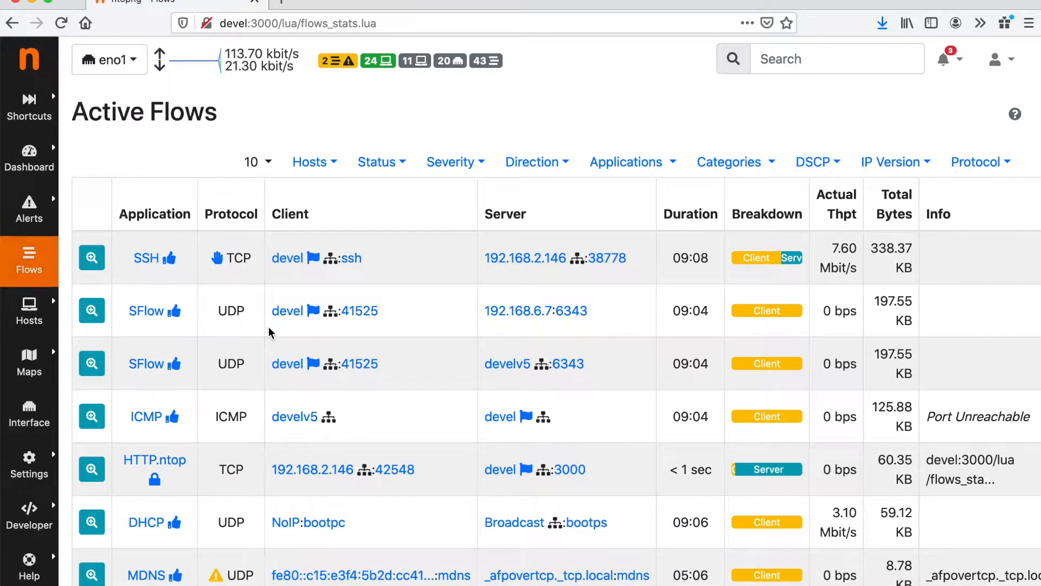
mouse_move(438, 368)
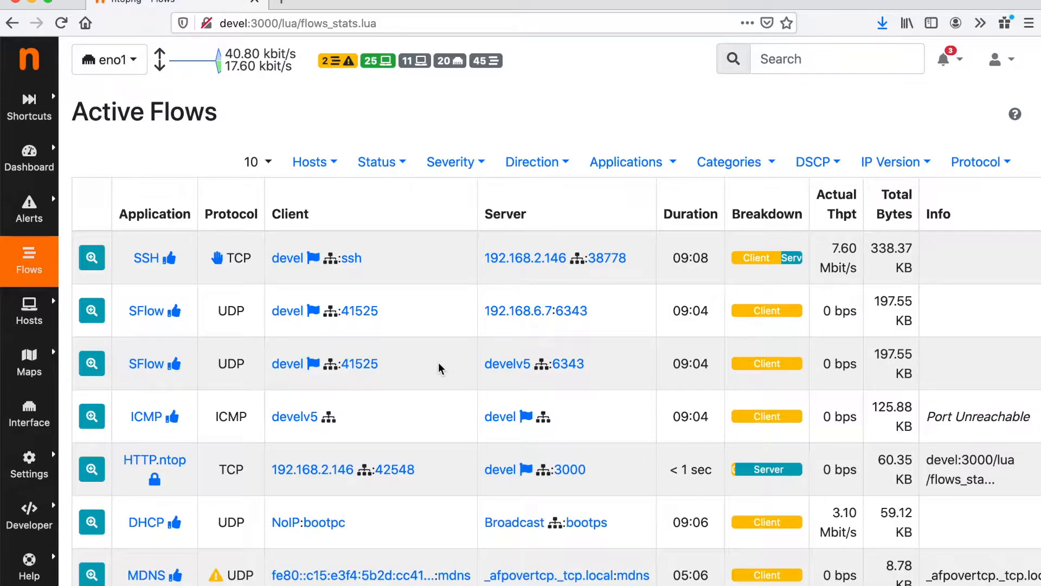
mouse_move(435, 360)
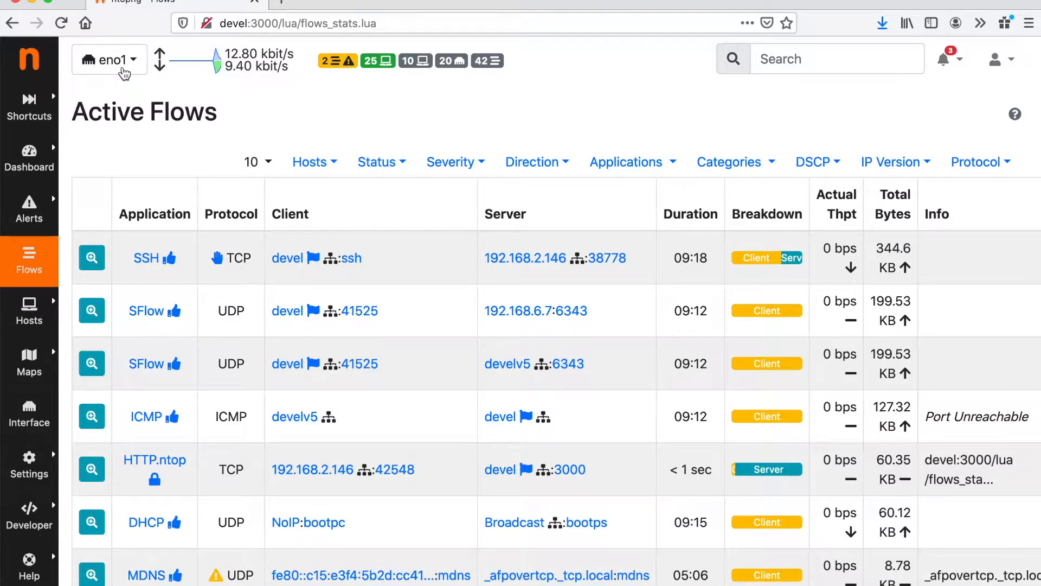
mouse_move(255, 258)
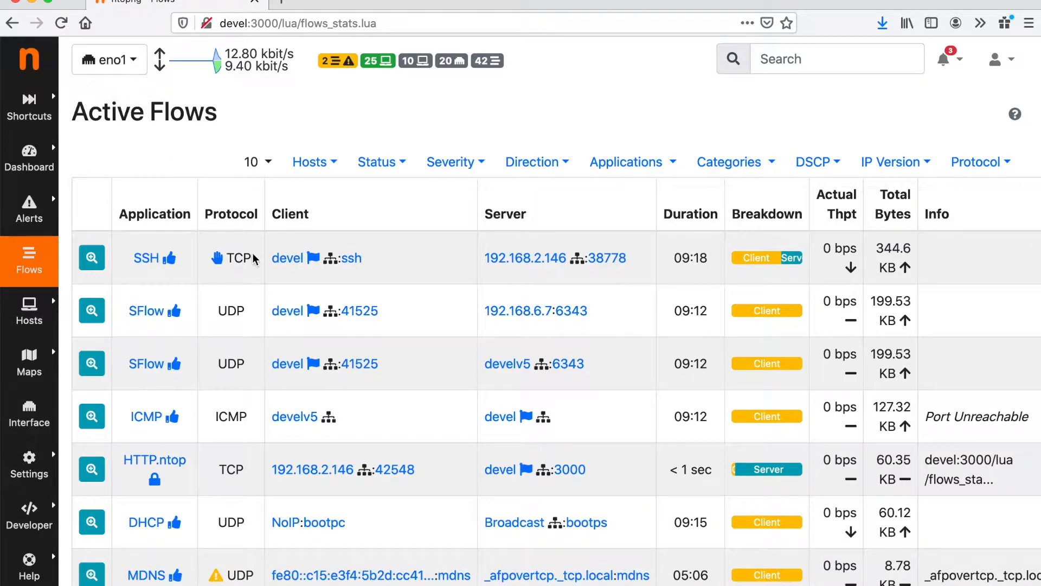
scroll(down, 3)
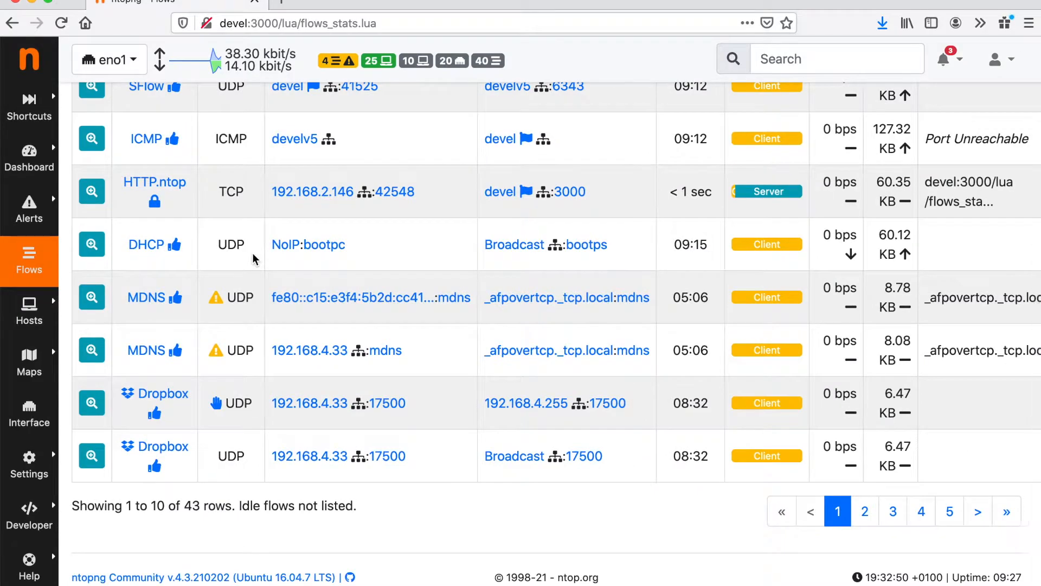
scroll(up, 3)
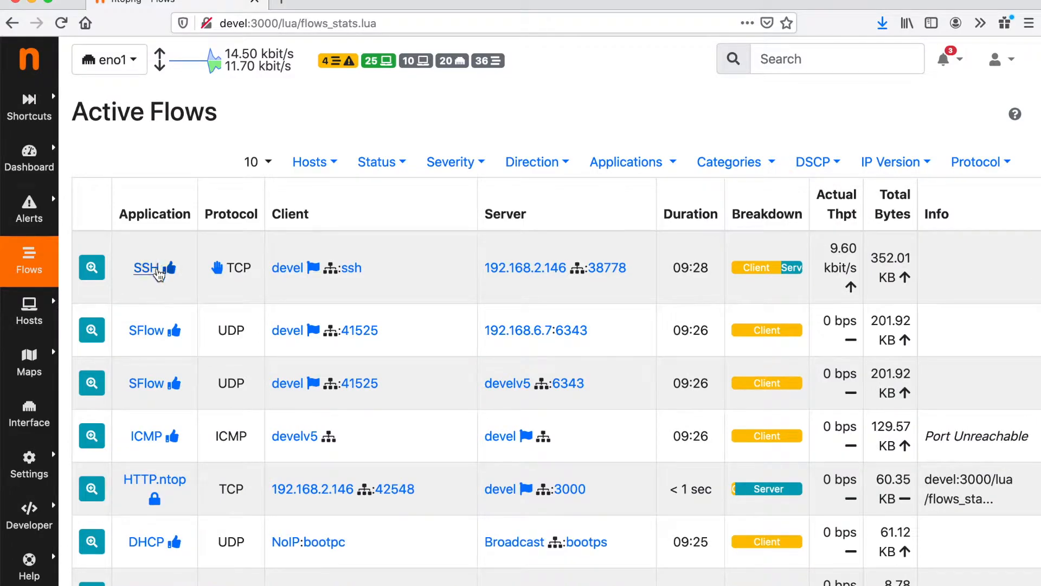
mouse_move(201, 205)
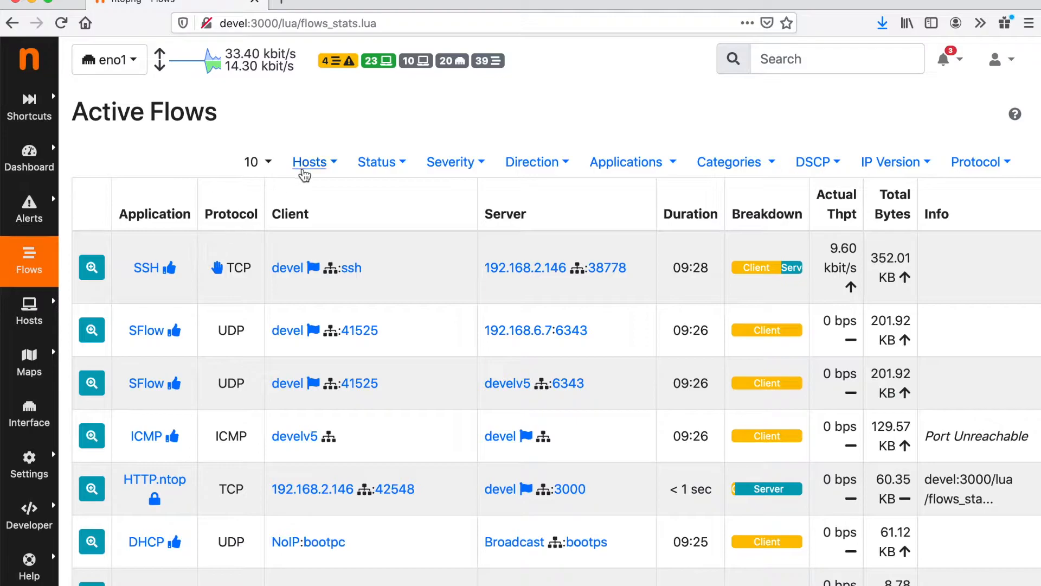
mouse_move(423, 214)
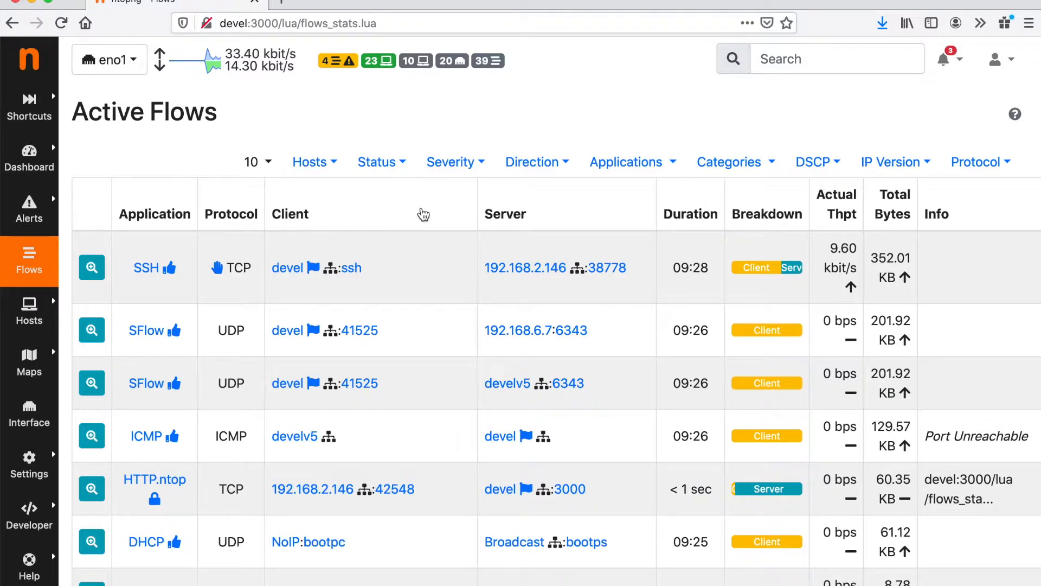
mouse_move(287, 267)
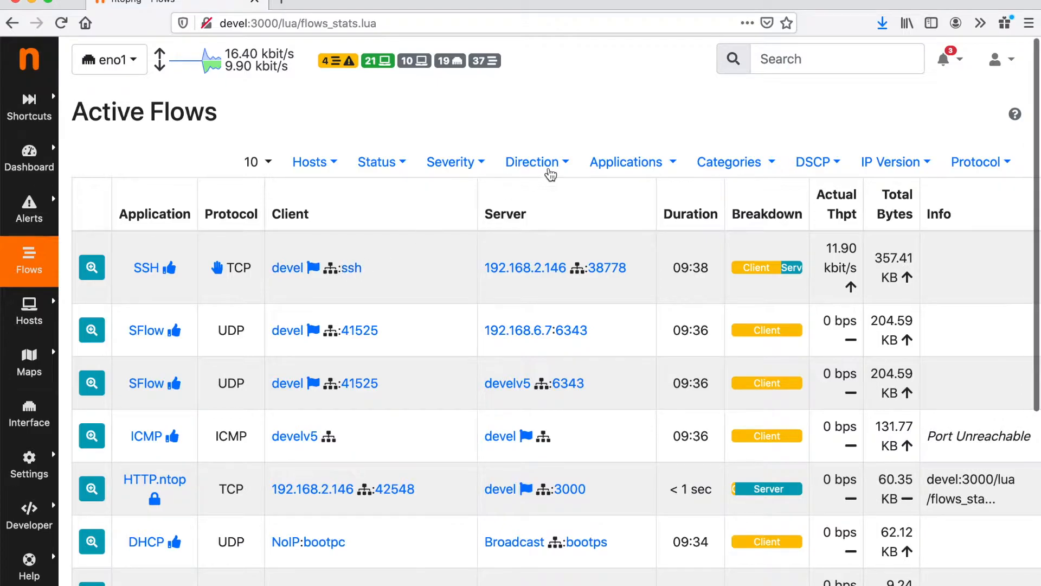
mouse_move(666, 248)
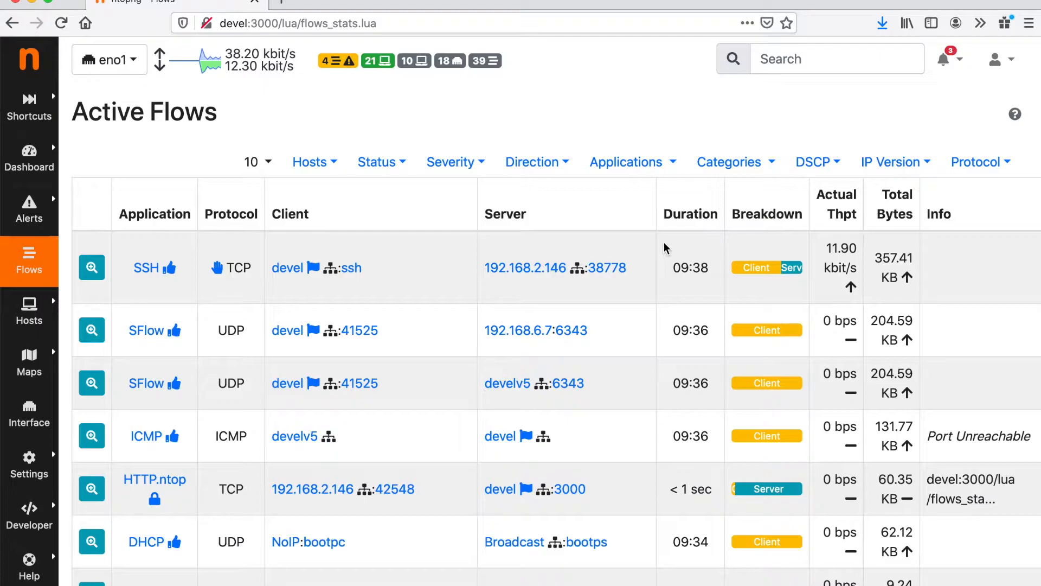
mouse_move(91, 213)
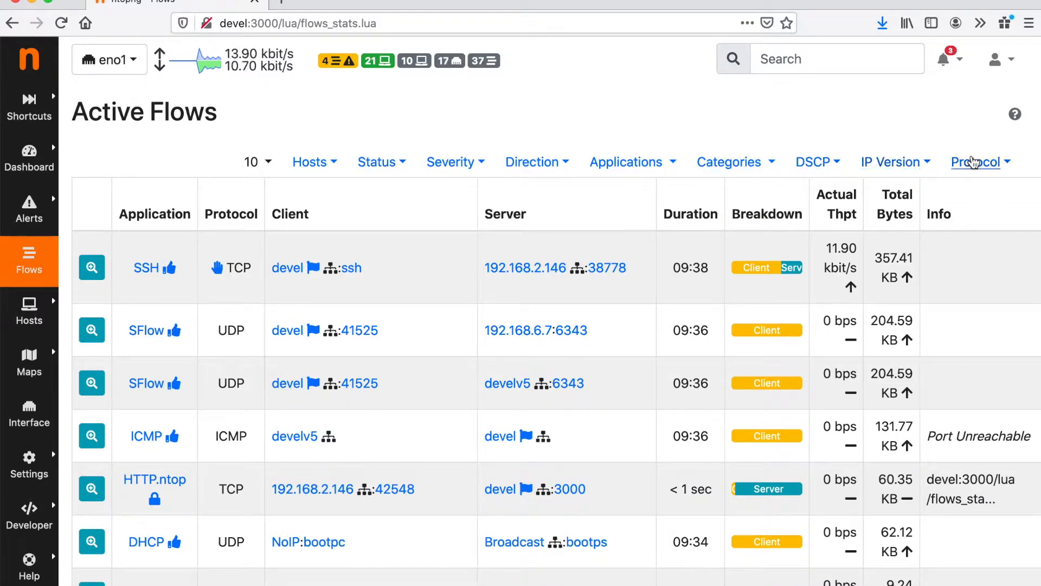
click(532, 162)
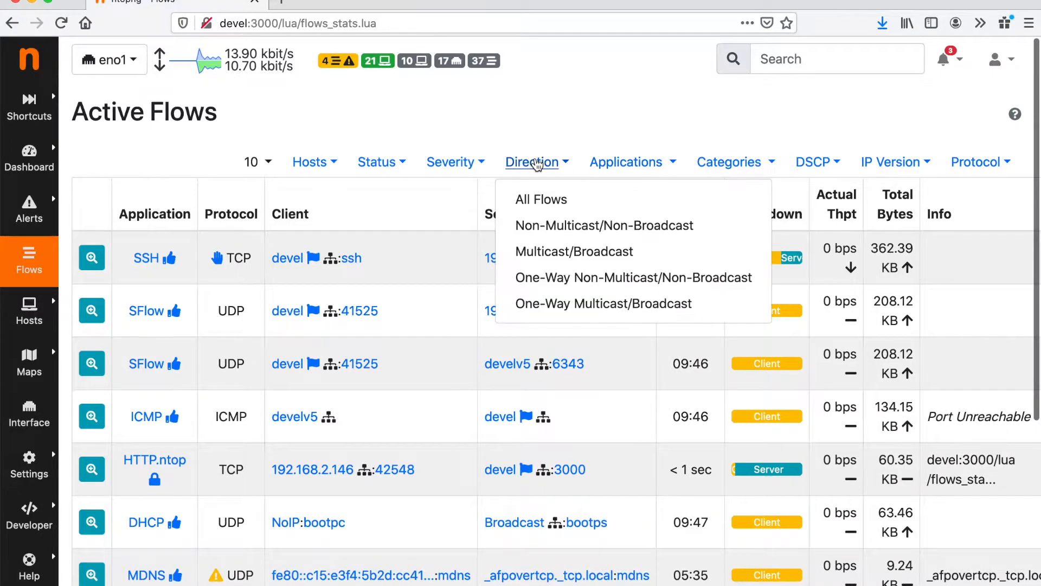
click(377, 161)
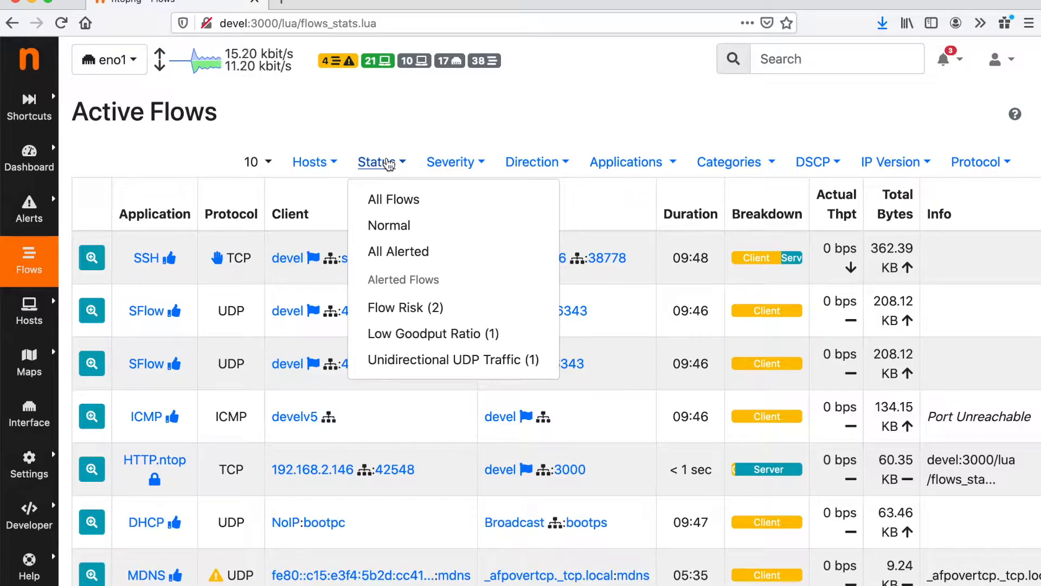
click(455, 162)
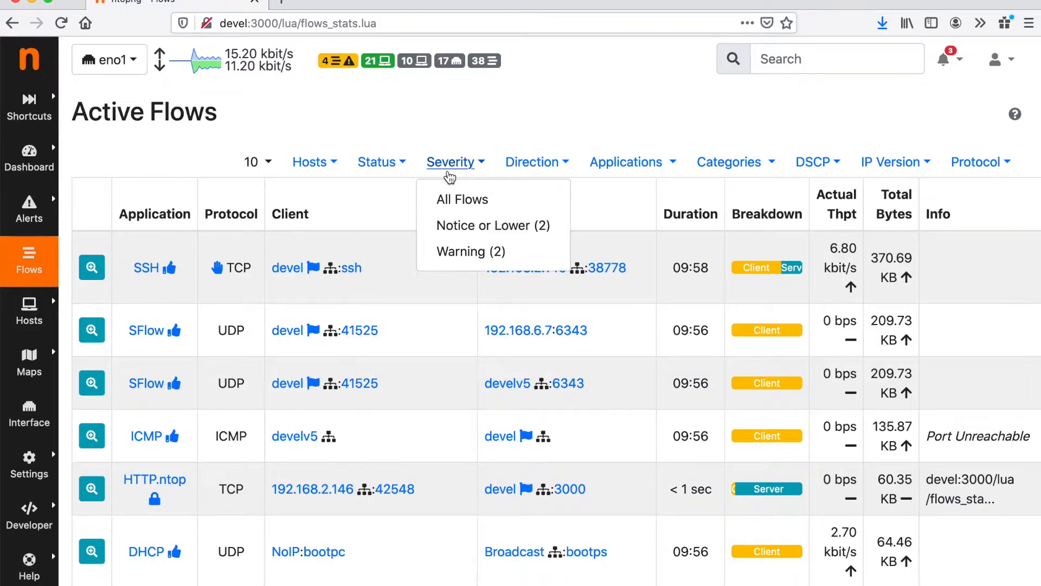
click(631, 162)
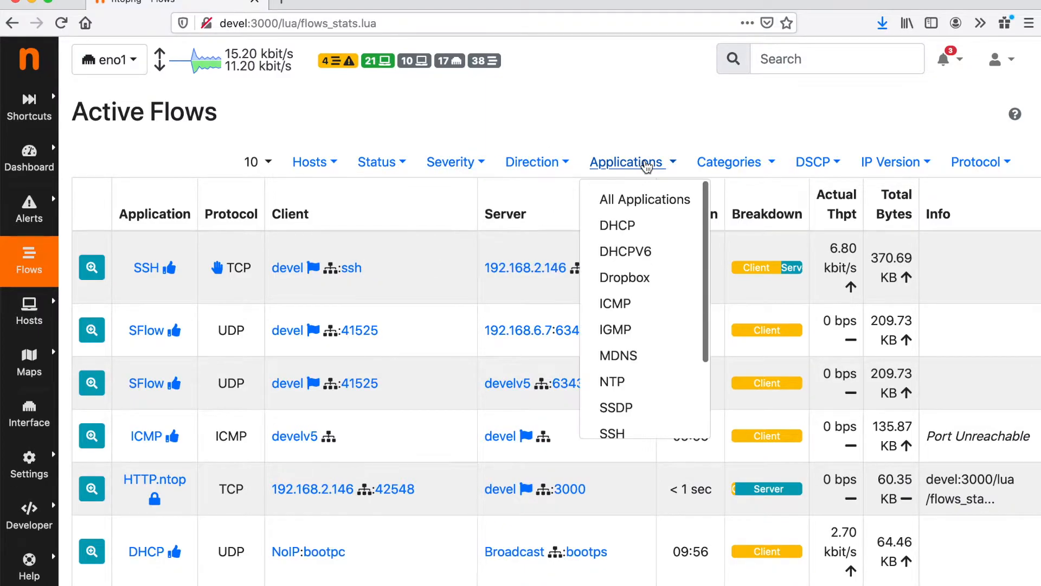
scroll(down, 3)
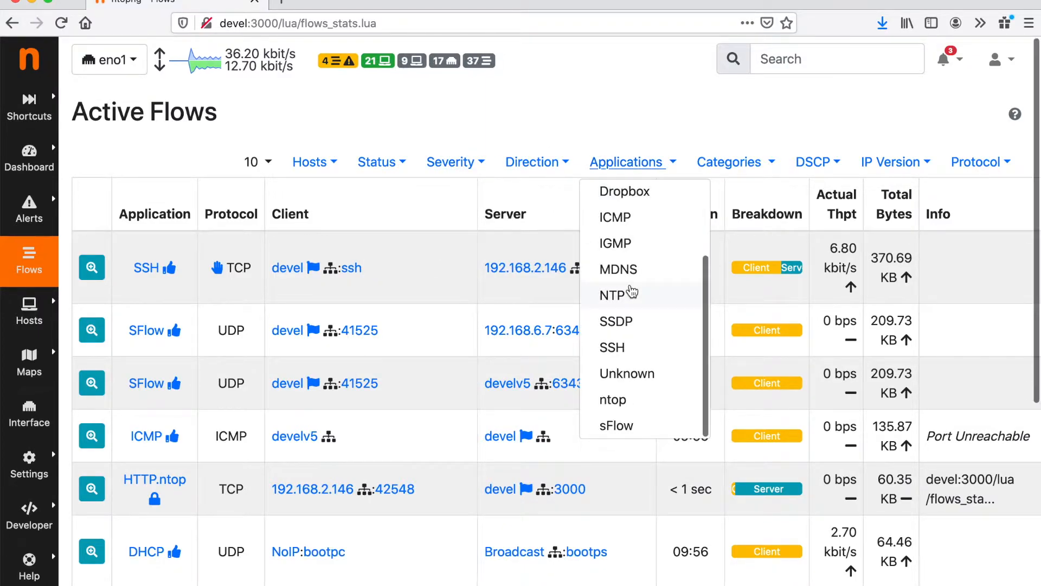
click(747, 113)
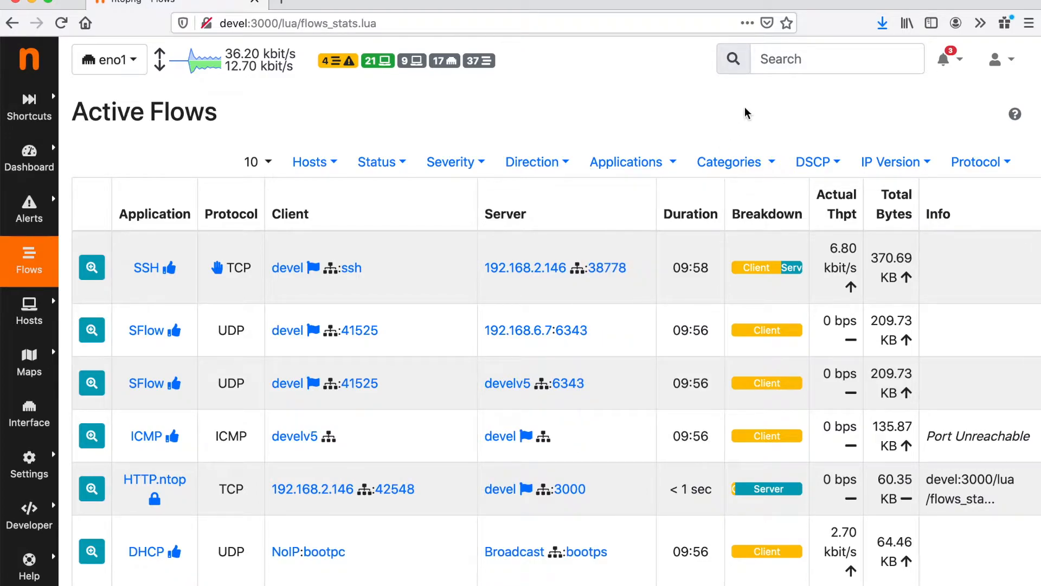
click(29, 310)
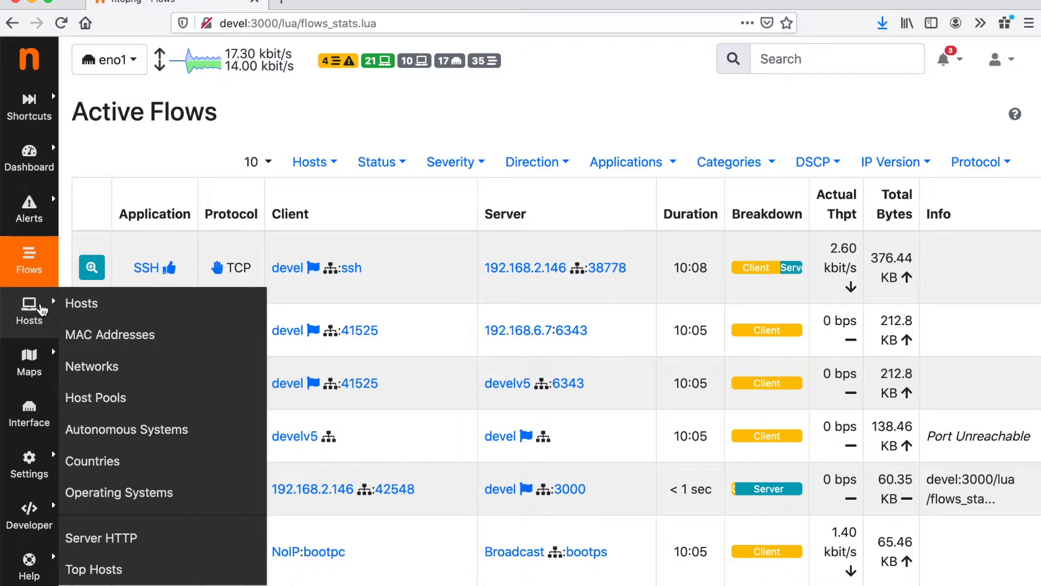
mouse_move(81, 304)
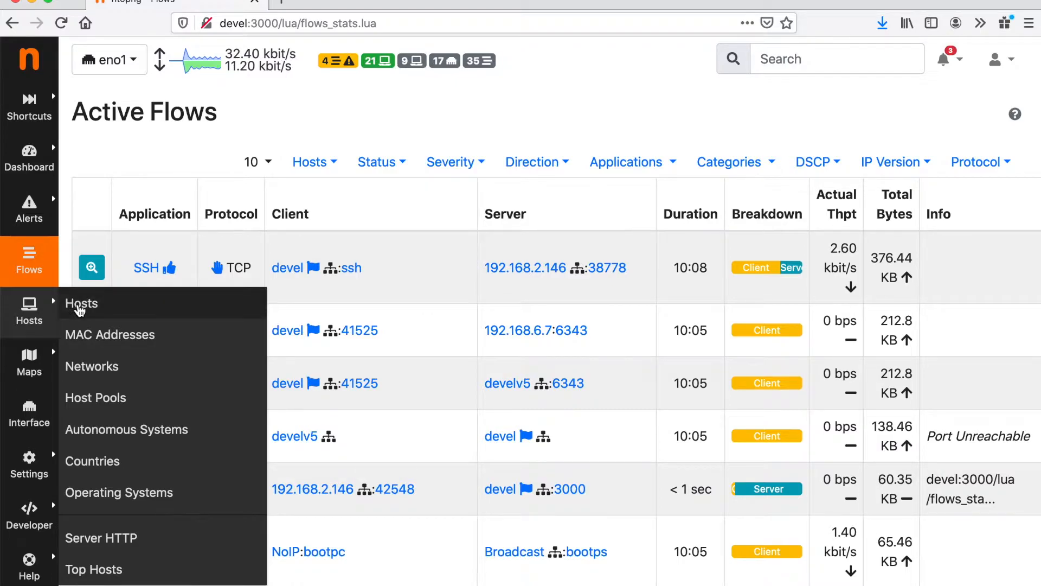
Step: Open the All Hosts list and sort it by throughput, then by total bytes sent
click(81, 304)
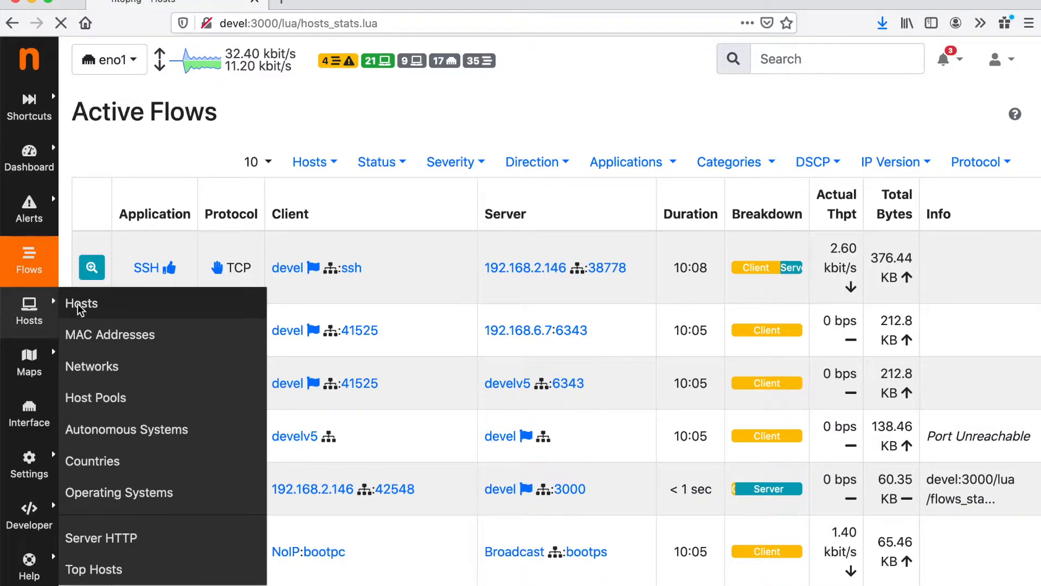
click(80, 303)
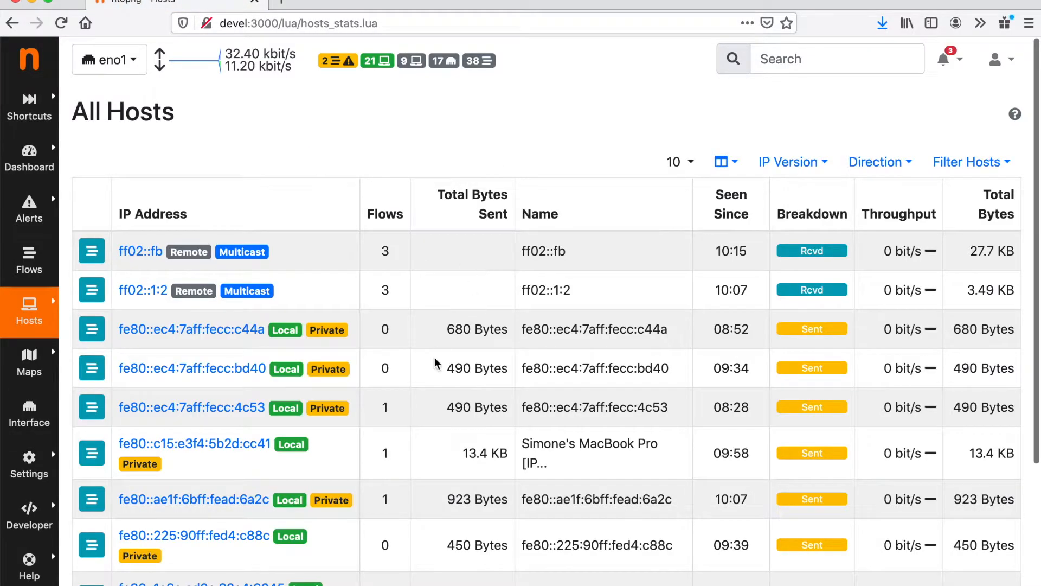
mouse_move(571, 365)
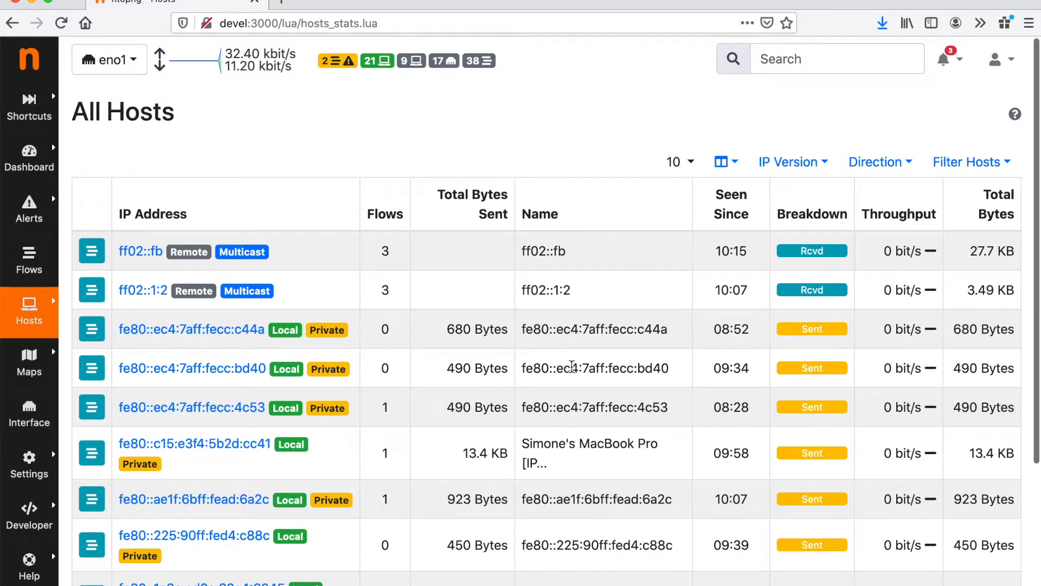
scroll(down, 3)
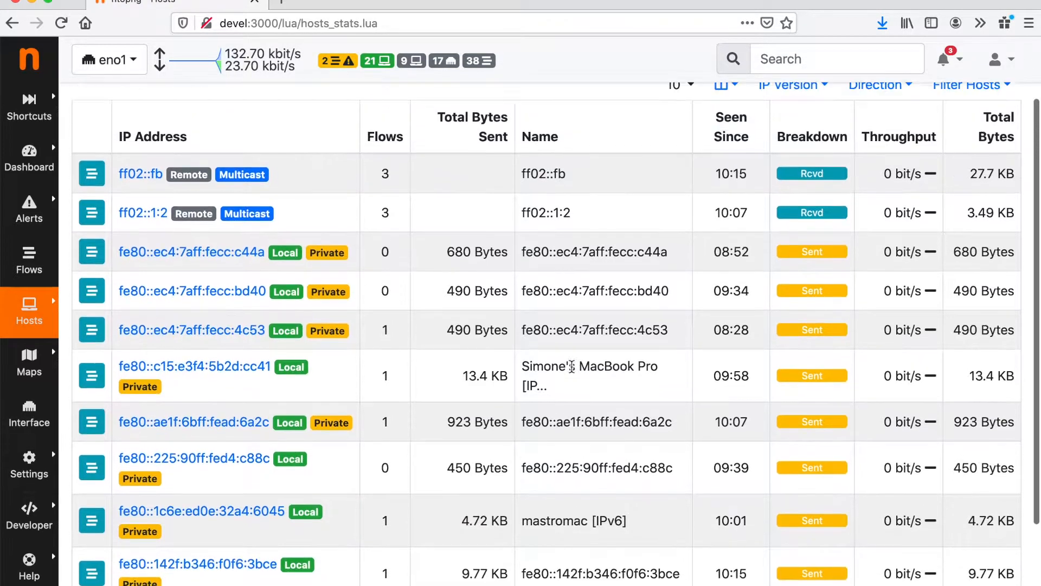
scroll(up, 3)
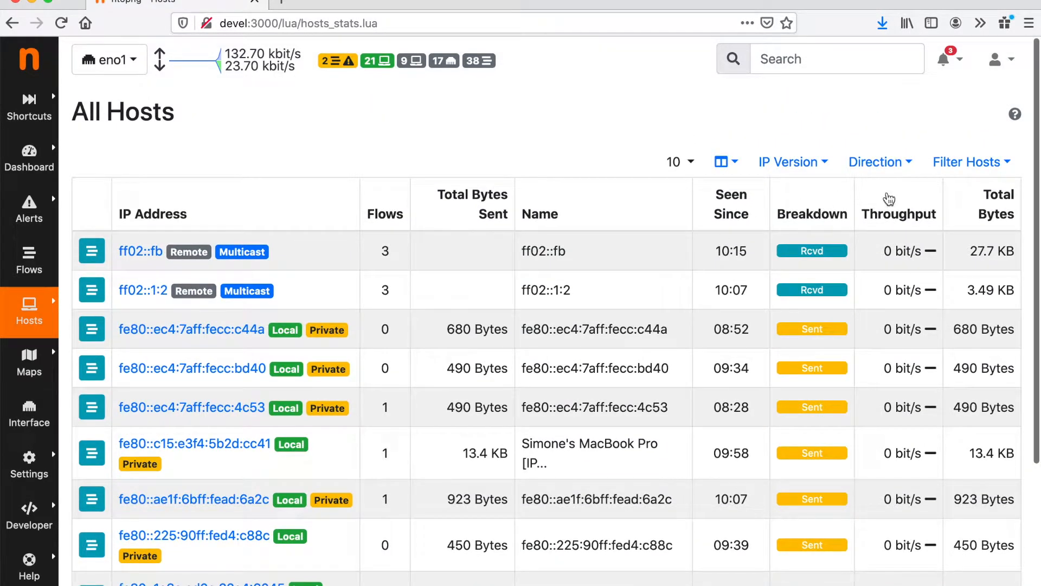
click(898, 204)
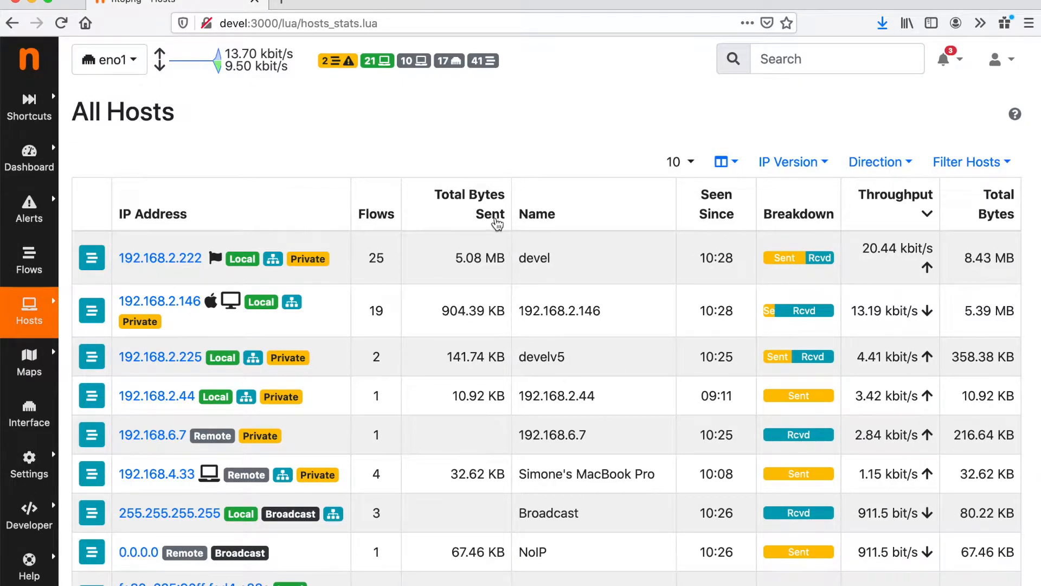
click(490, 213)
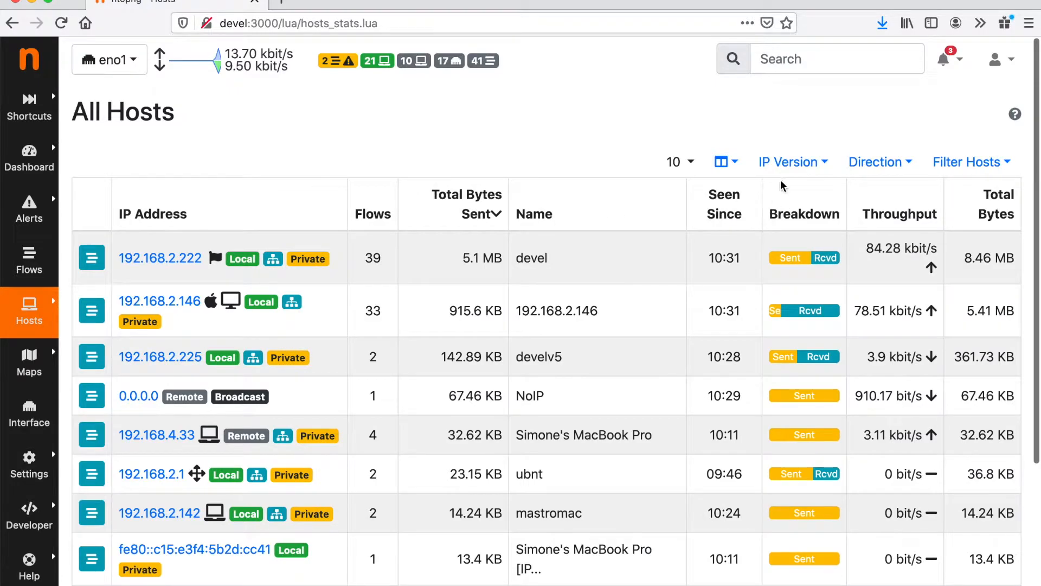
click(722, 162)
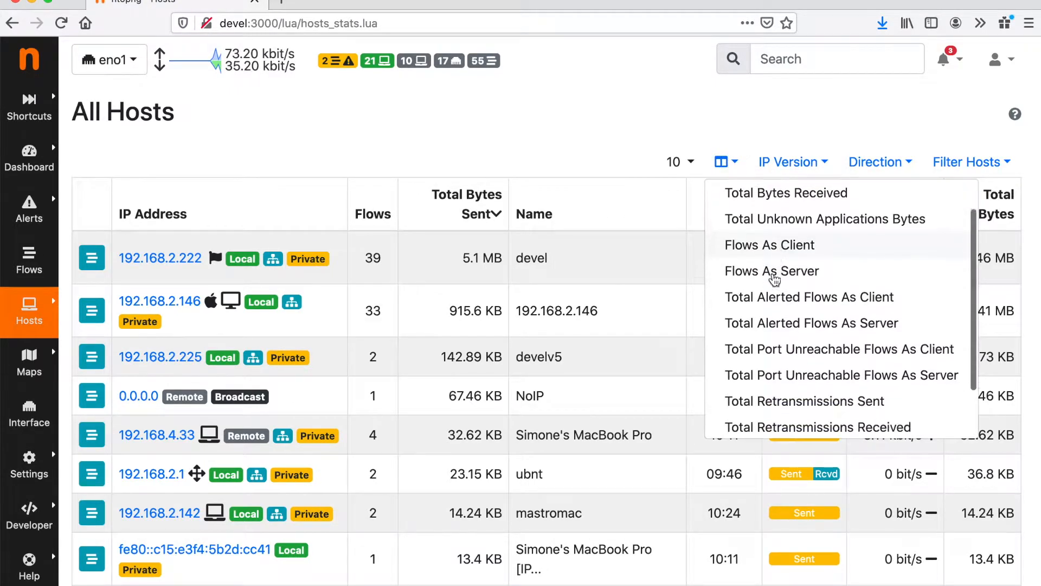
scroll(down, 3)
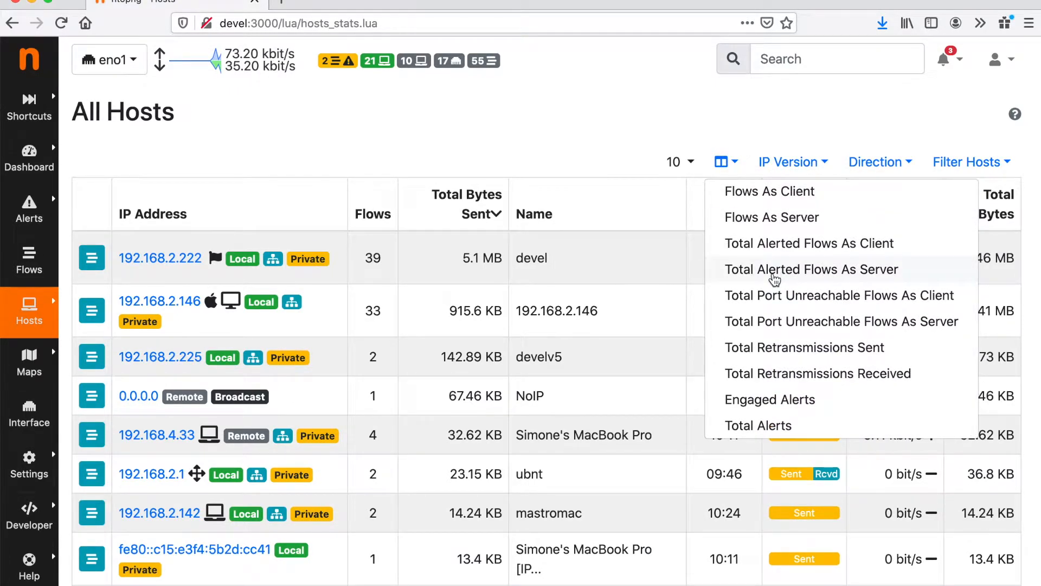
scroll(up, 3)
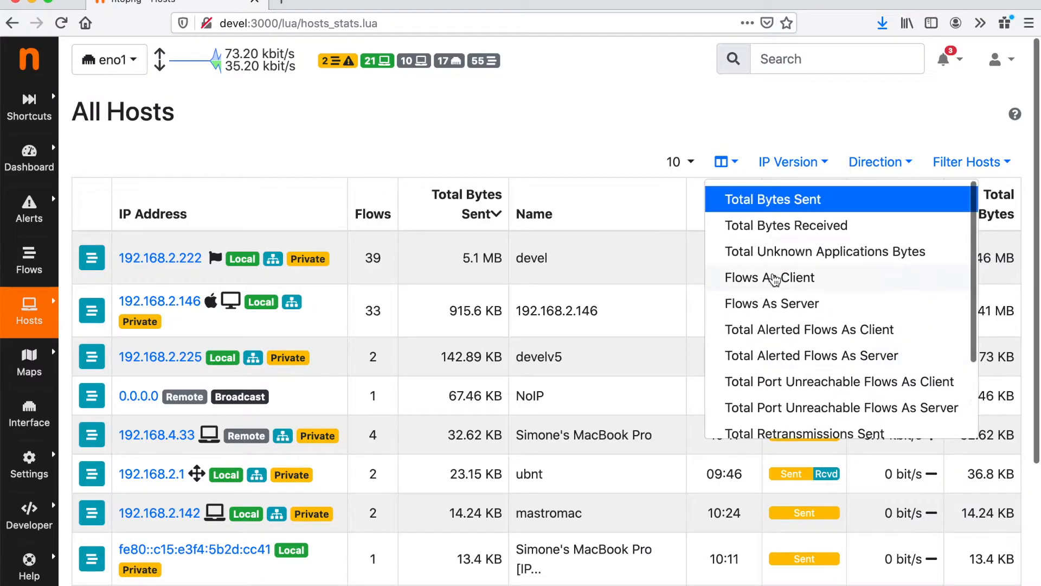
scroll(down, 3)
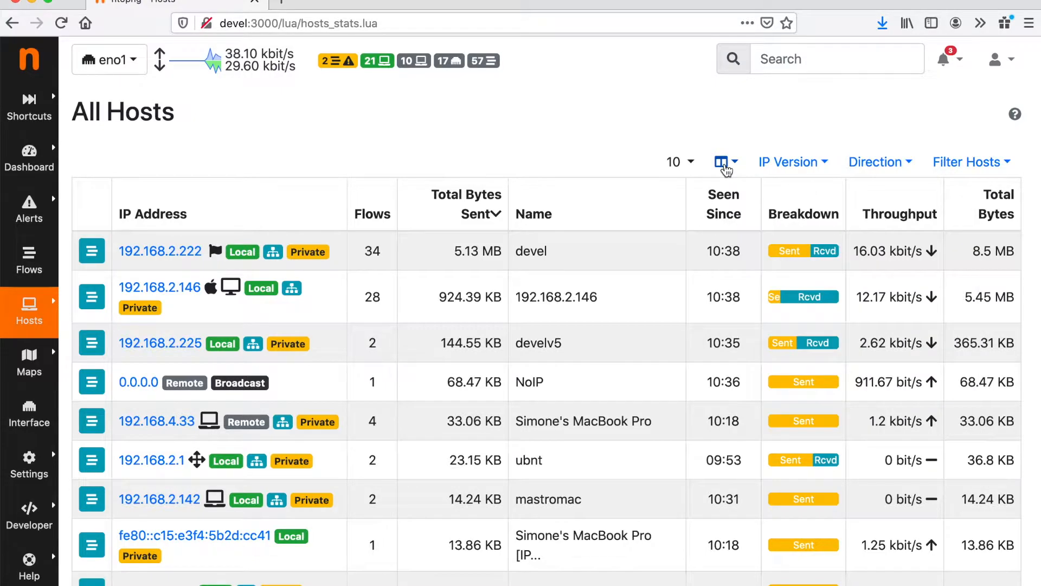
mouse_move(355, 295)
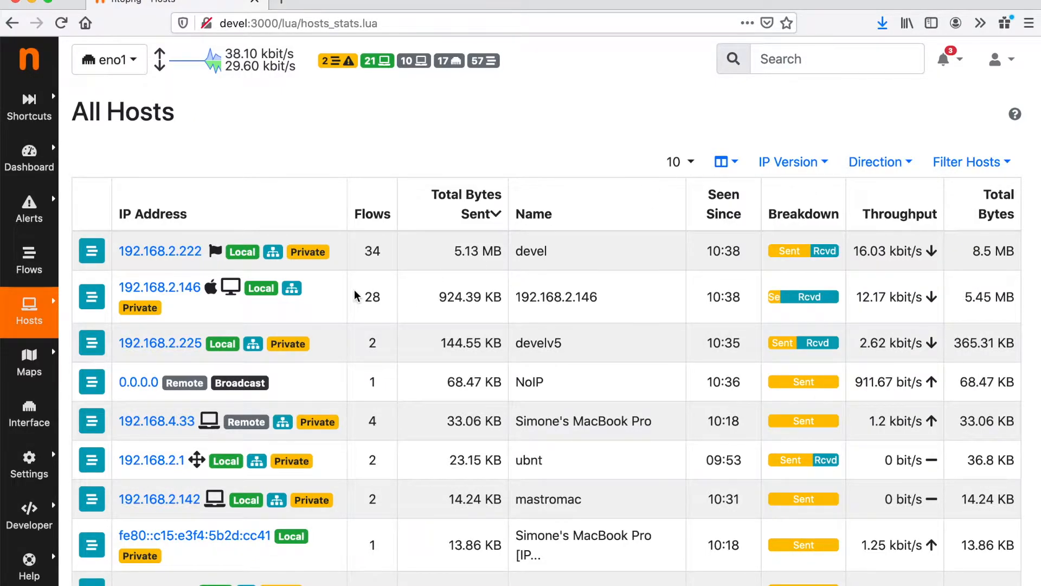
mouse_move(62, 241)
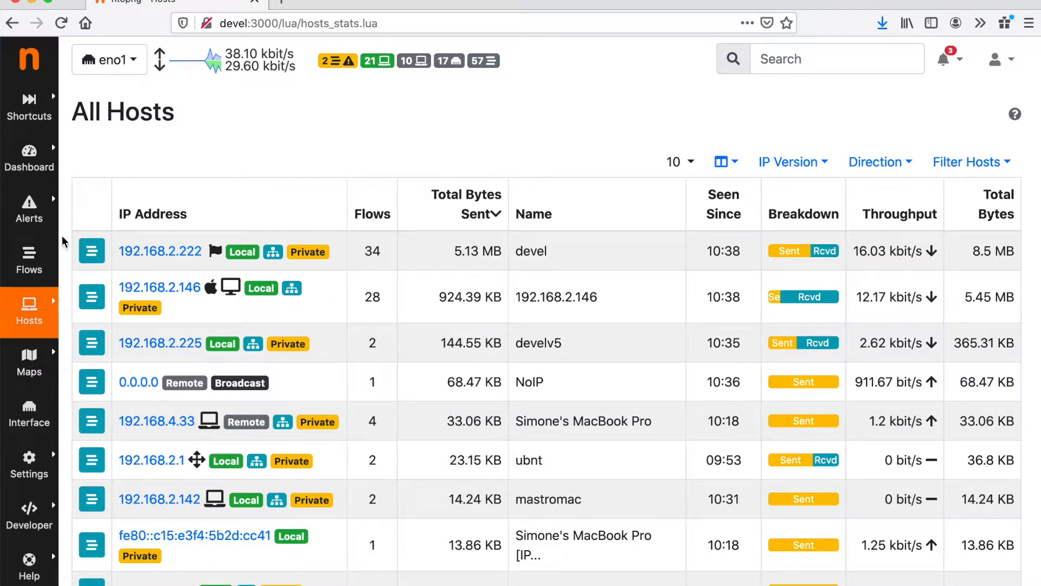
click(29, 312)
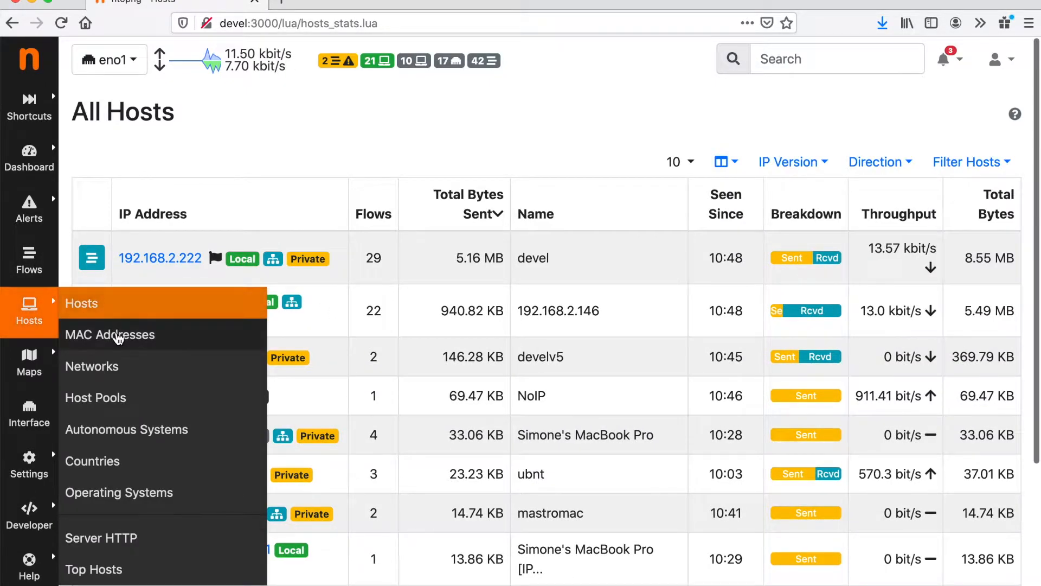
mouse_move(190, 346)
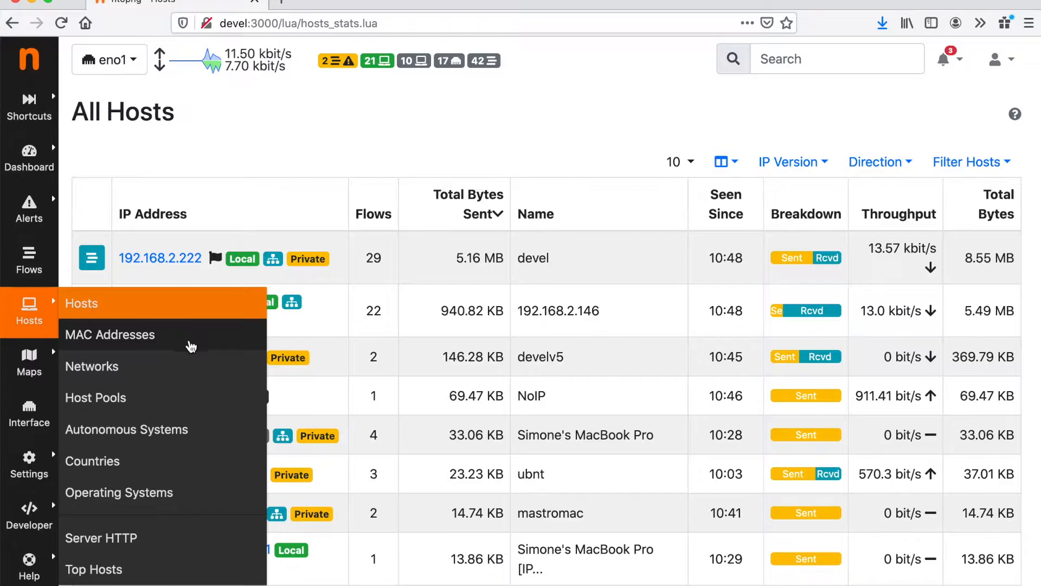
mouse_move(188, 362)
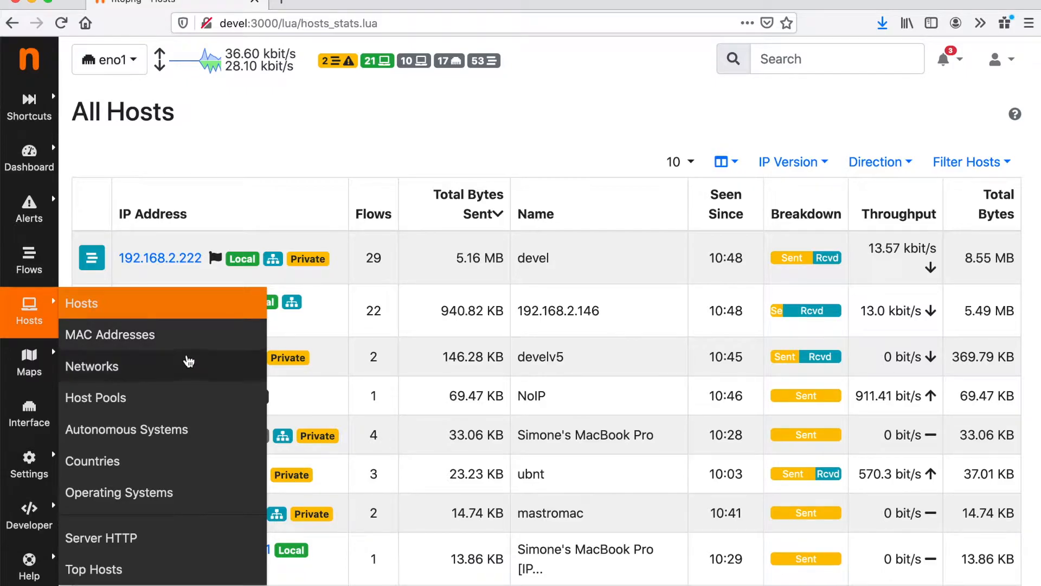
mouse_move(193, 347)
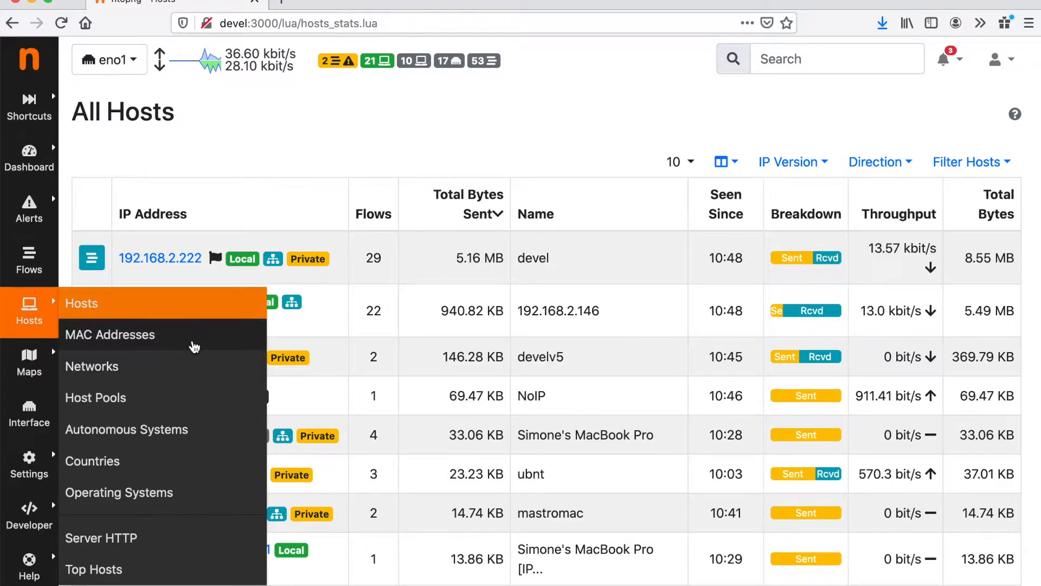
Step: Open the Mac List and scroll through device manufacturers, types, hosts and traffic
click(110, 334)
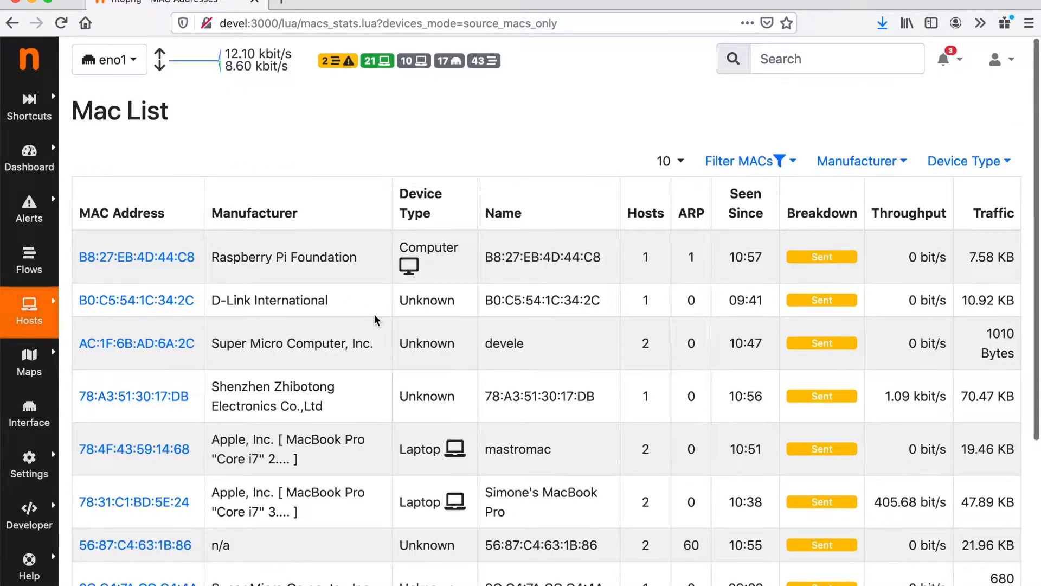
scroll(down, 3)
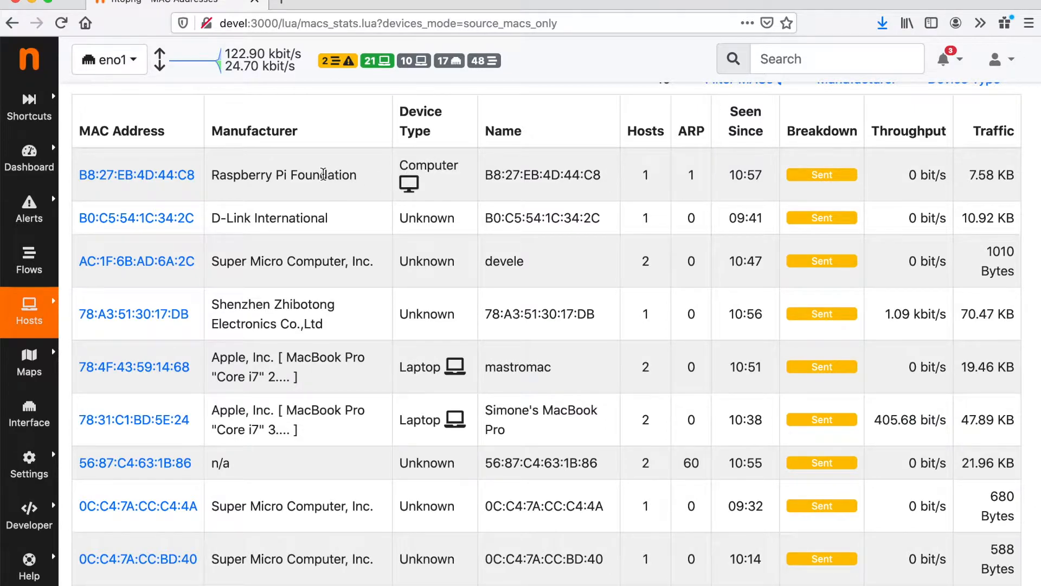
mouse_move(506, 207)
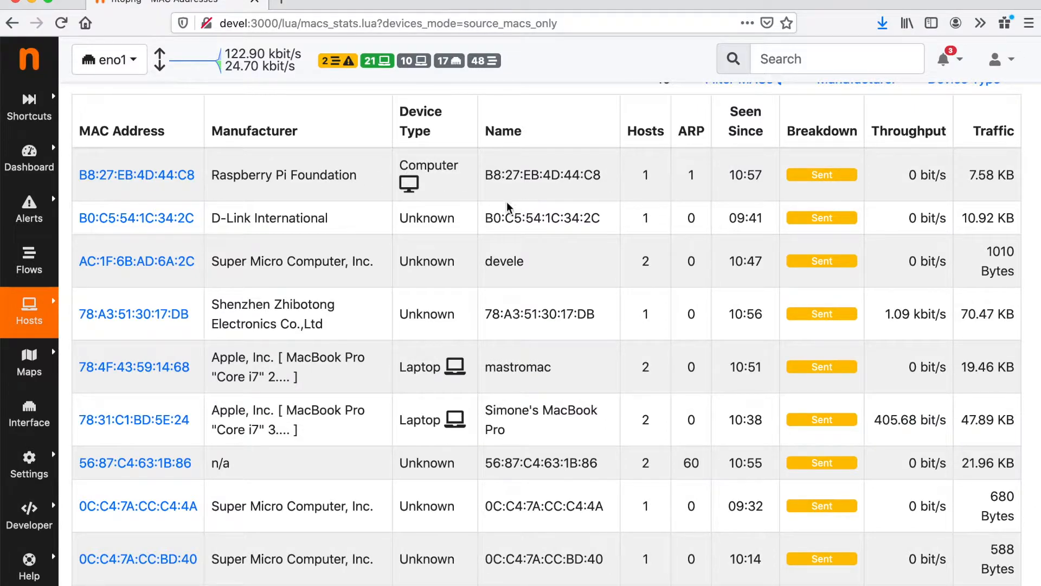
click(30, 312)
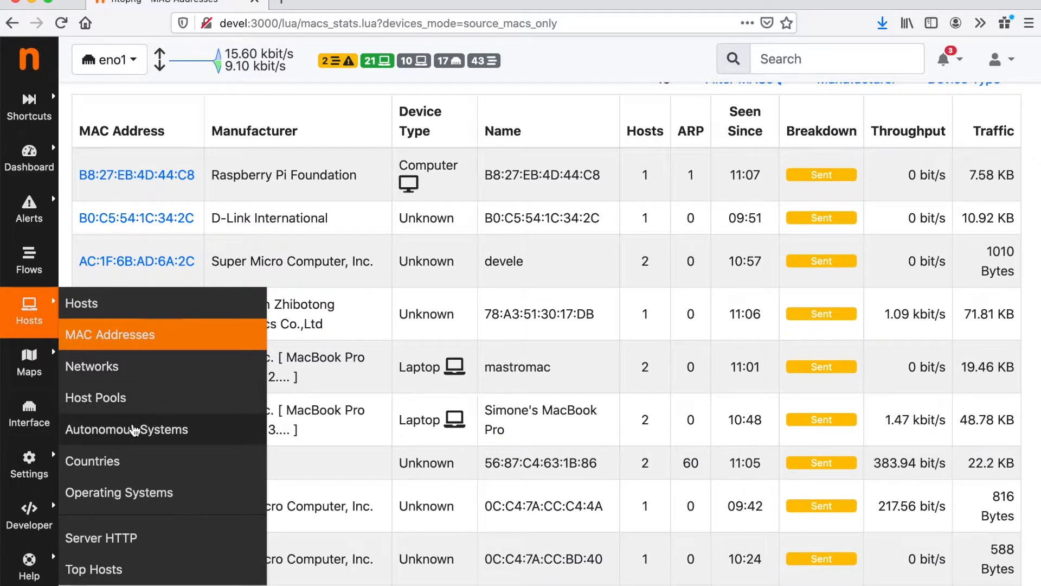
Step: Open Autonomous Systems, listing AS 61337 Electronic Communities Ltd and AS 0
click(127, 429)
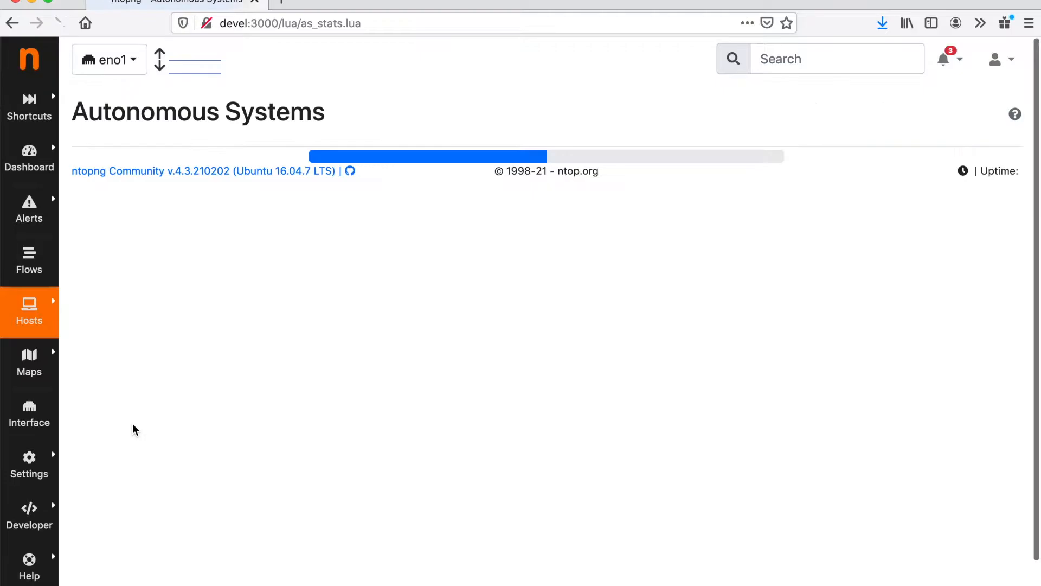
click(30, 312)
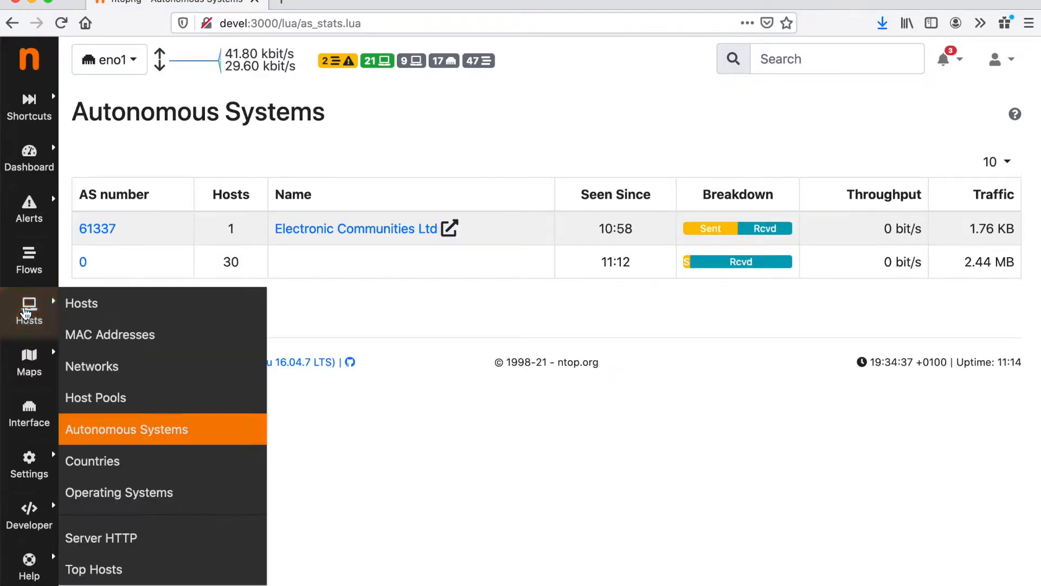
mouse_move(43, 315)
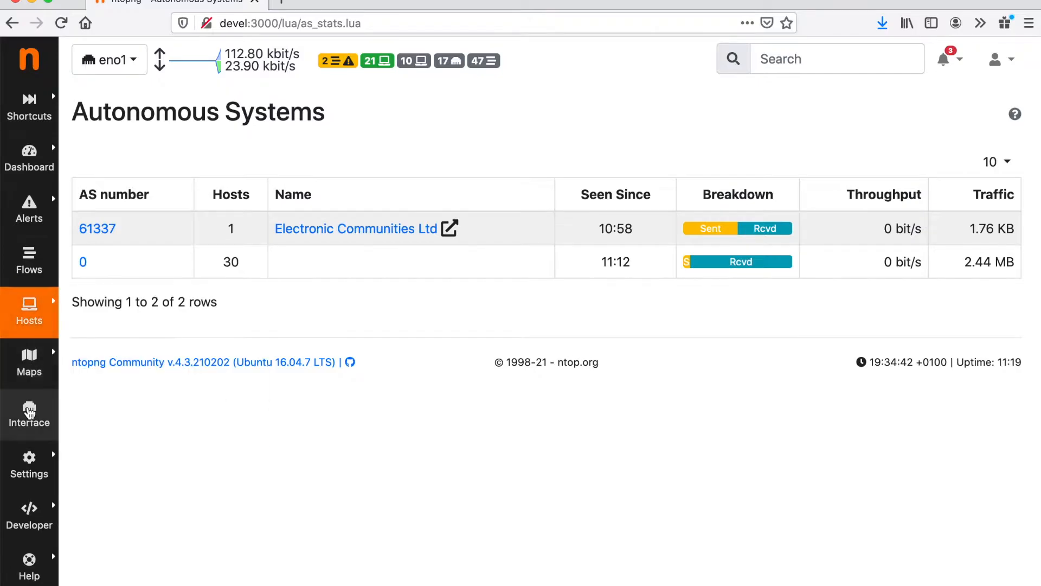
Step: Show the eno1 interface's historical traffic chart over the last hour
click(29, 415)
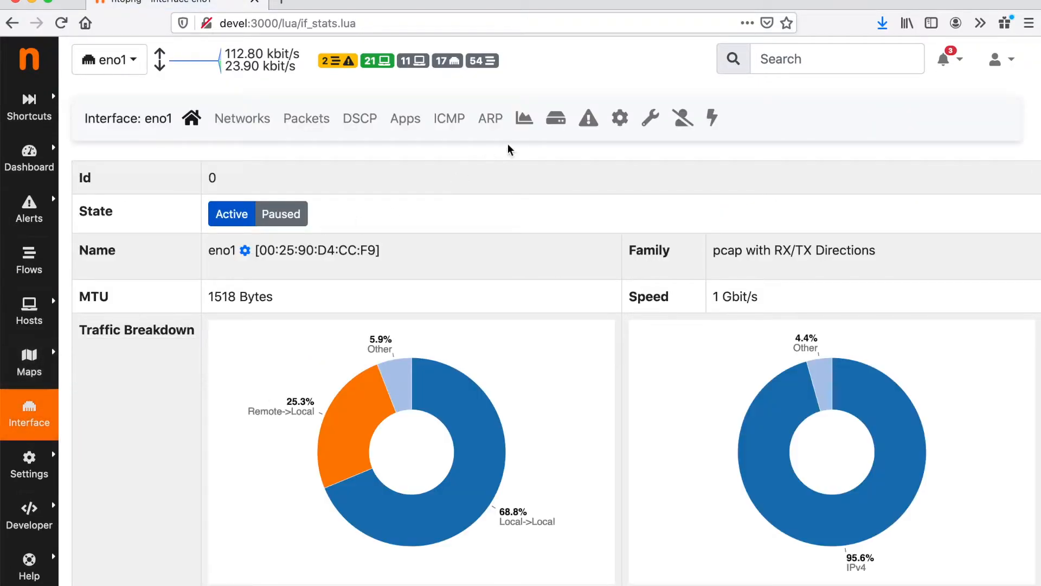
mouse_move(524, 119)
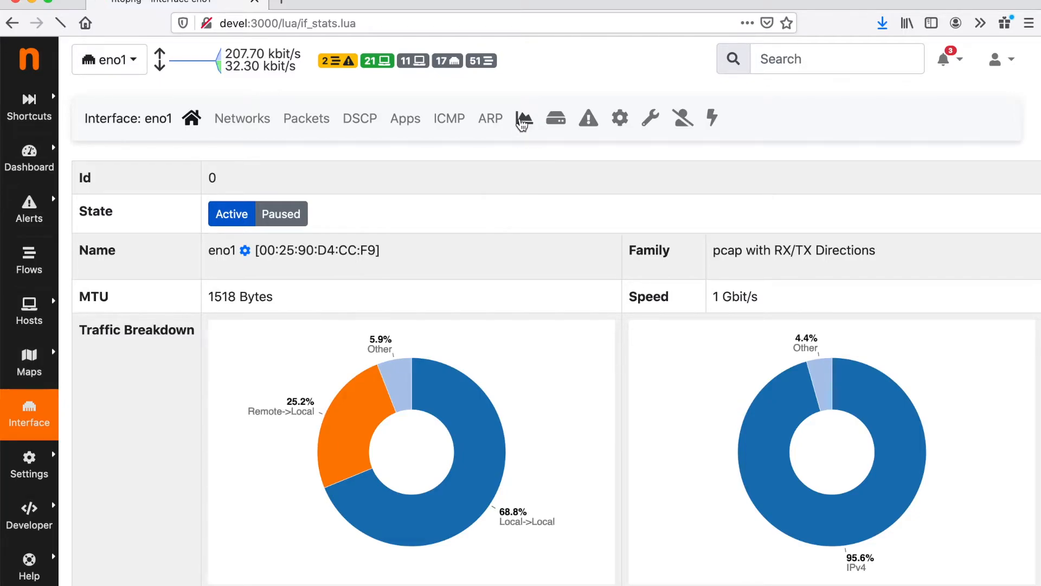
click(524, 118)
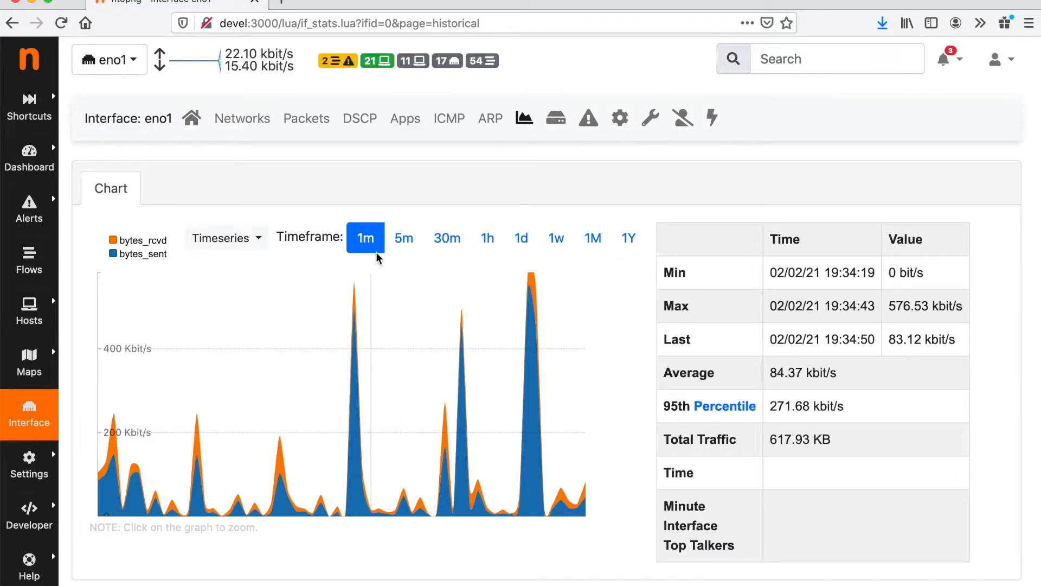
click(487, 238)
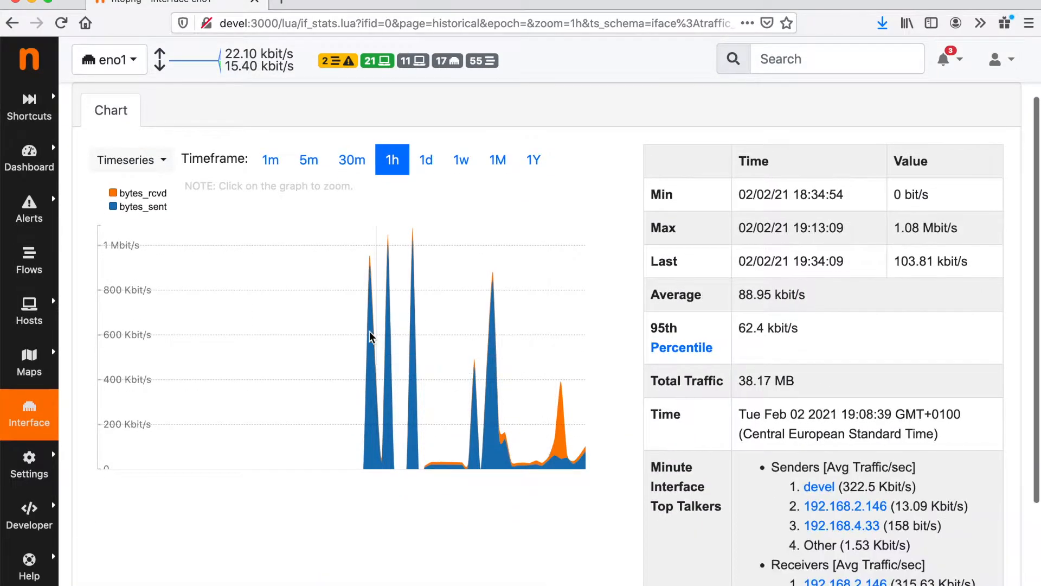
mouse_move(555, 371)
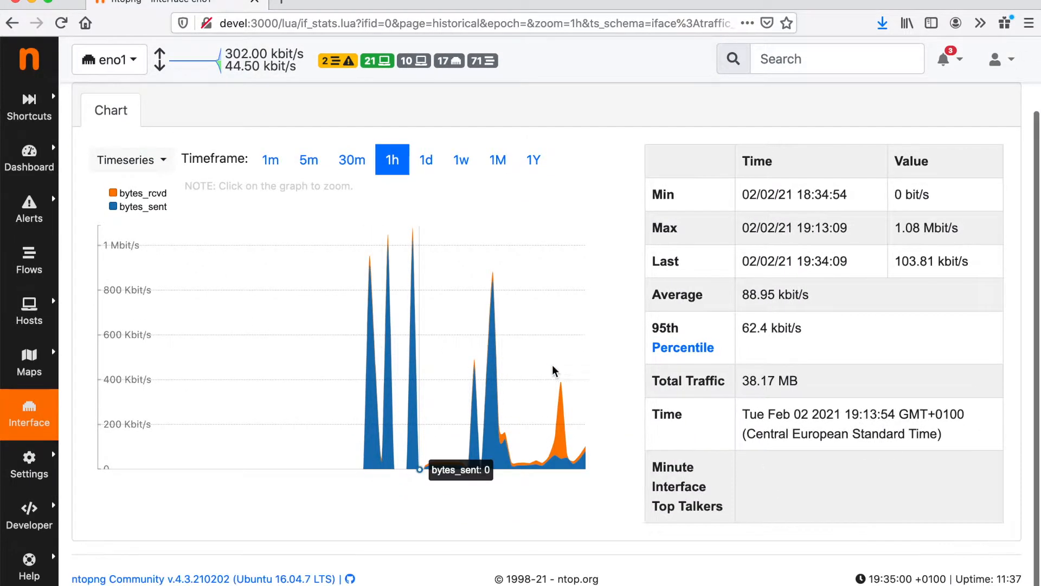
mouse_move(575, 381)
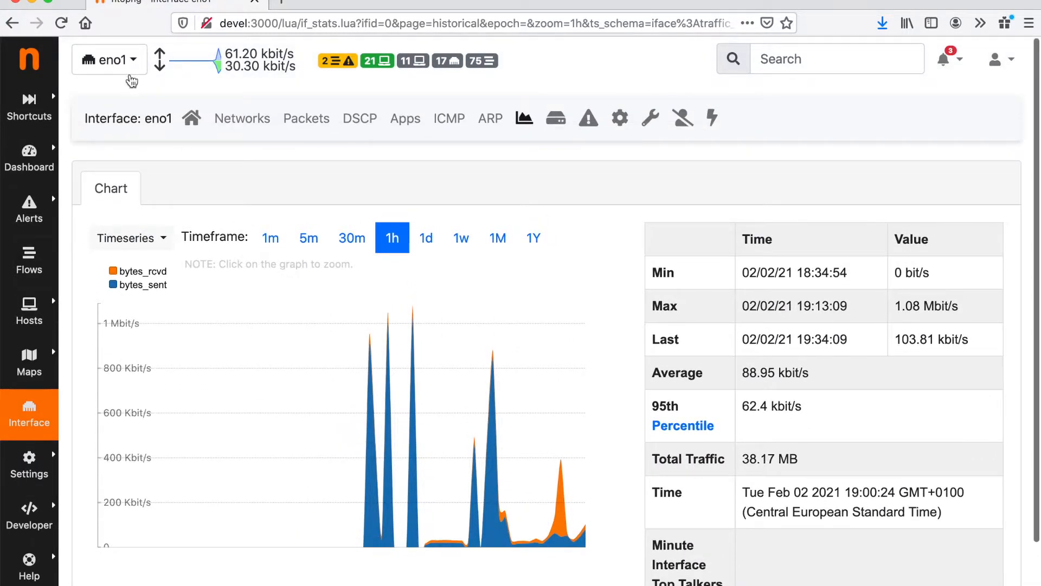
click(29, 313)
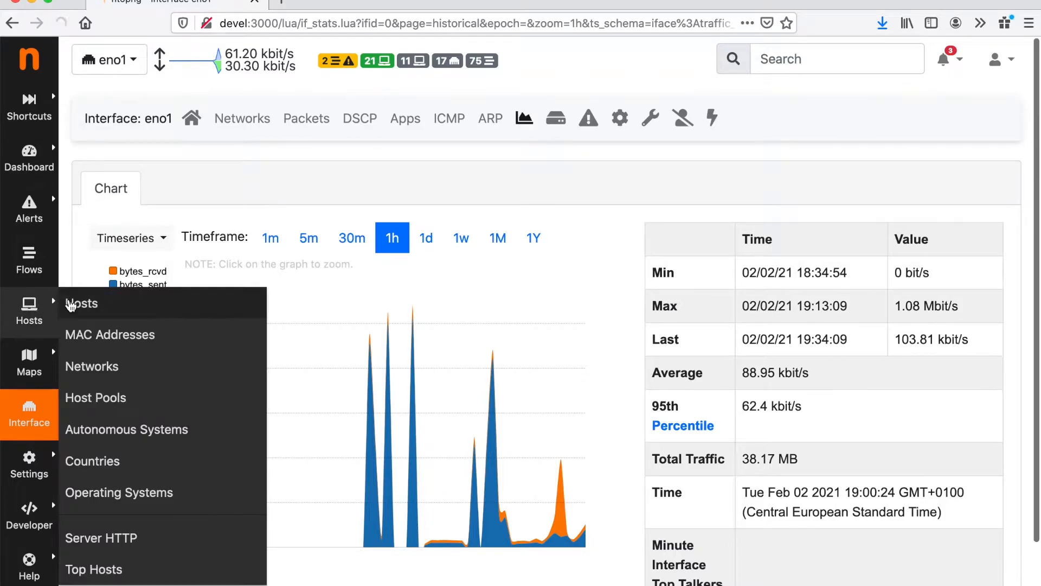
Step: Open host 192.168.2.222 (devel) from All Hosts and display its historical traffic chart
click(82, 303)
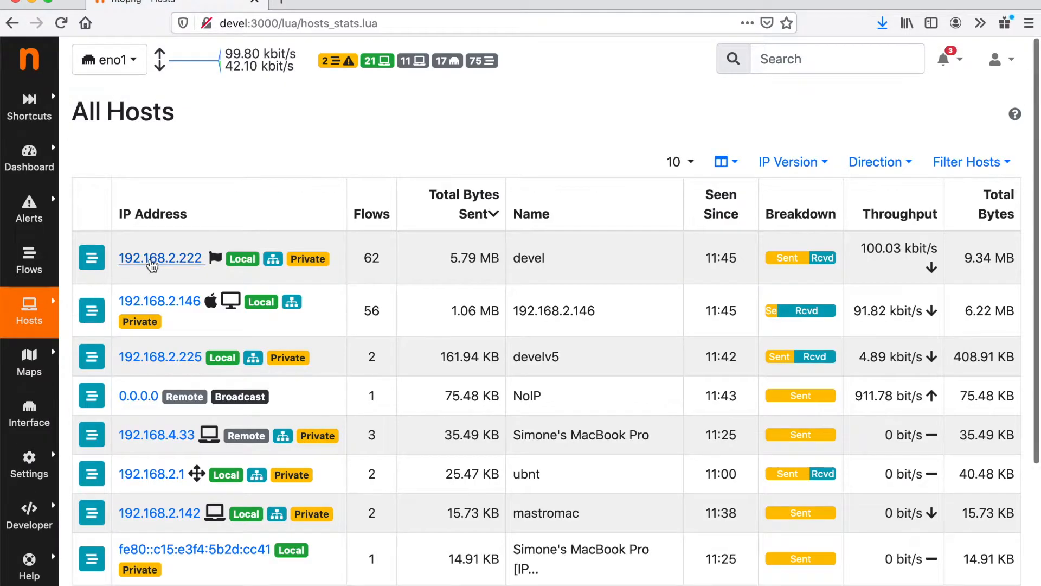
click(160, 257)
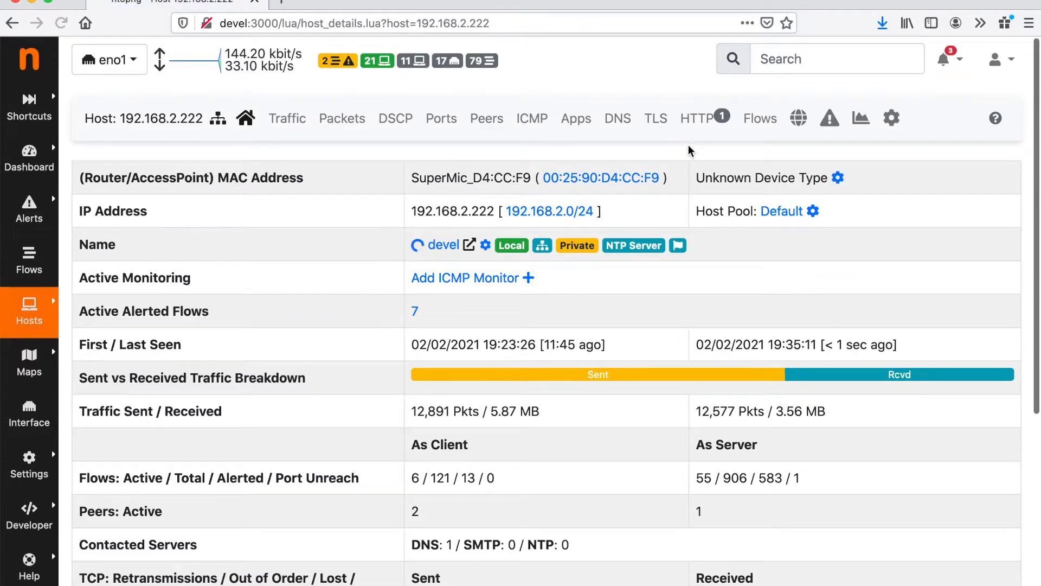
click(861, 118)
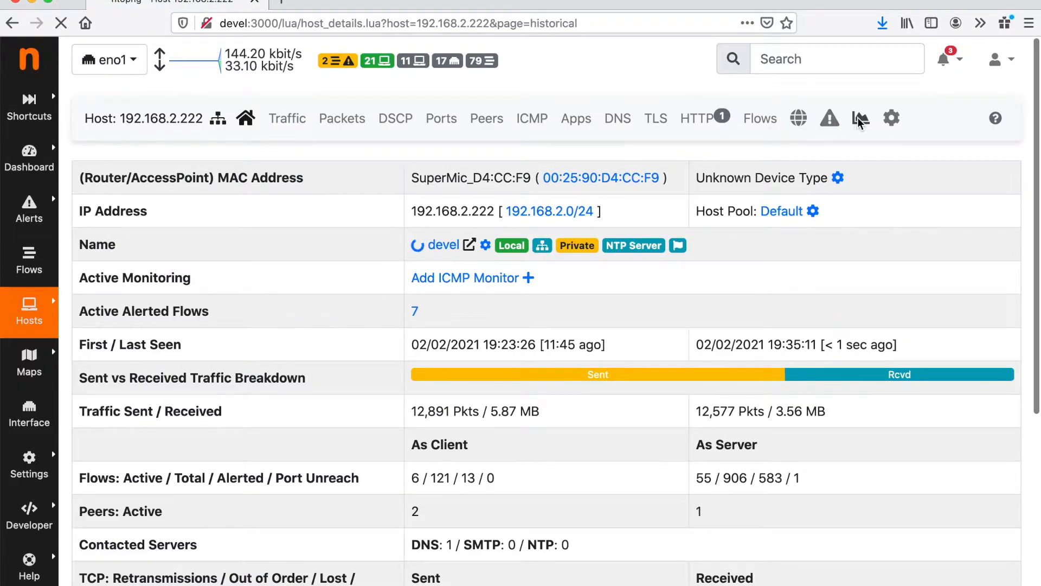
click(861, 119)
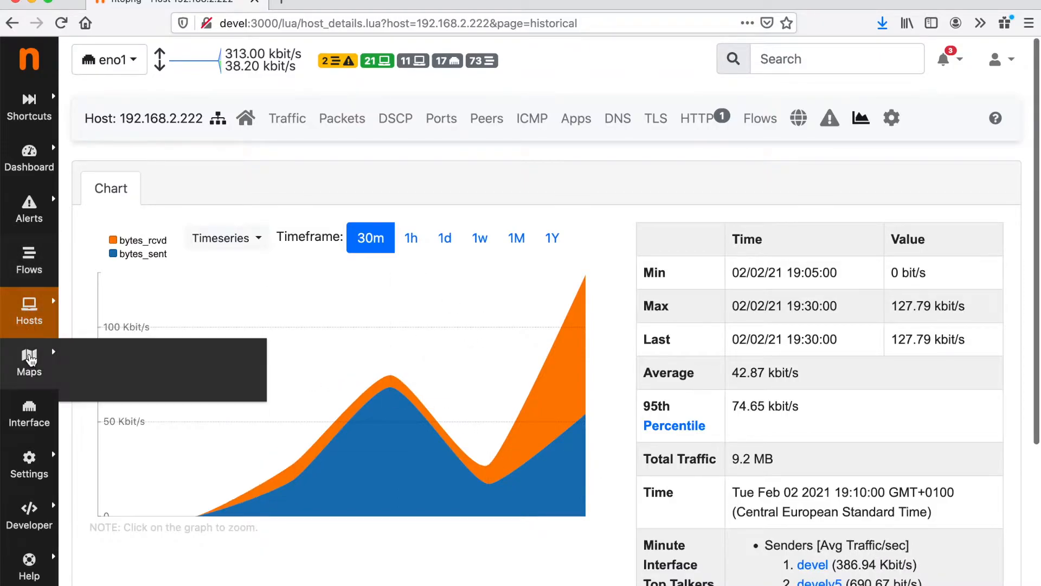
mouse_move(43, 187)
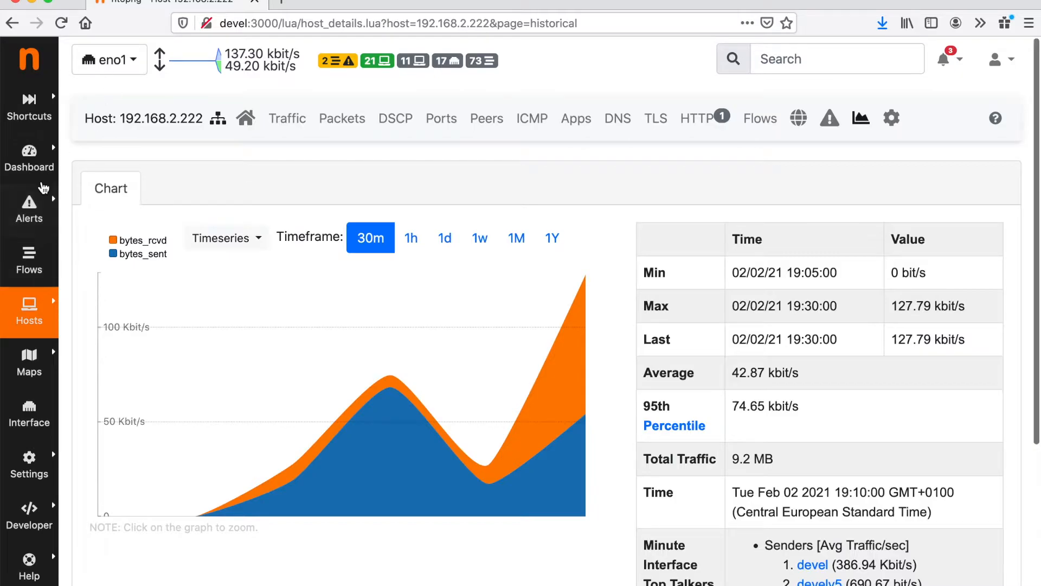
Step: Open Detected Alerts and scroll through the past Ghost Network and Threshold Cross alerts
click(28, 209)
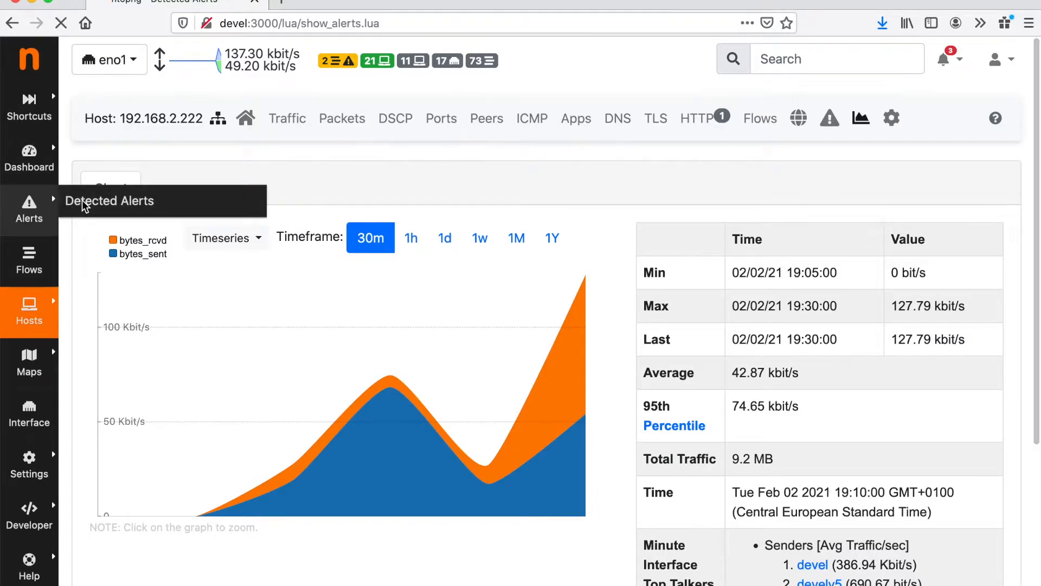
click(110, 201)
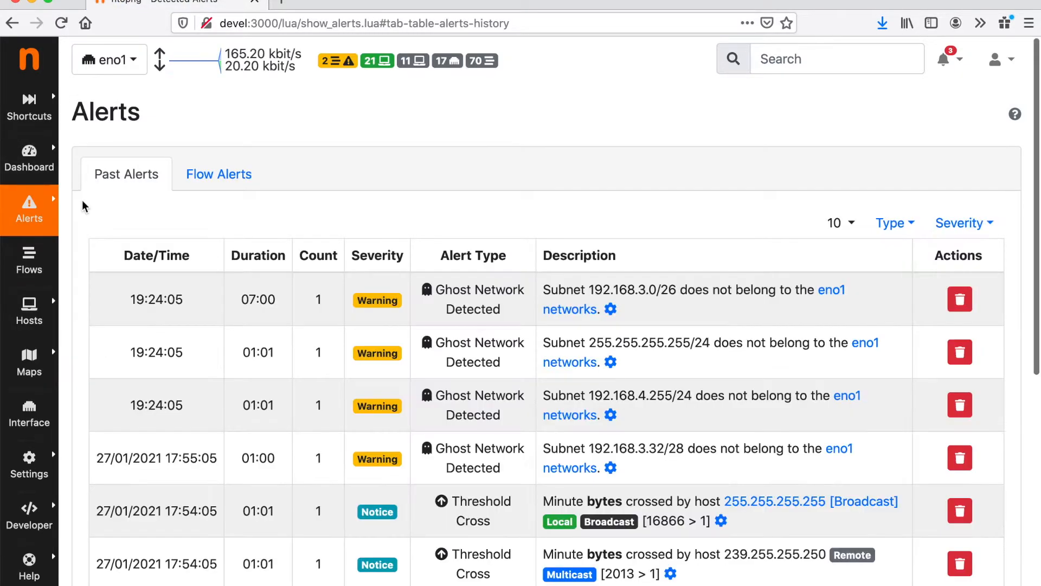
scroll(down, 3)
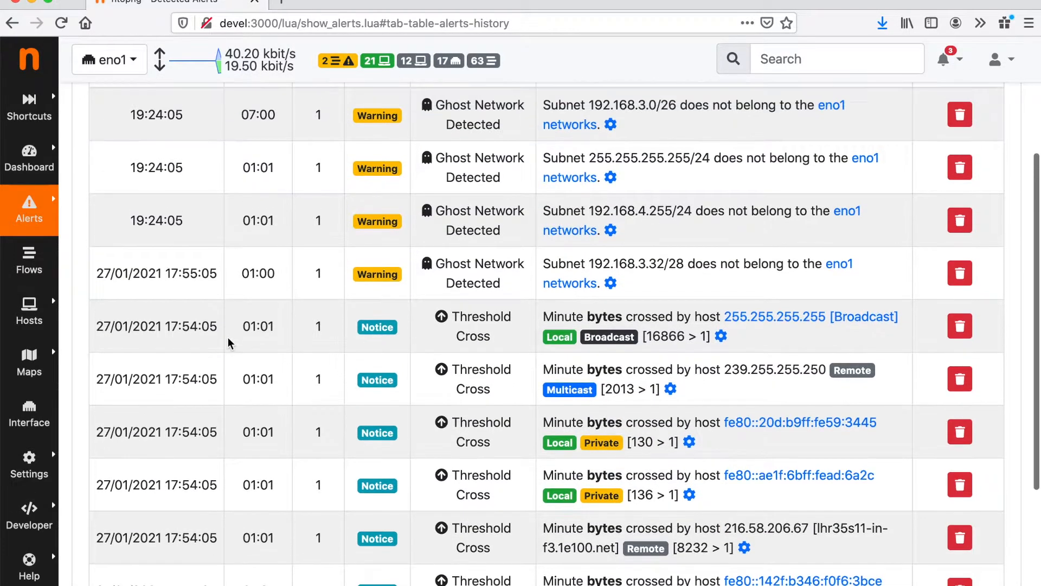
scroll(up, 3)
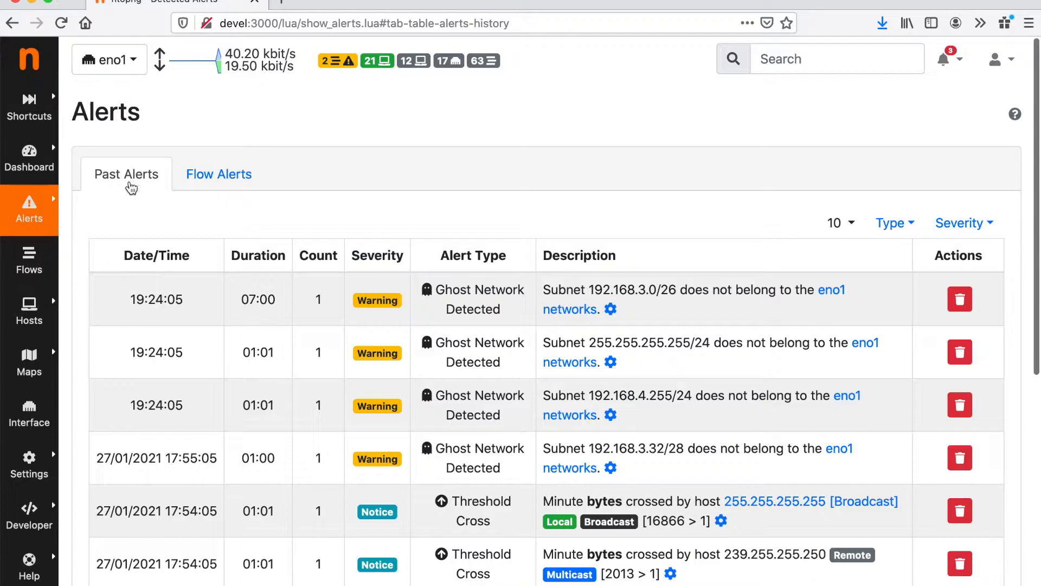
Step: Switch to Flow Alerts and scroll the list of Low Goodput Ratio HTTP.ntop alerts
click(218, 174)
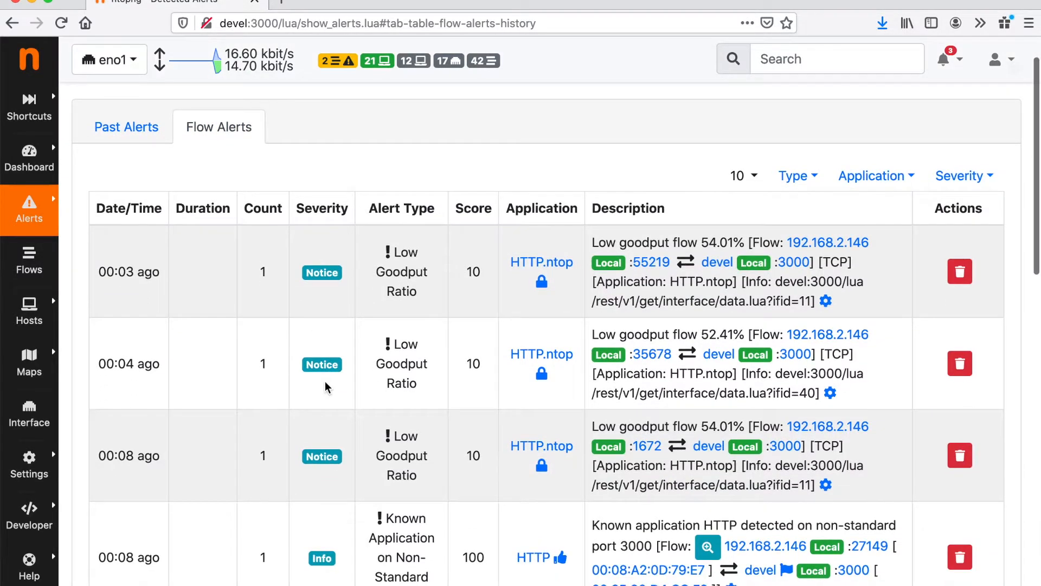
scroll(up, 3)
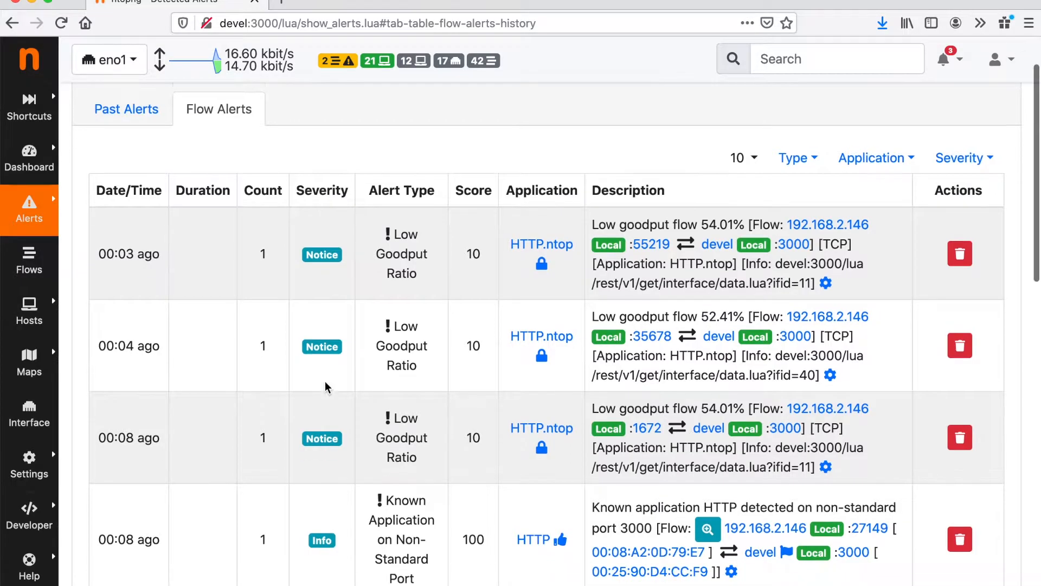
scroll(up, 3)
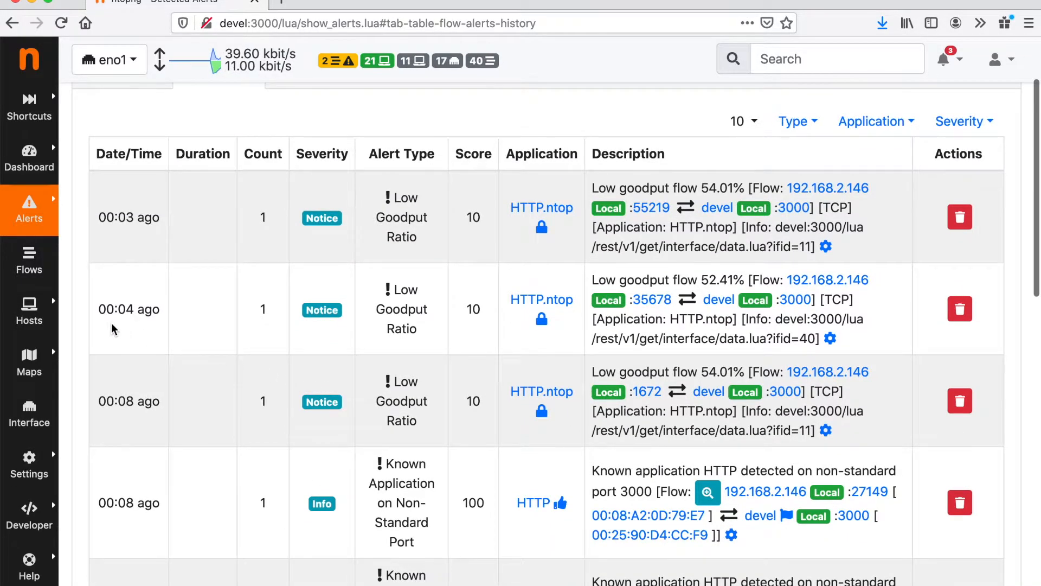
scroll(up, 3)
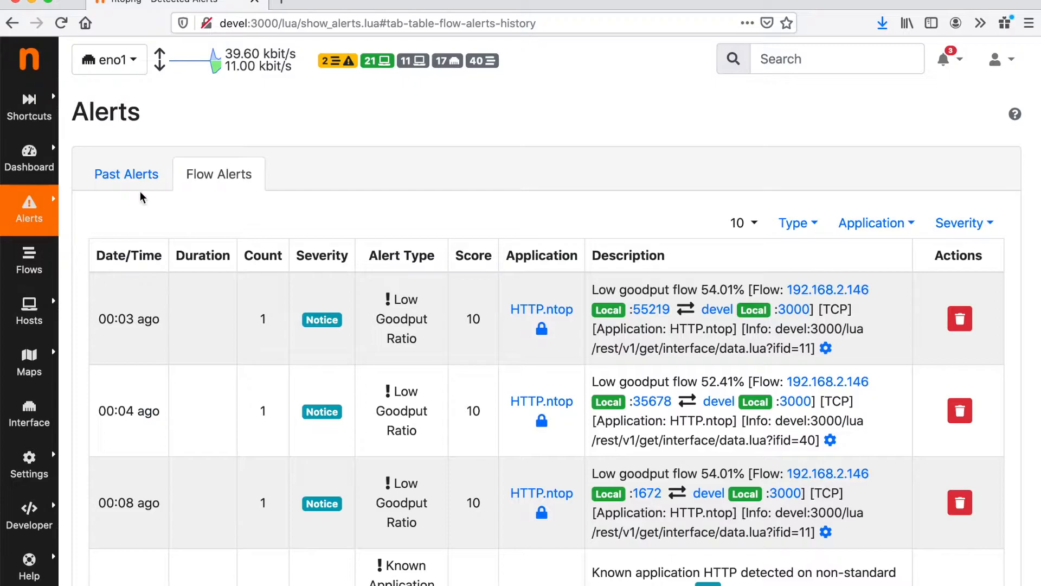
mouse_move(127, 174)
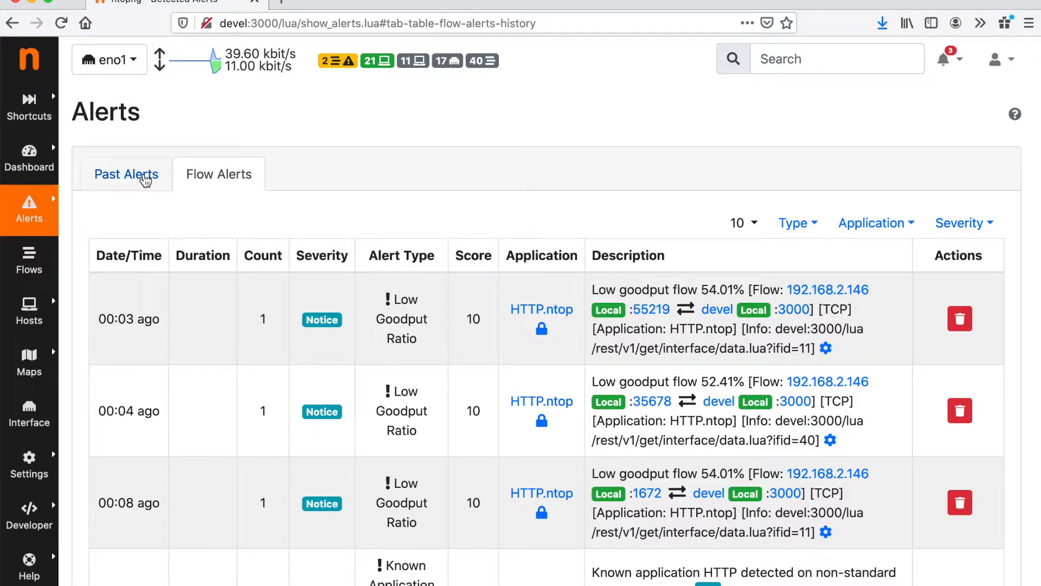
mouse_move(145, 218)
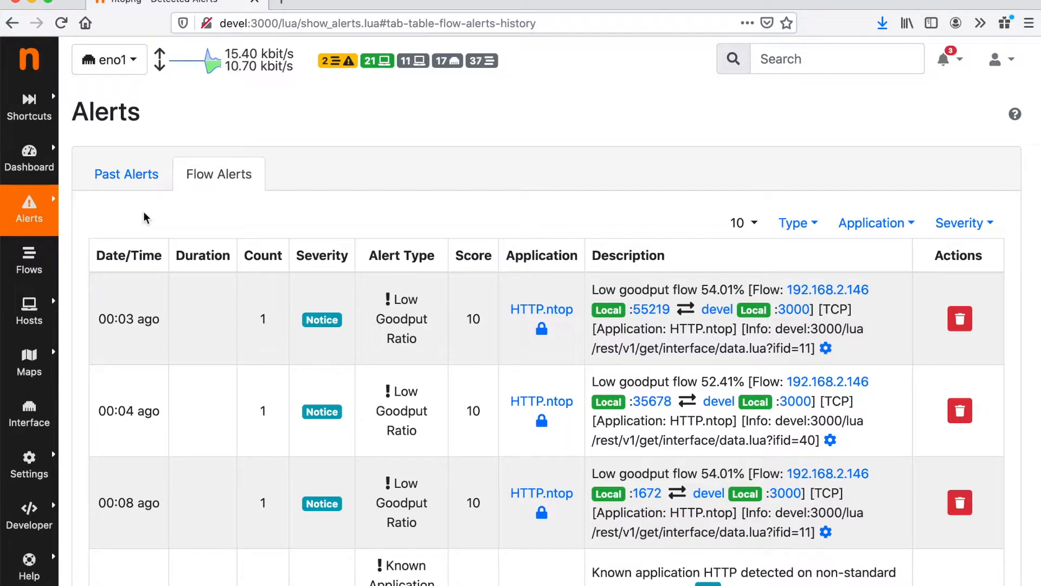
Step: Open the Flows section of User Scripts, showing only the Default configuration
click(29, 455)
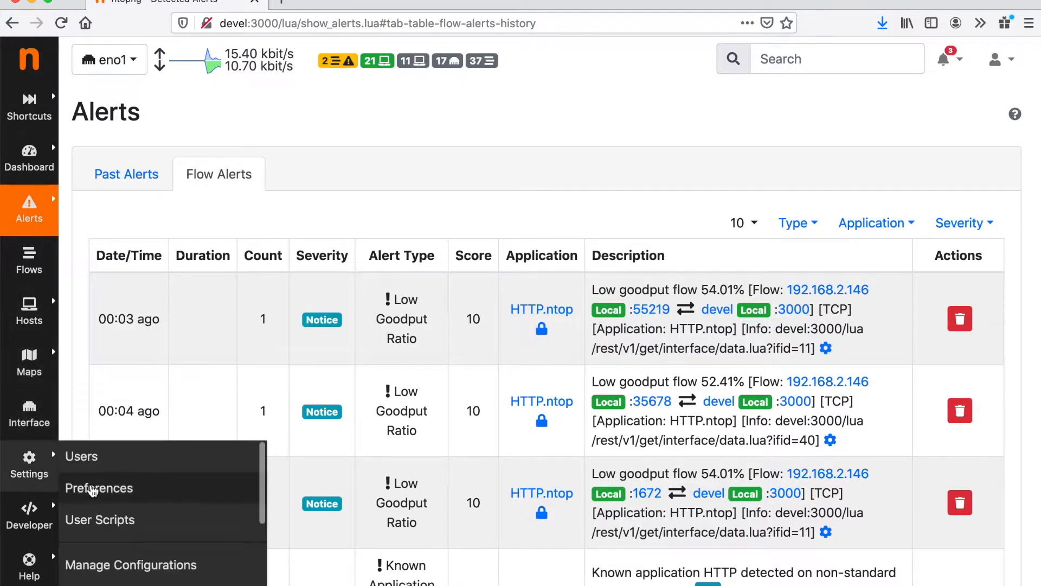
mouse_move(100, 519)
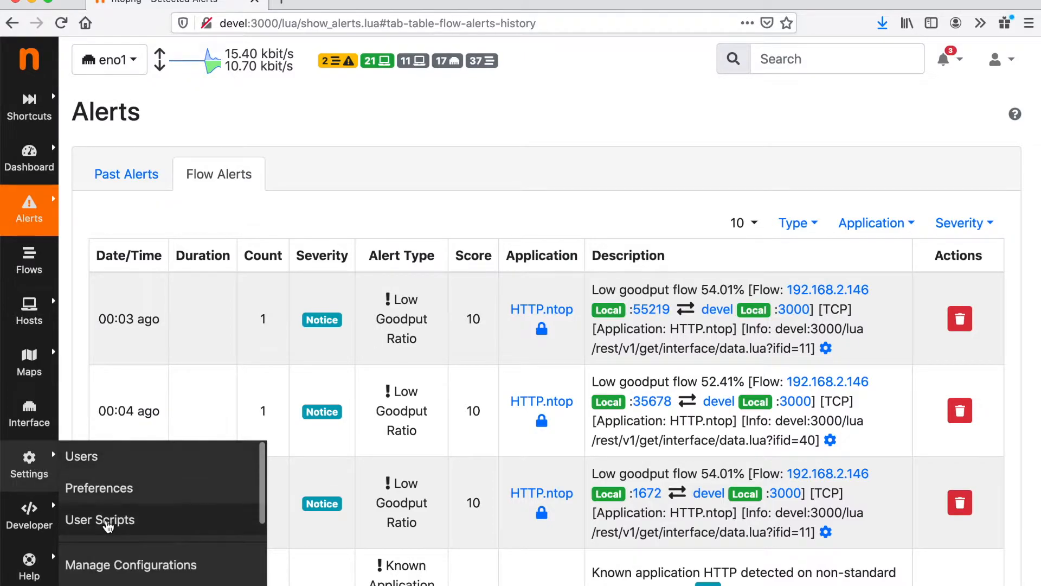
click(100, 520)
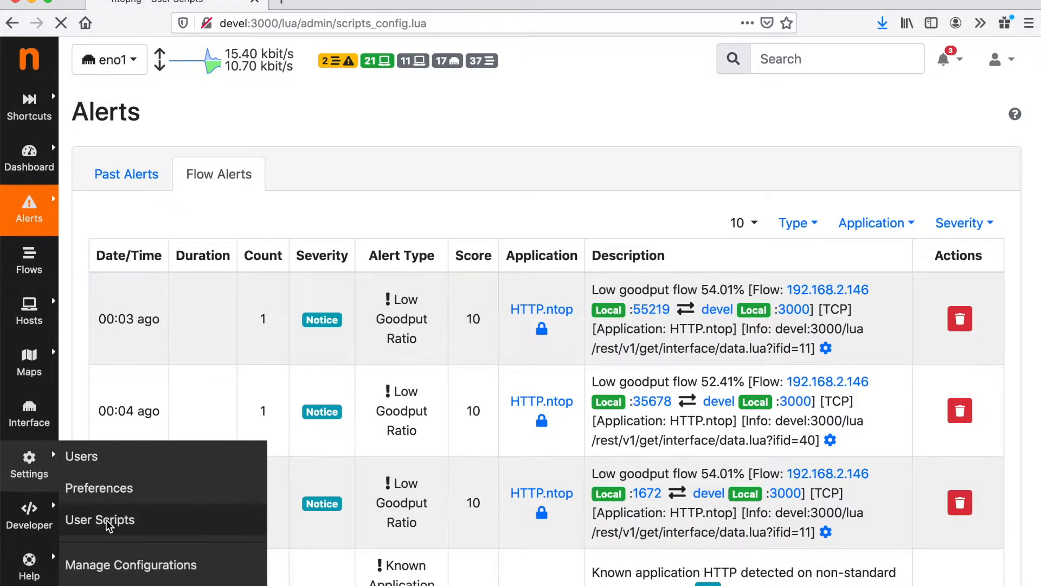
click(100, 519)
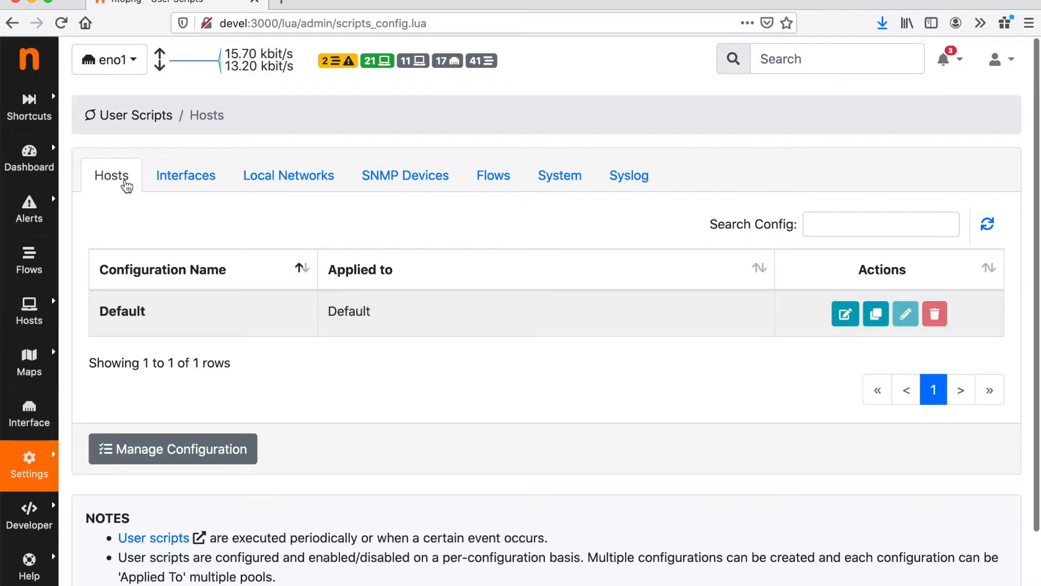
mouse_move(405, 175)
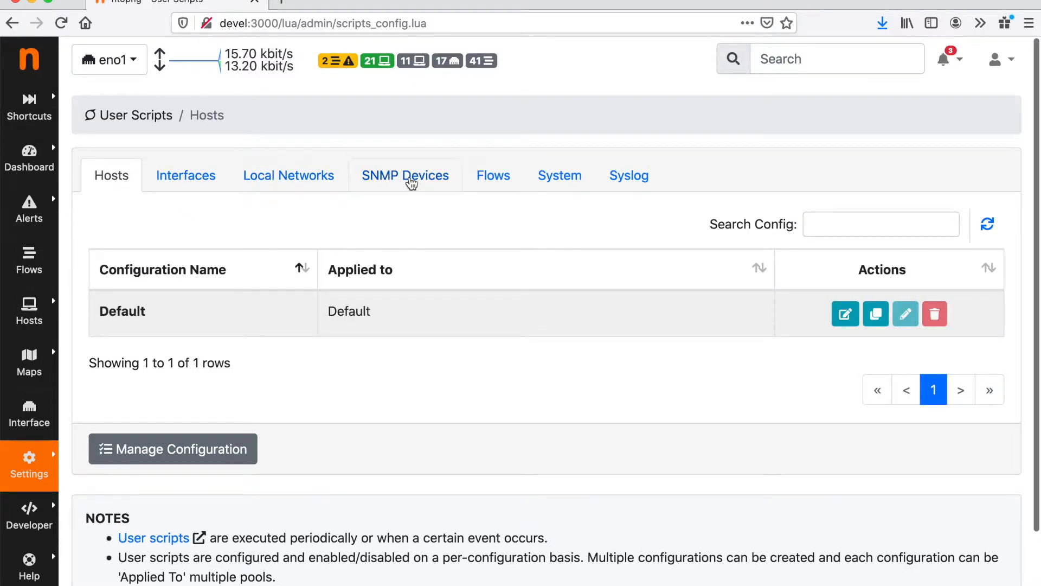
click(494, 175)
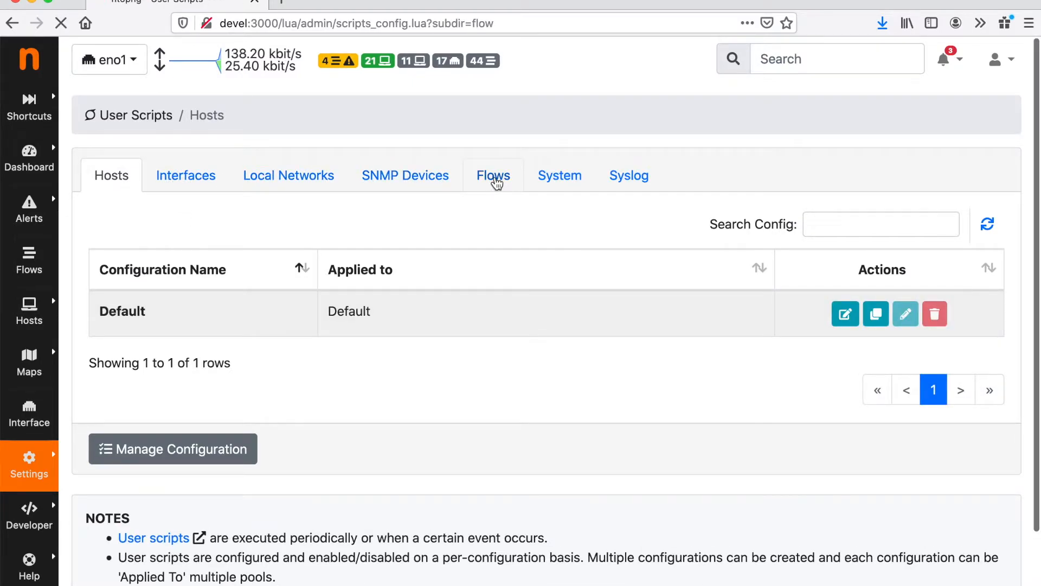
click(493, 174)
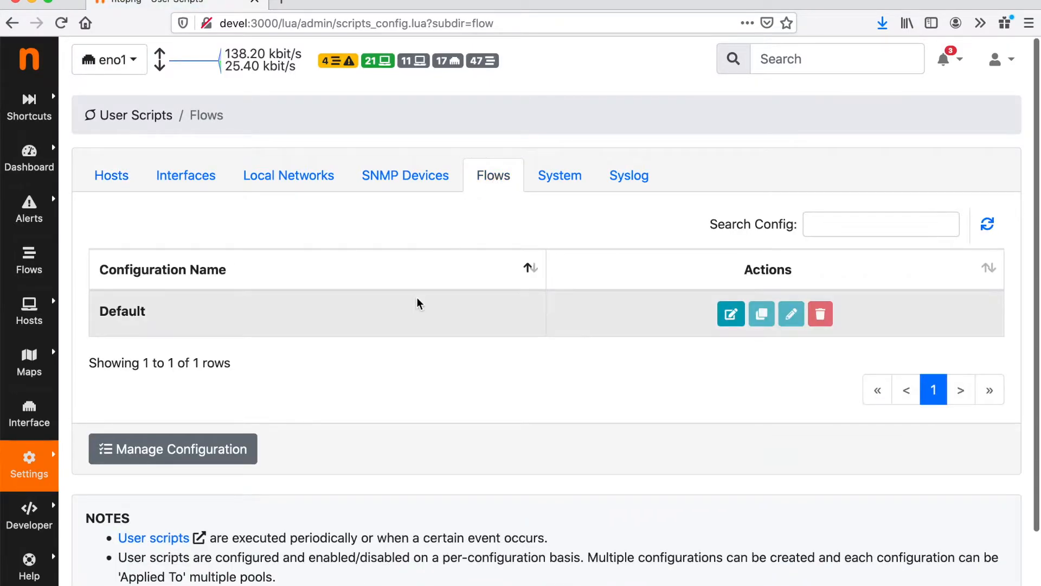
Step: Edit the Default flow configuration and scroll its 13 enabled scripts, like Blacklisted Flow and Flow Risk
click(730, 313)
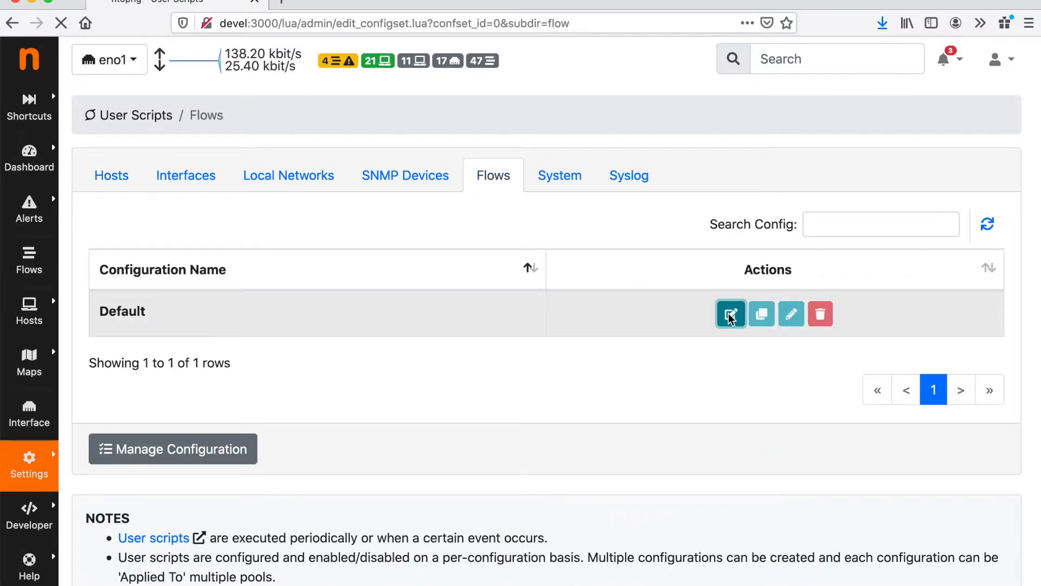
click(730, 313)
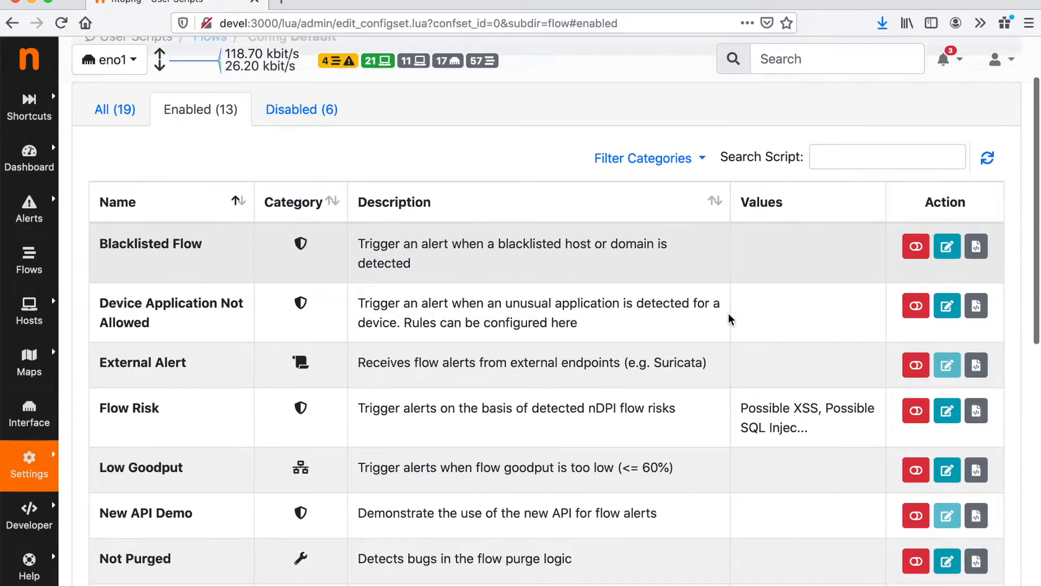
scroll(down, 3)
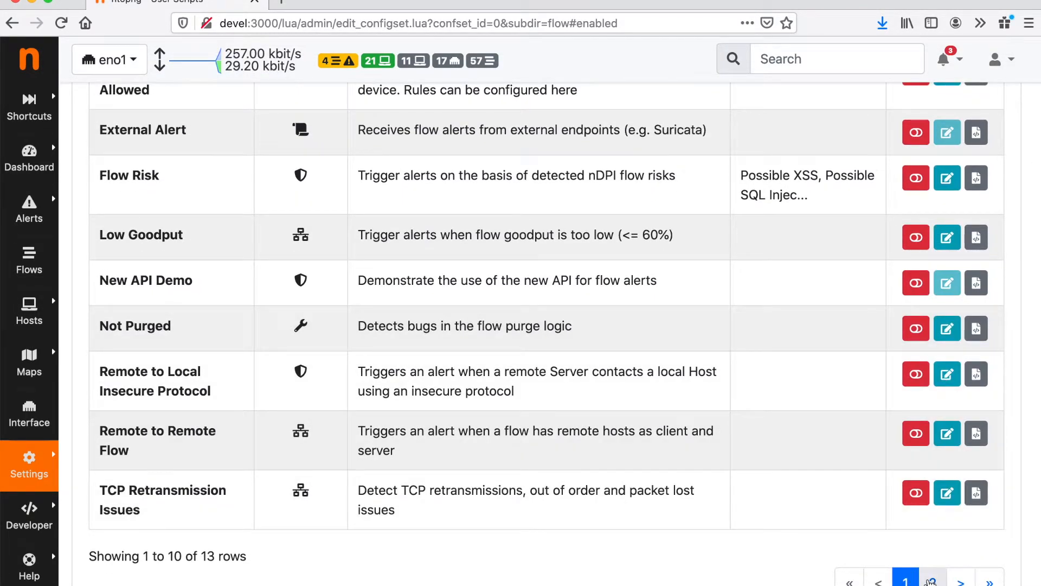
scroll(up, 3)
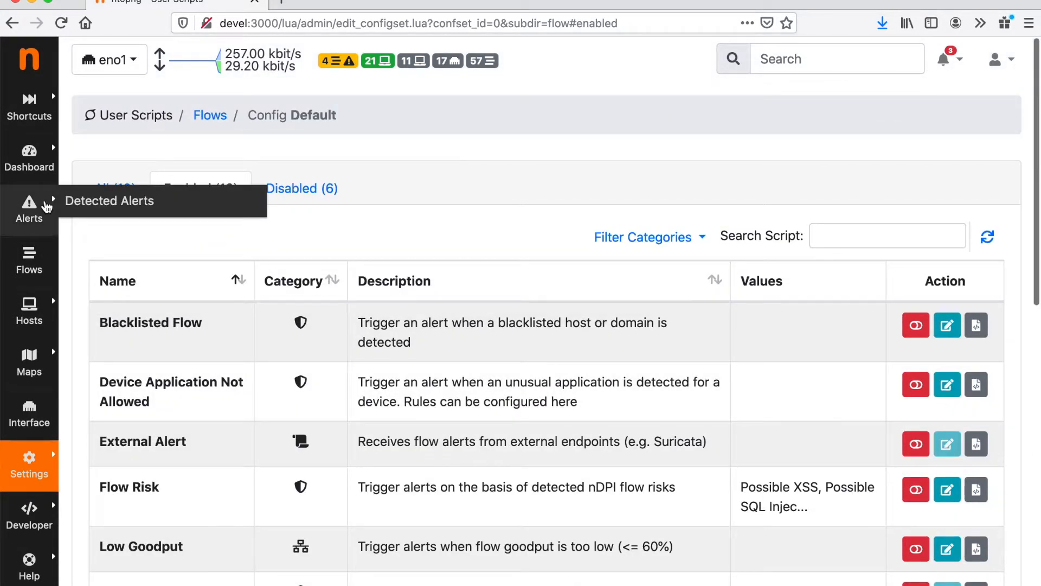
Step: Leave the eno1 alerts for the System view, then open Notifications > Endpoints
click(109, 201)
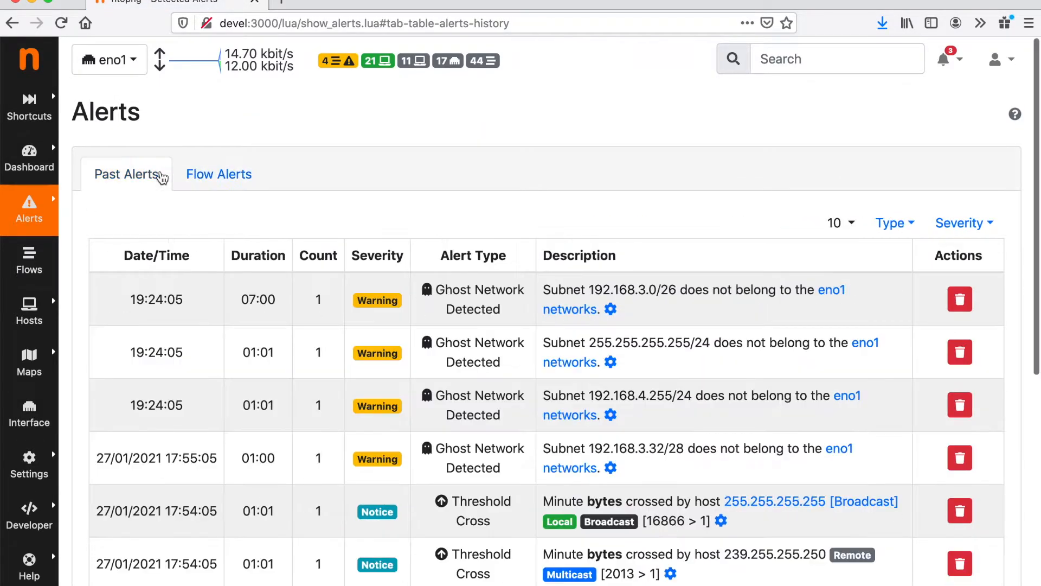
mouse_move(150, 77)
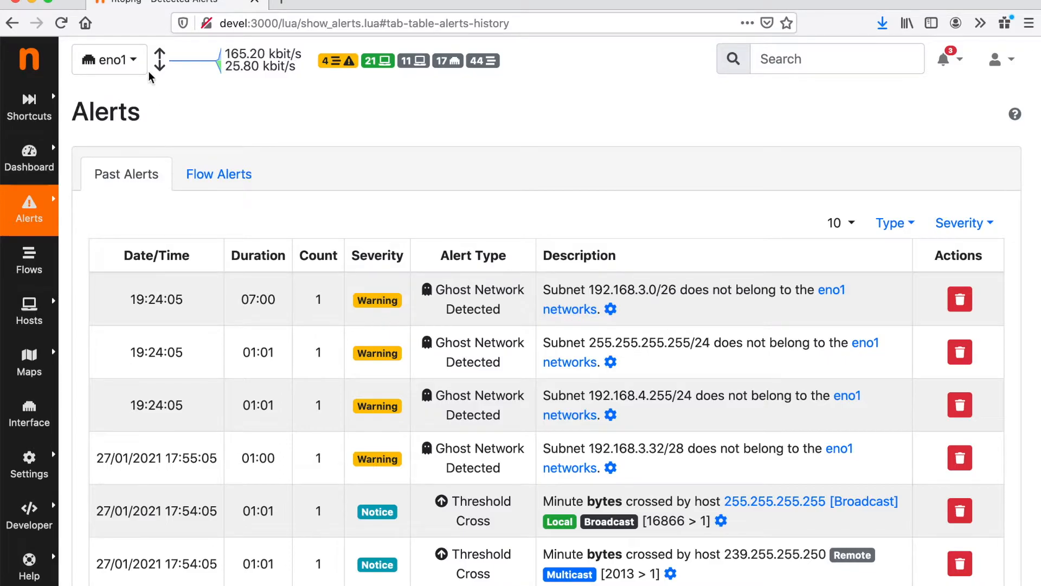
click(109, 60)
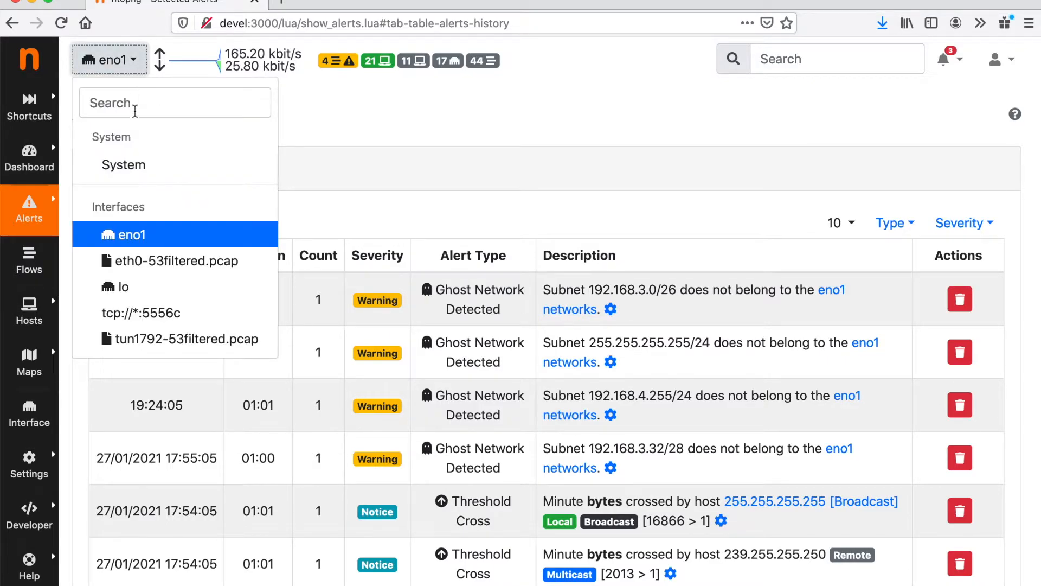
mouse_move(166, 169)
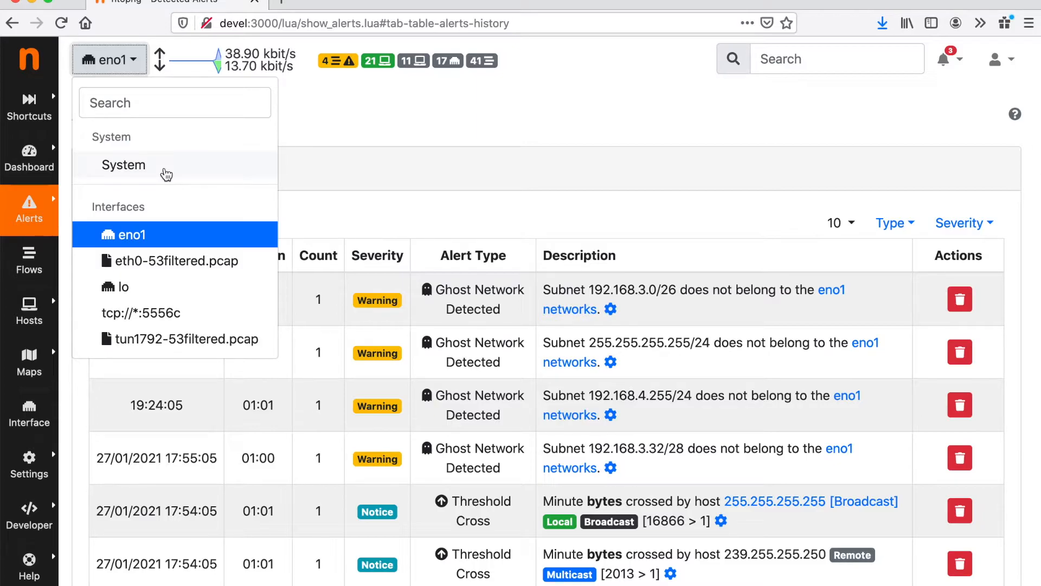
click(123, 164)
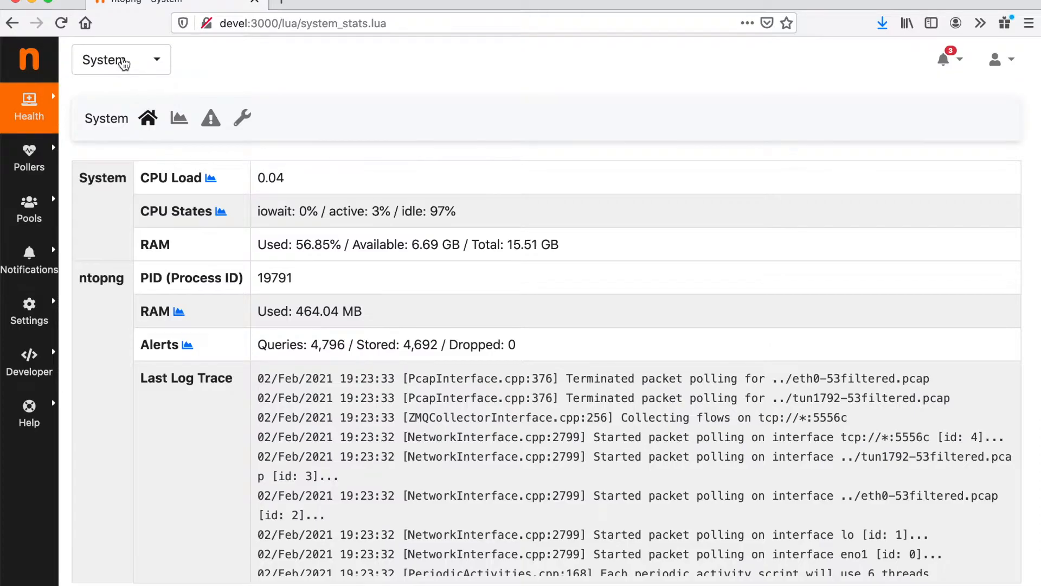
click(29, 259)
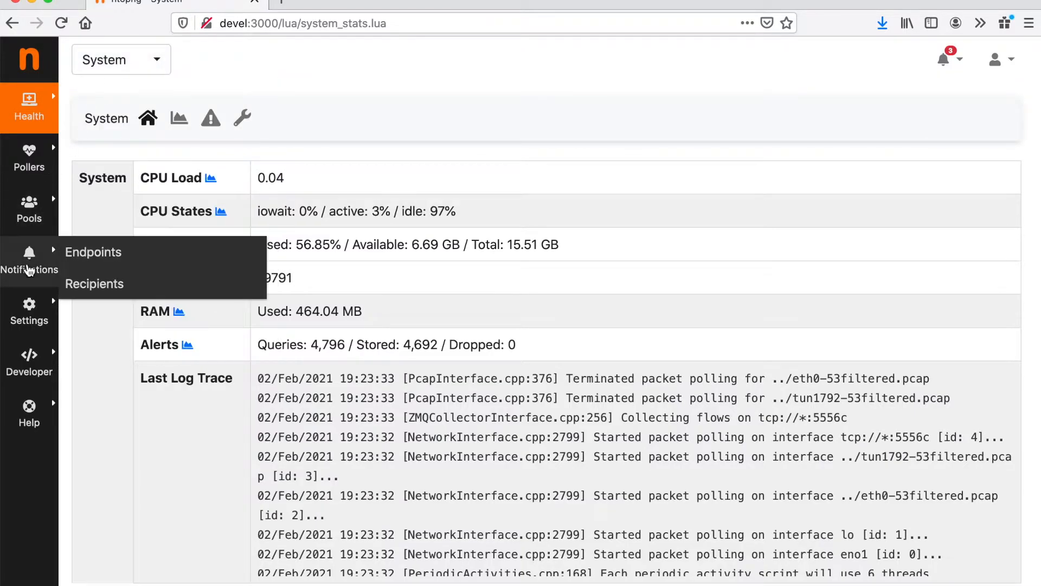
click(93, 251)
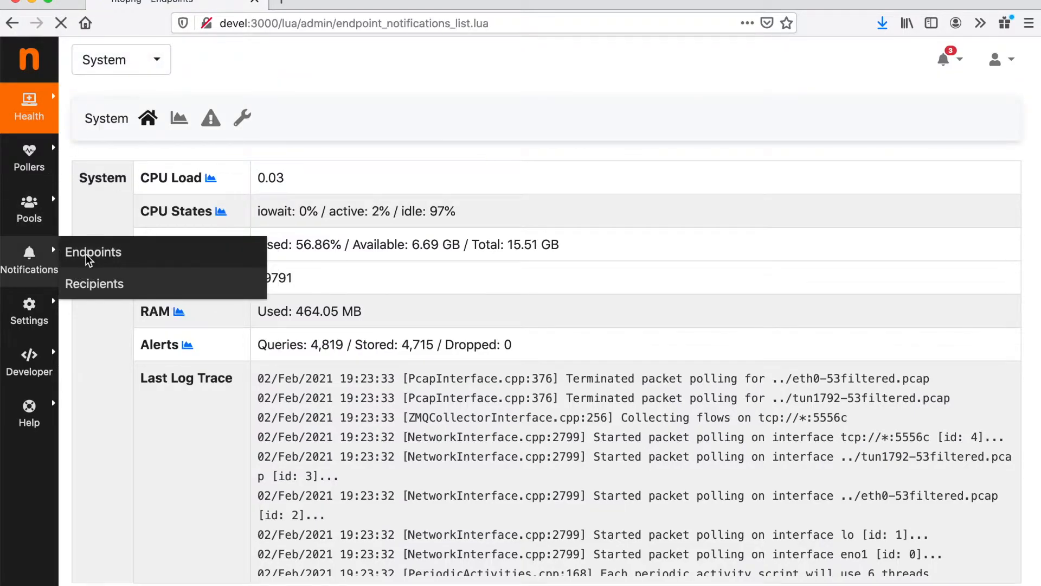
click(92, 251)
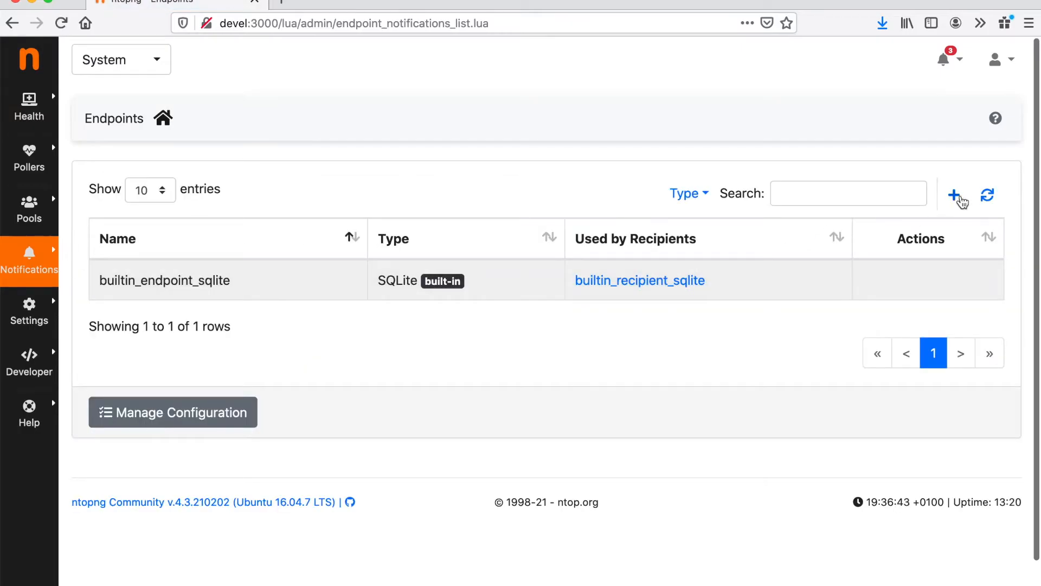
click(954, 195)
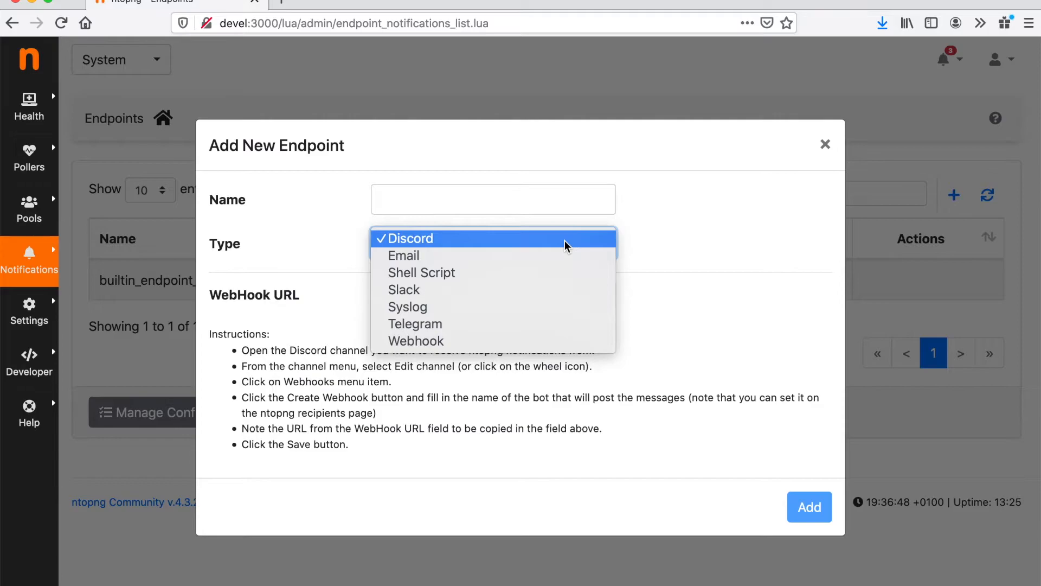
mouse_move(561, 272)
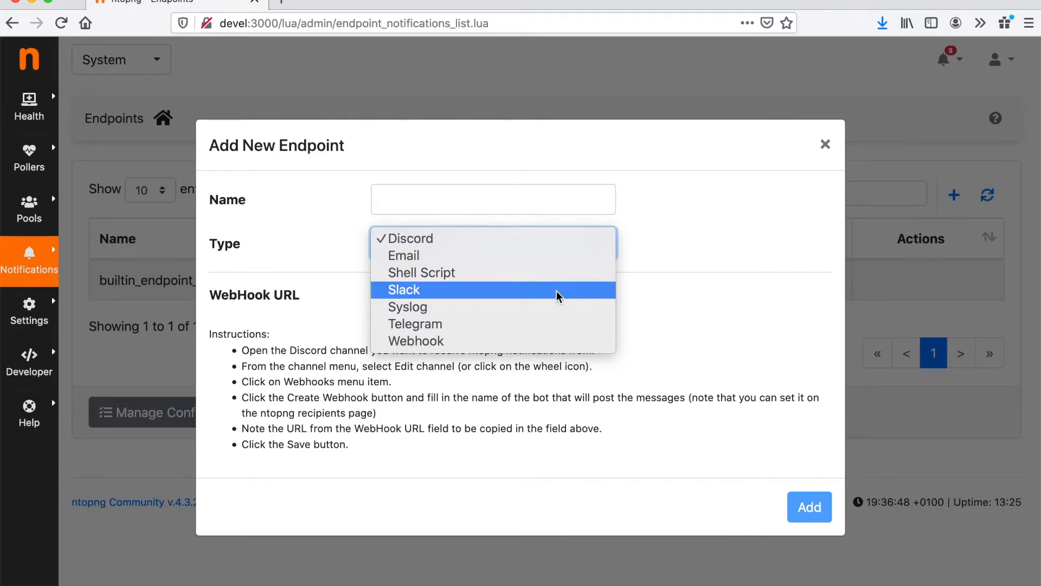
mouse_move(554, 326)
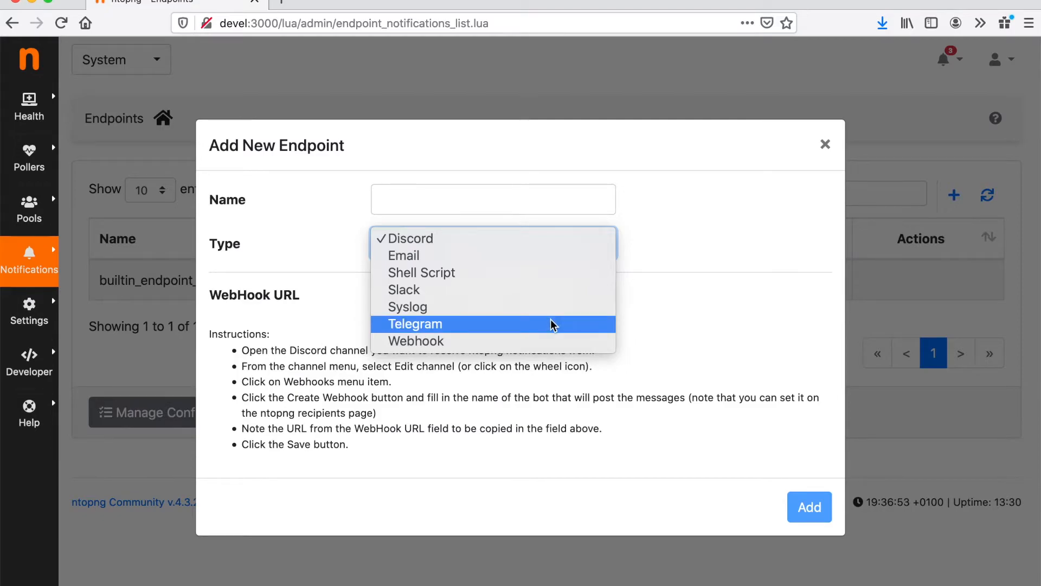
mouse_move(639, 269)
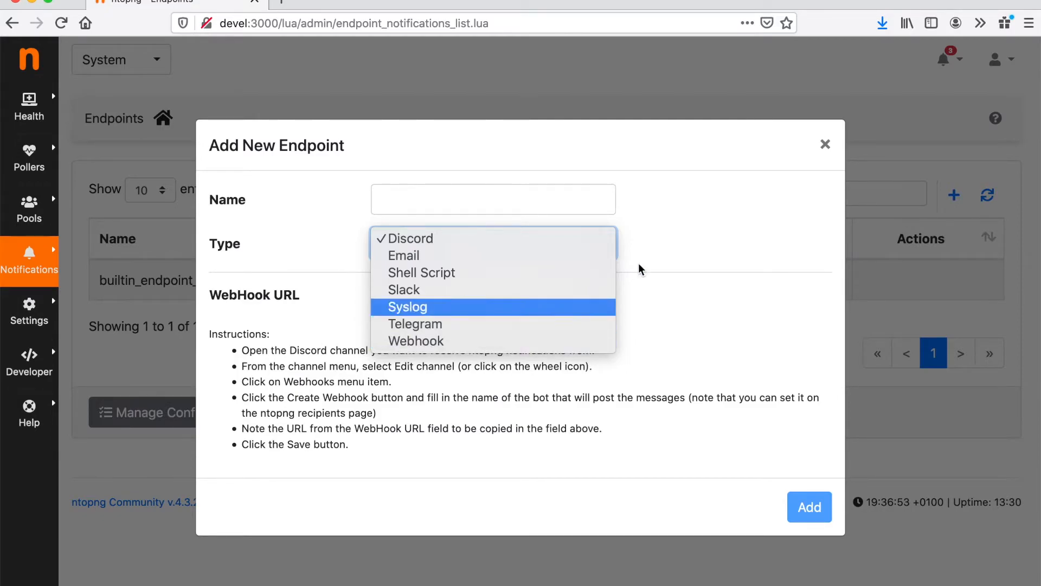
click(408, 239)
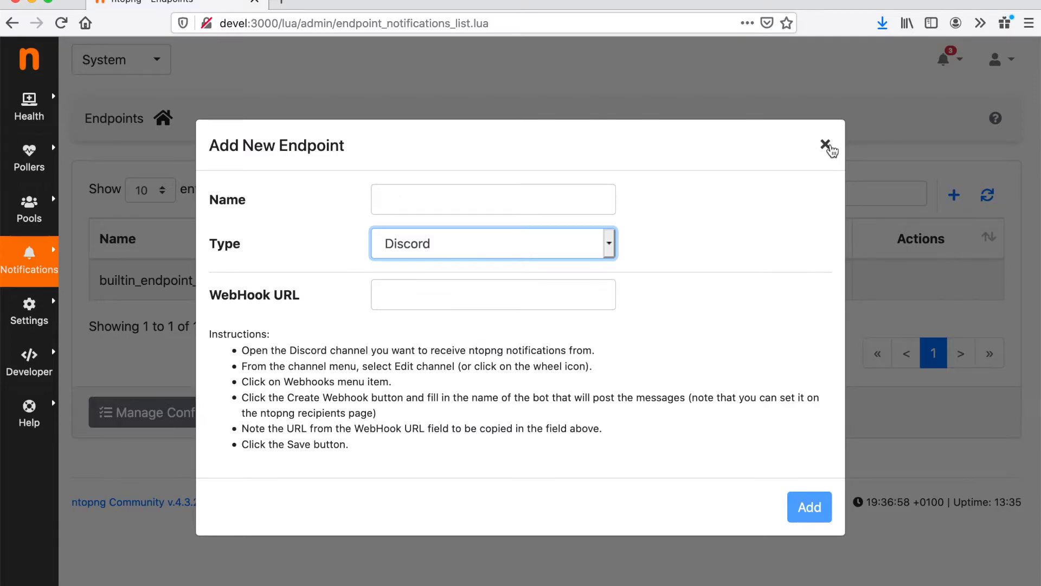
click(825, 145)
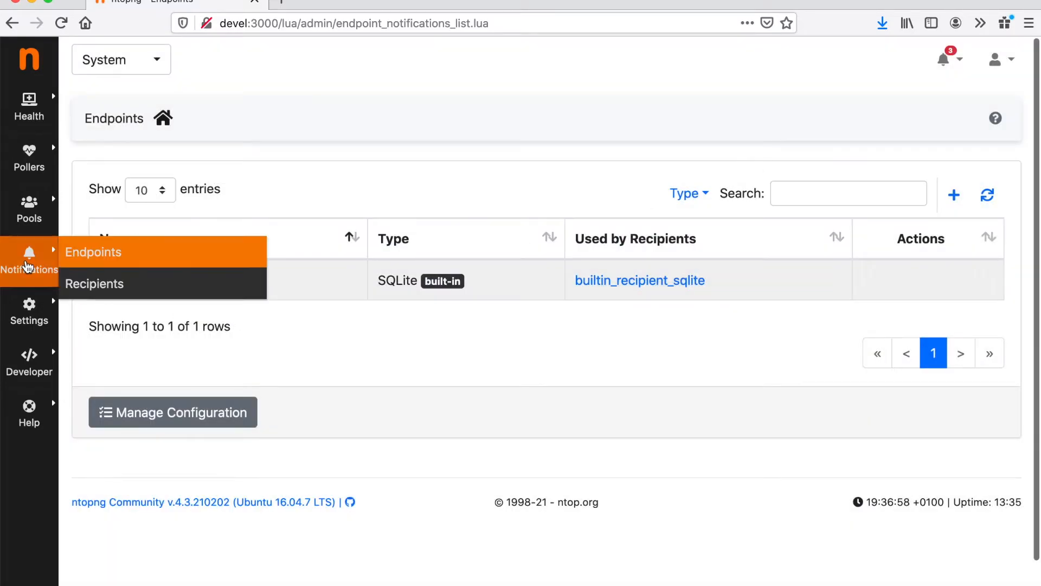
Step: View the notification Recipients list, then switch back to the eno1 interface
click(95, 284)
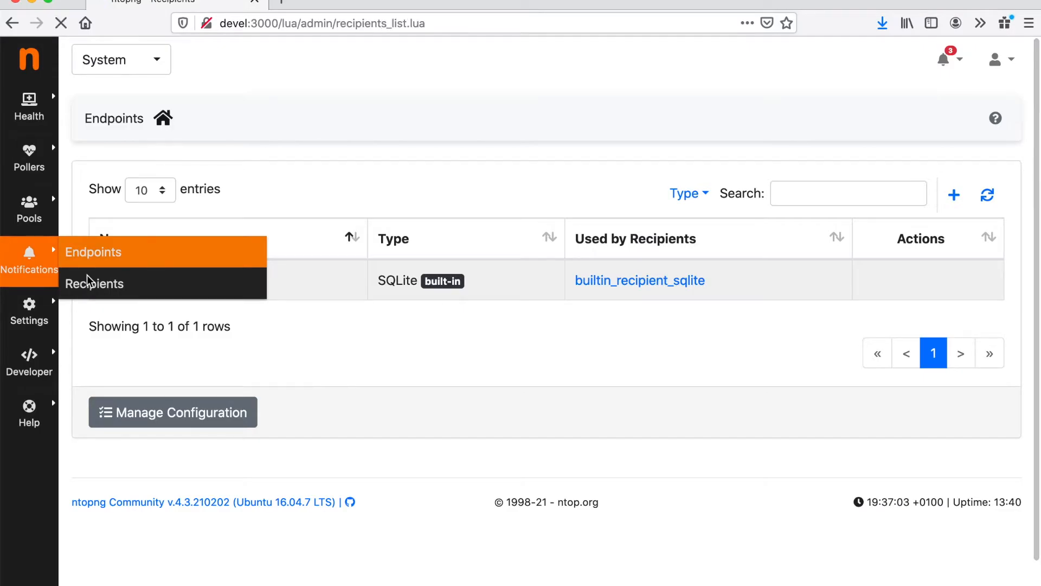
click(94, 284)
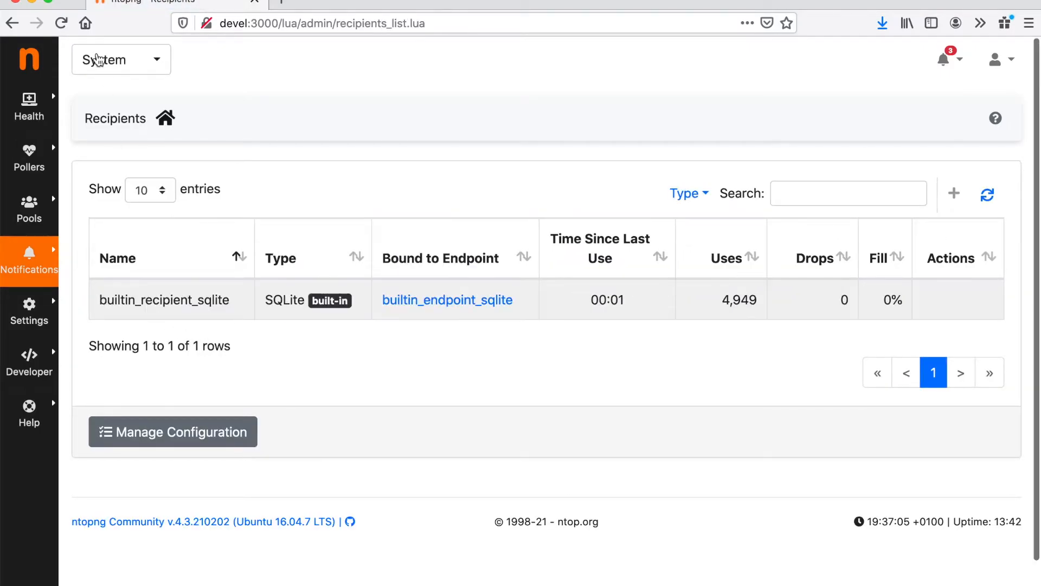
click(121, 59)
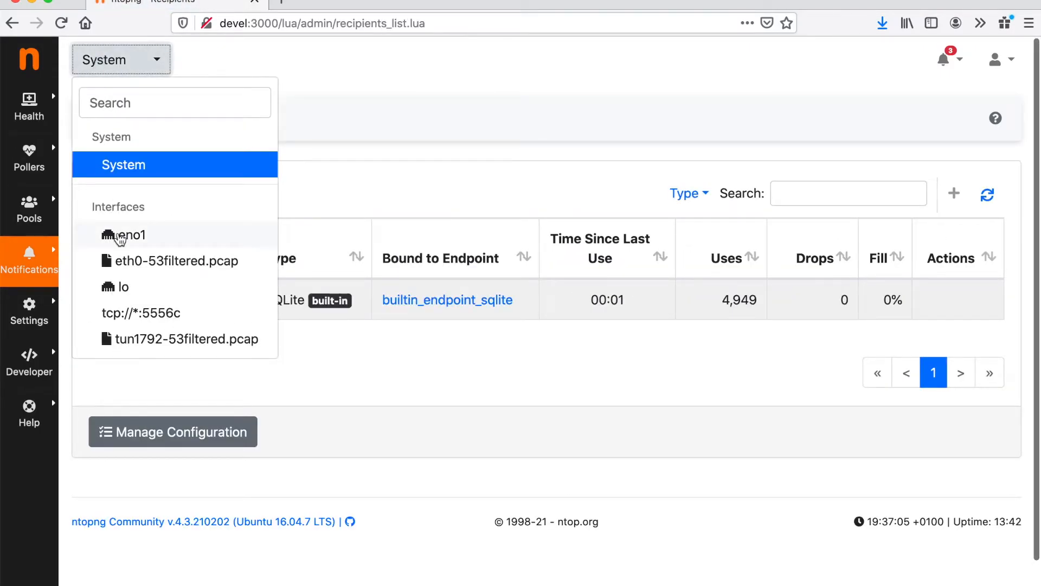
click(130, 235)
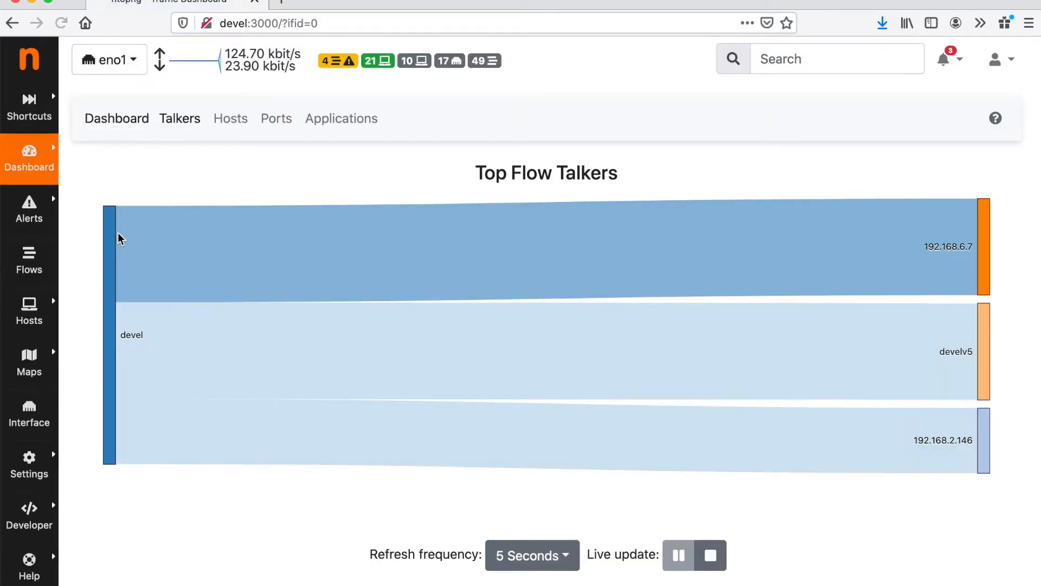
Step: Open eno1 Alerts, view the Flow Alerts tab, then scroll through the Past Alerts table
click(29, 210)
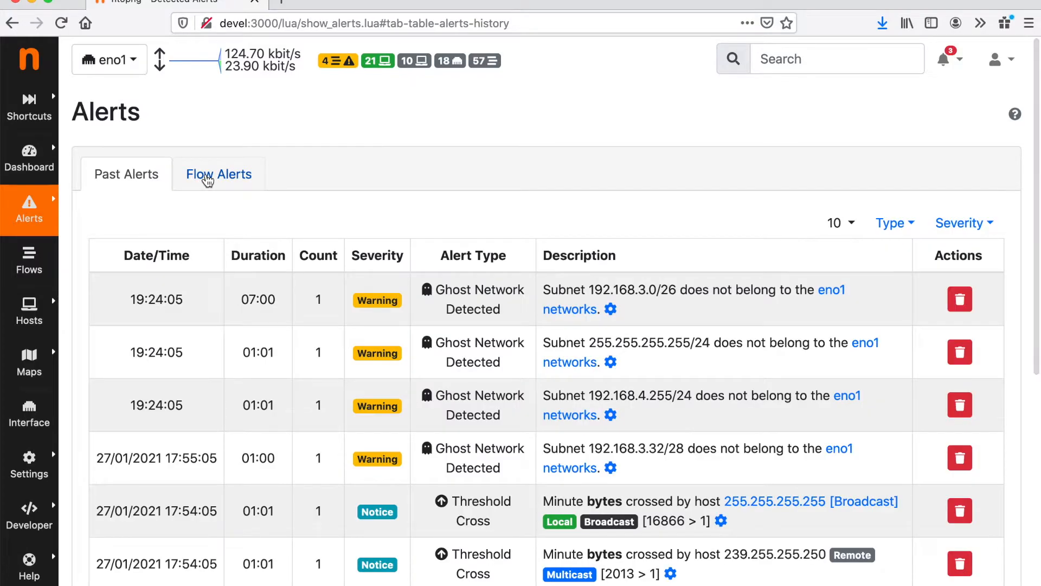
click(218, 174)
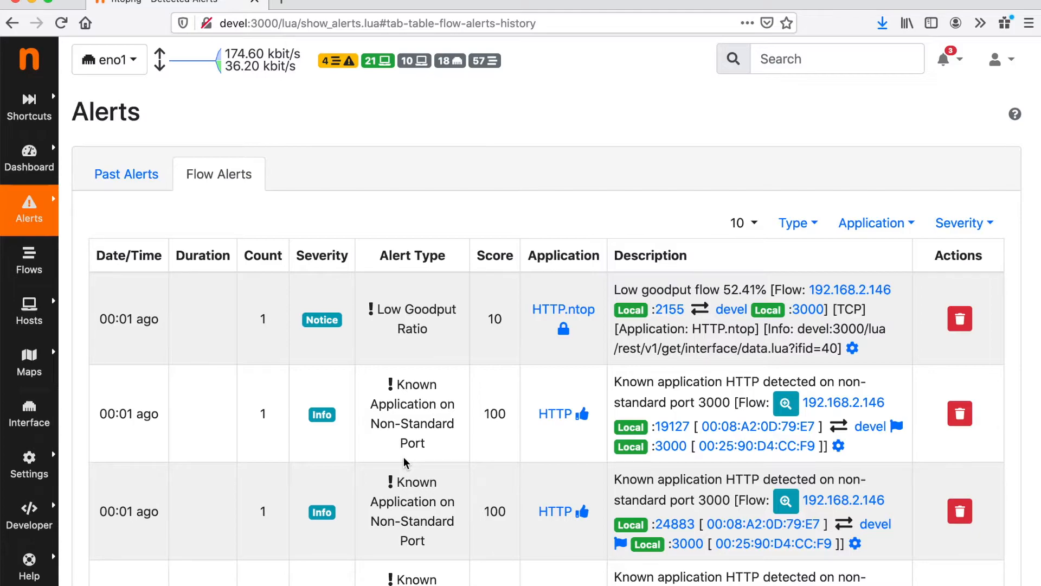
mouse_move(95, 449)
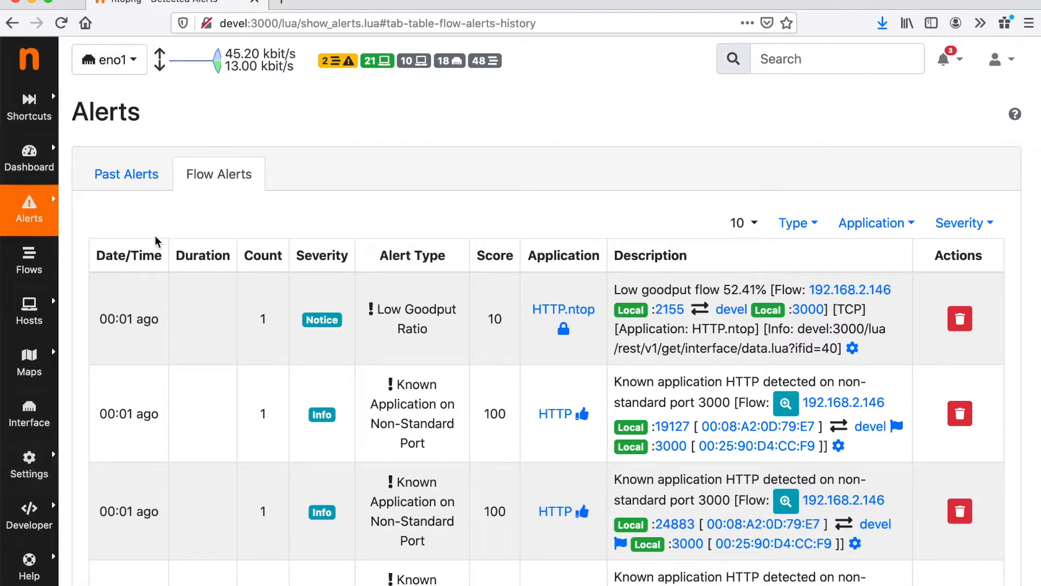
mouse_move(126, 174)
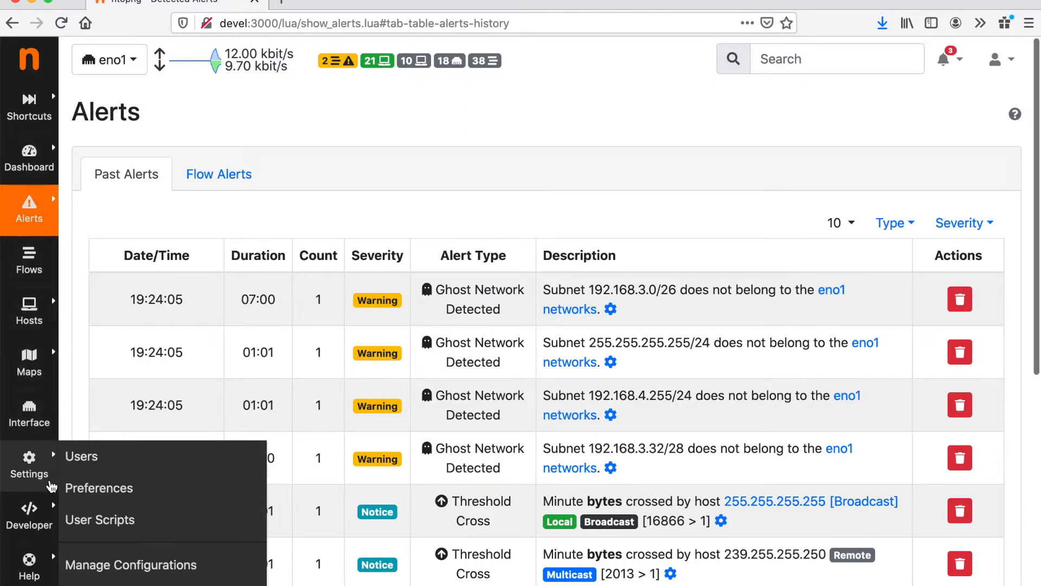
scroll(down, 3)
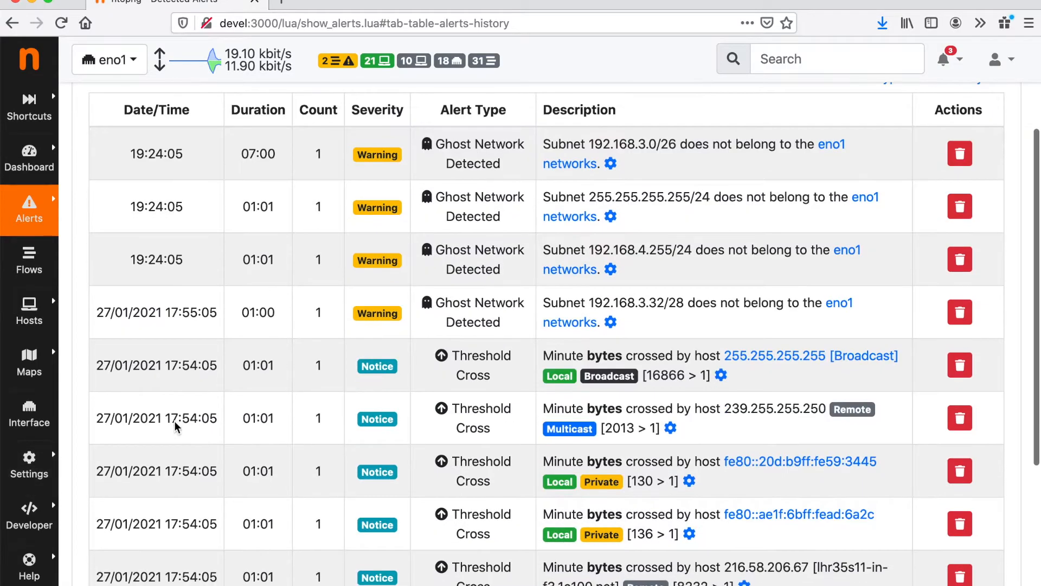
scroll(up, 3)
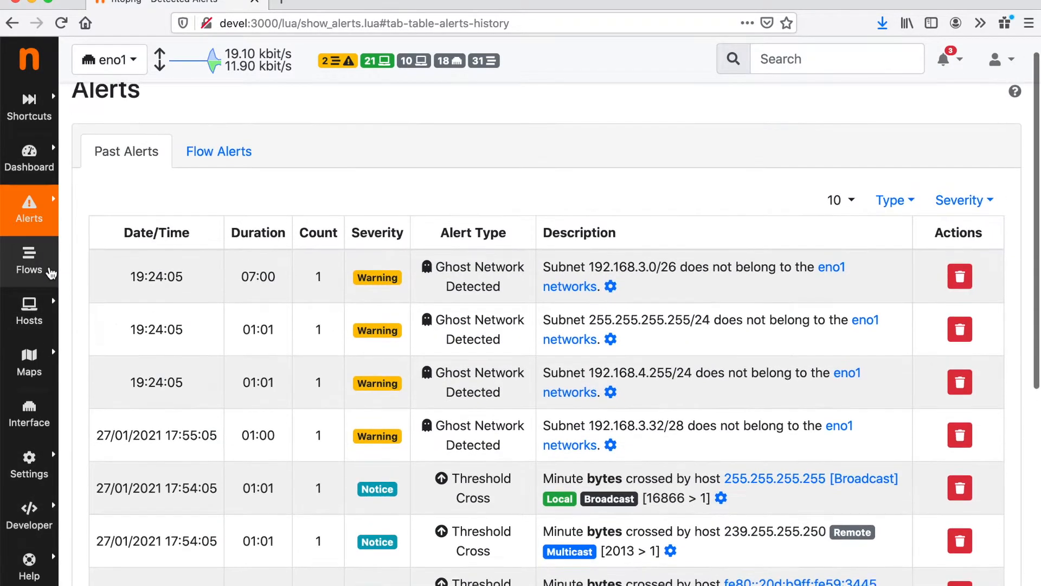
Step: Visit Network Discovery, which has no cached devices, then switch to the System view
click(29, 158)
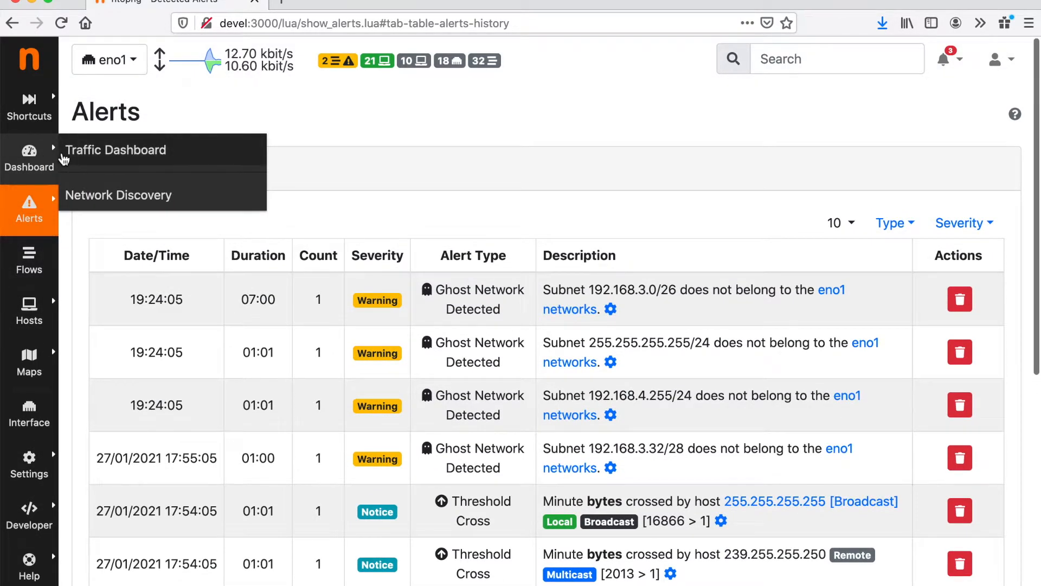
mouse_move(71, 178)
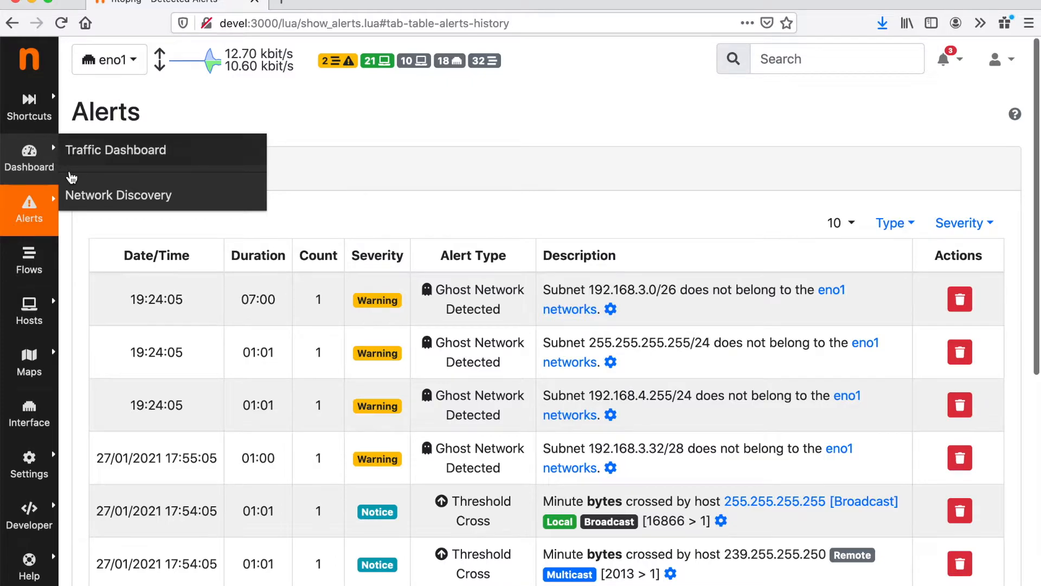
click(119, 195)
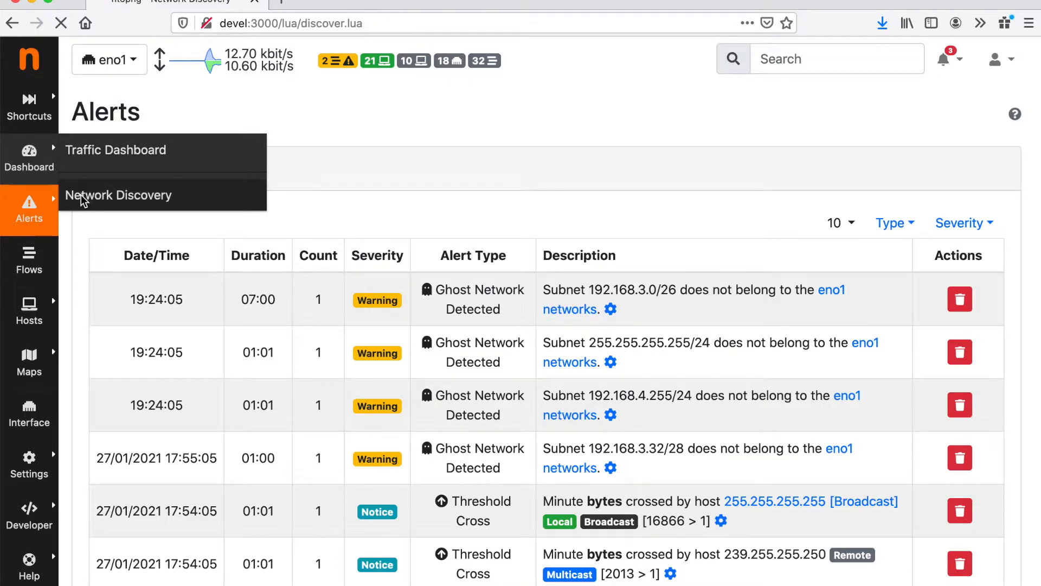
click(109, 59)
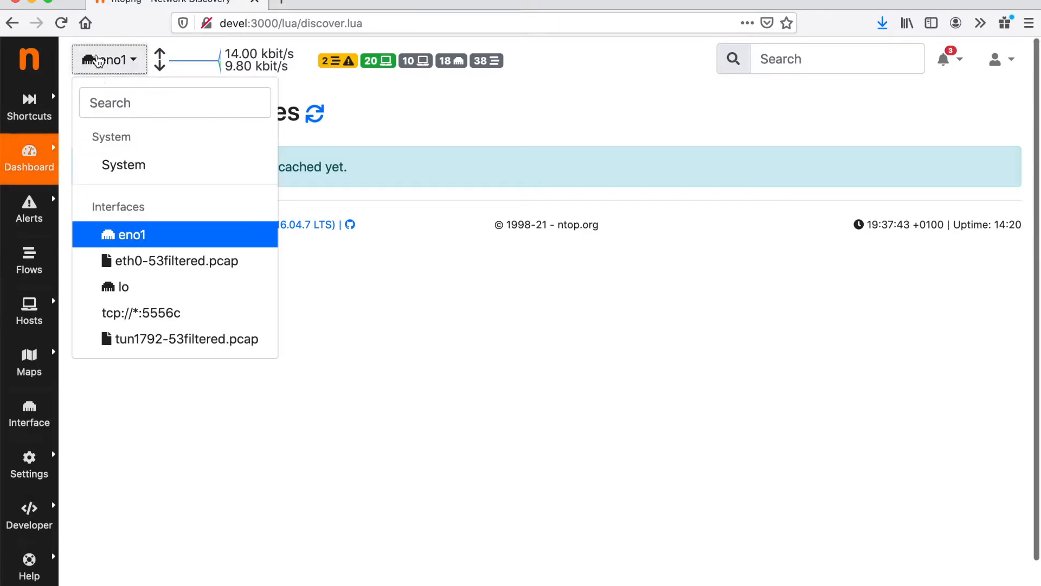
click(123, 165)
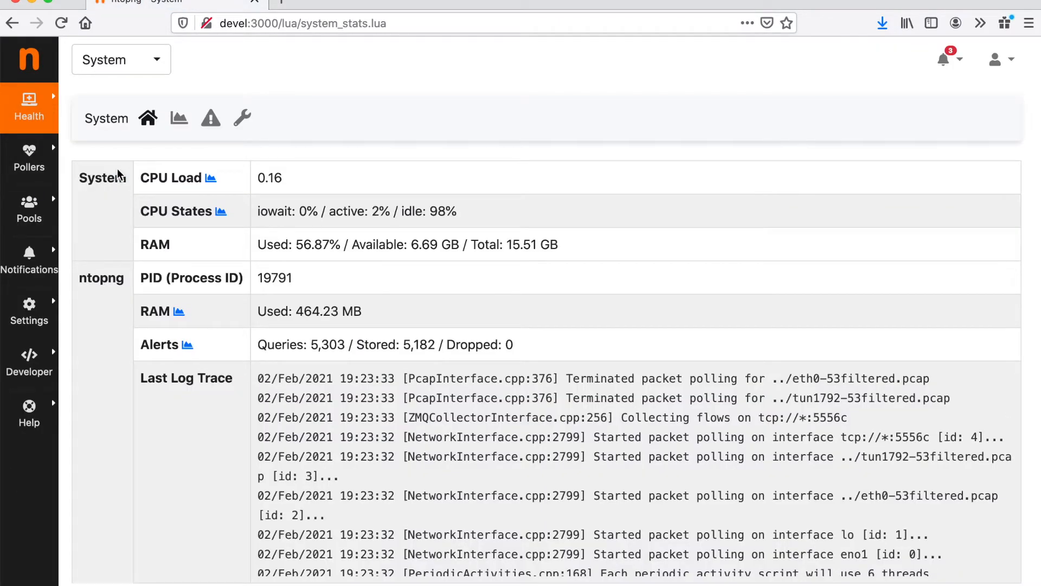
mouse_move(29, 157)
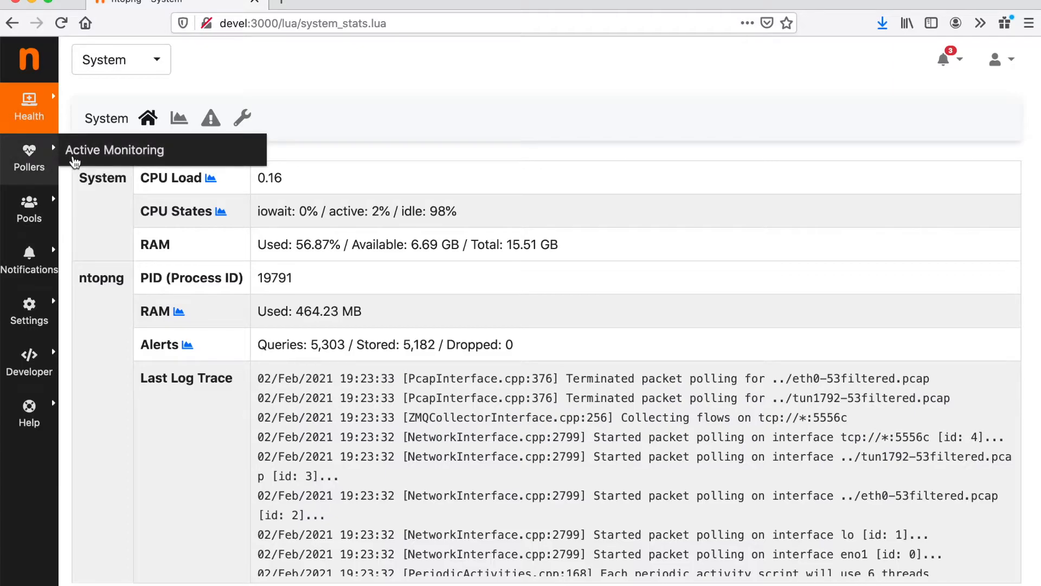
Step: Start an ICMP Active Monitoring record for 1.1.1.1, discard it, and switch to eno1
click(114, 150)
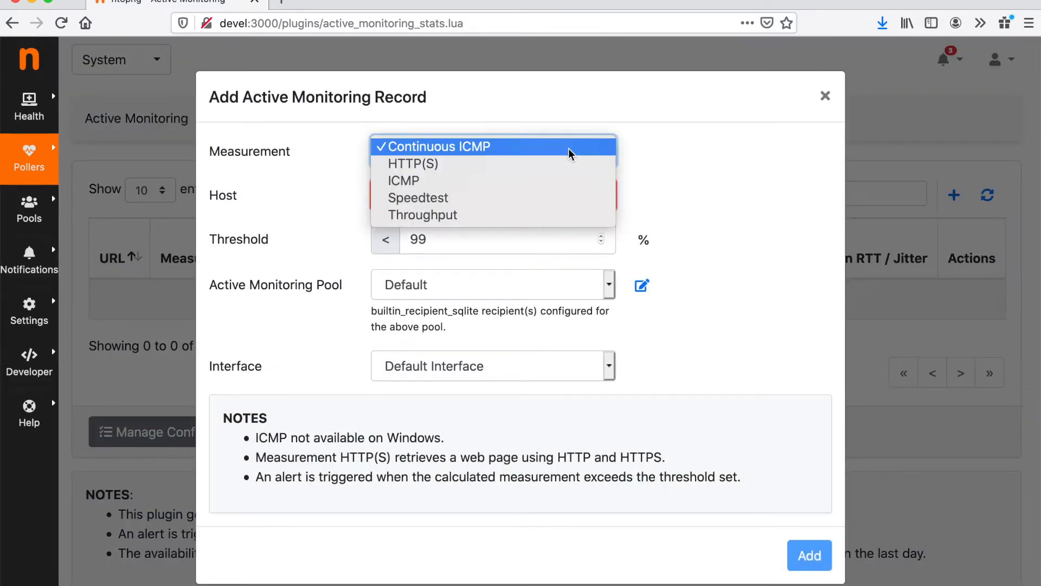
click(403, 181)
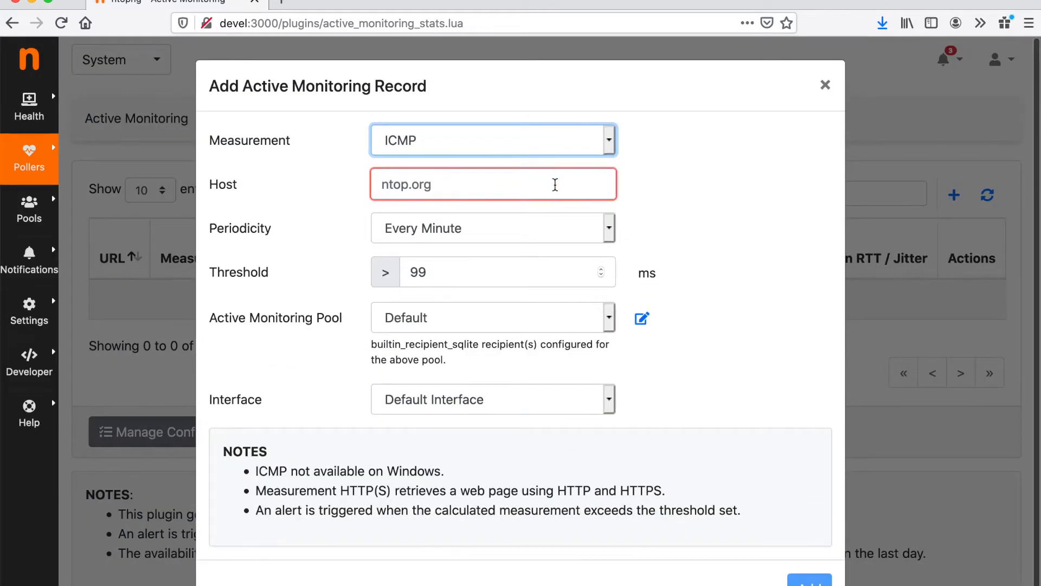
text(1.1.1.1)
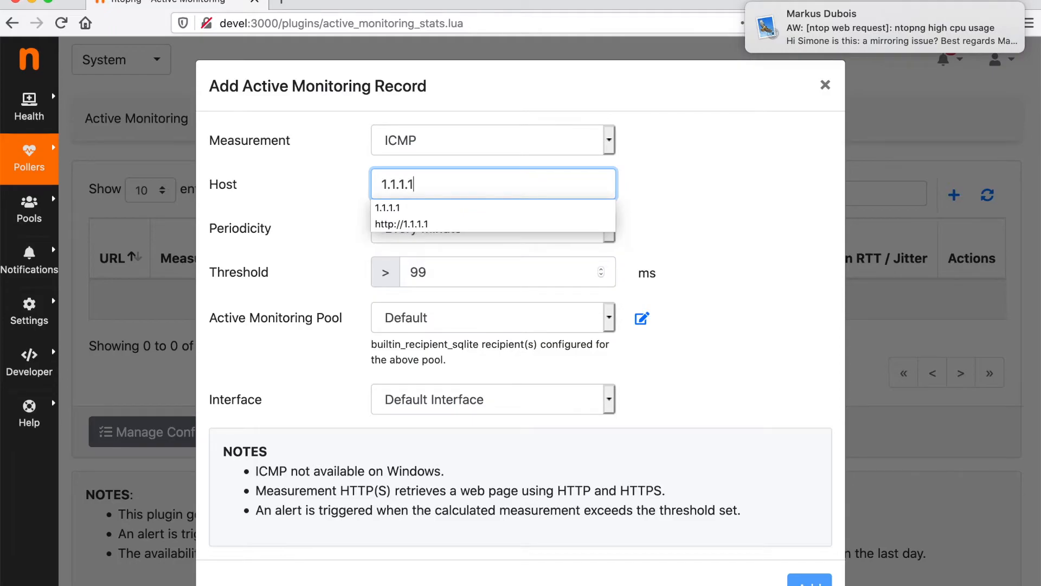
mouse_move(837, 53)
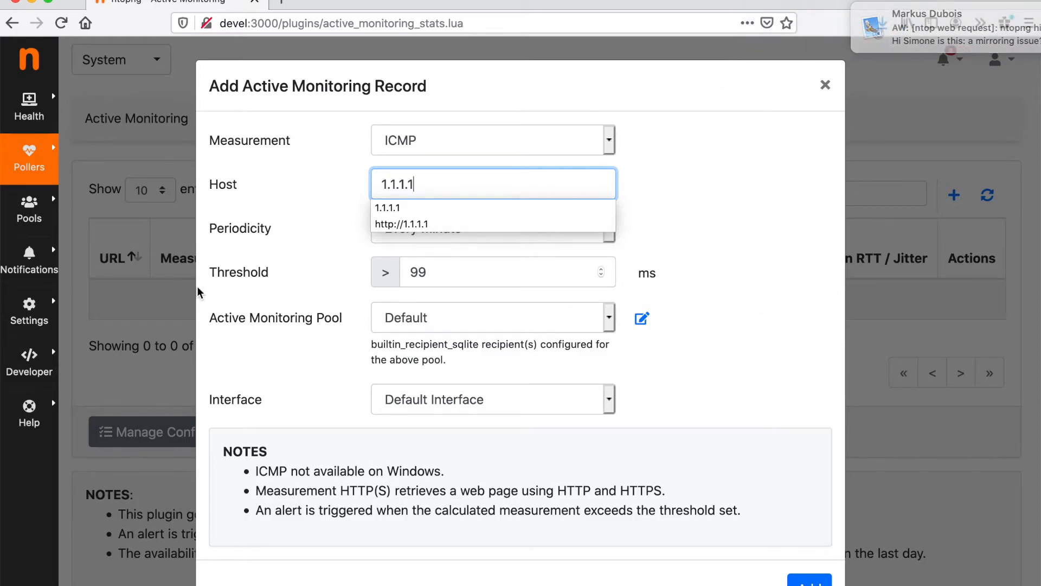
click(826, 85)
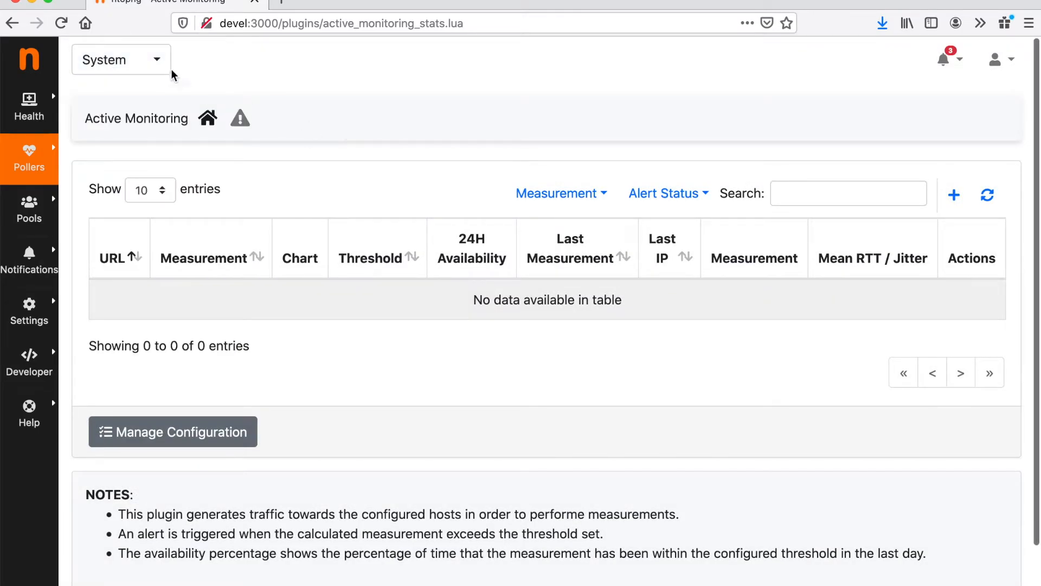
click(120, 59)
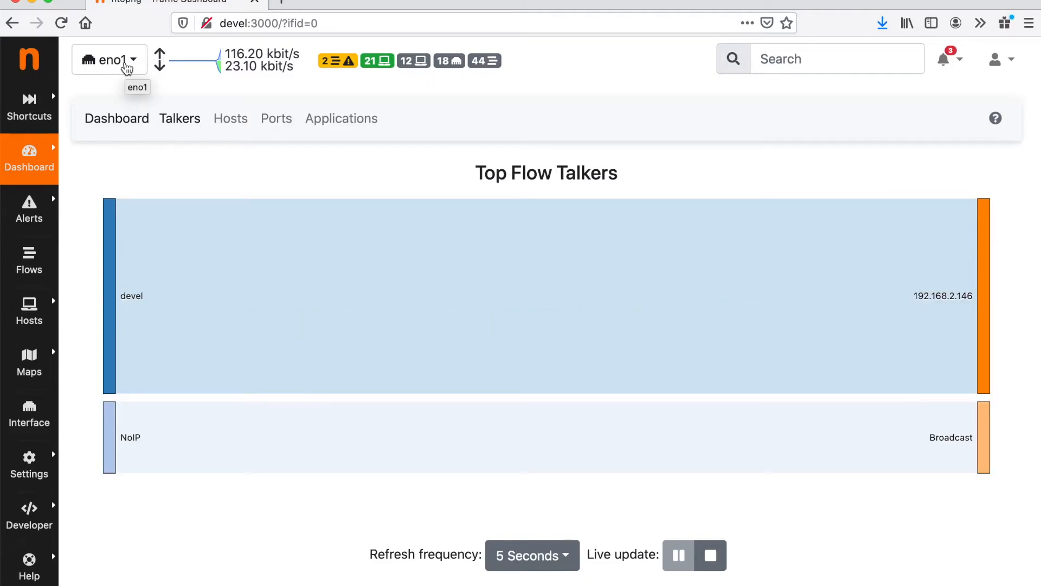
Step: Switch to the System view and open Pollers > Active Monitoring, whose table is empty
click(109, 59)
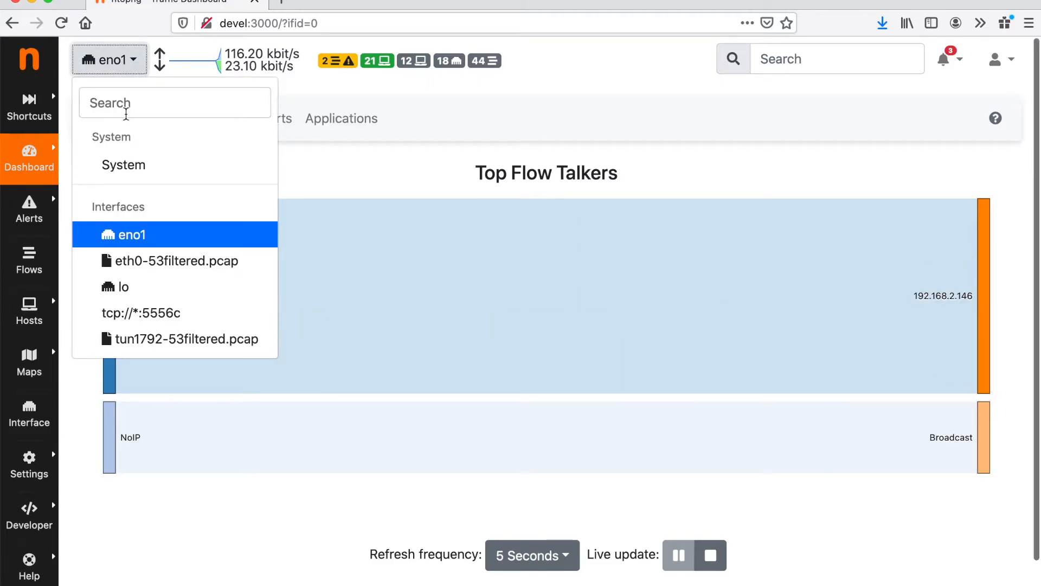
click(123, 165)
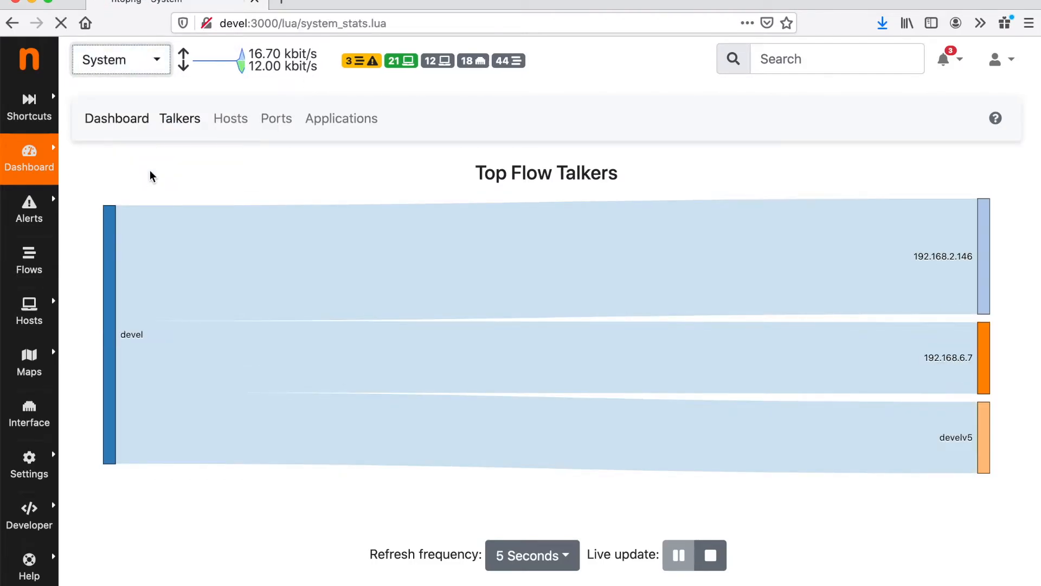
click(30, 106)
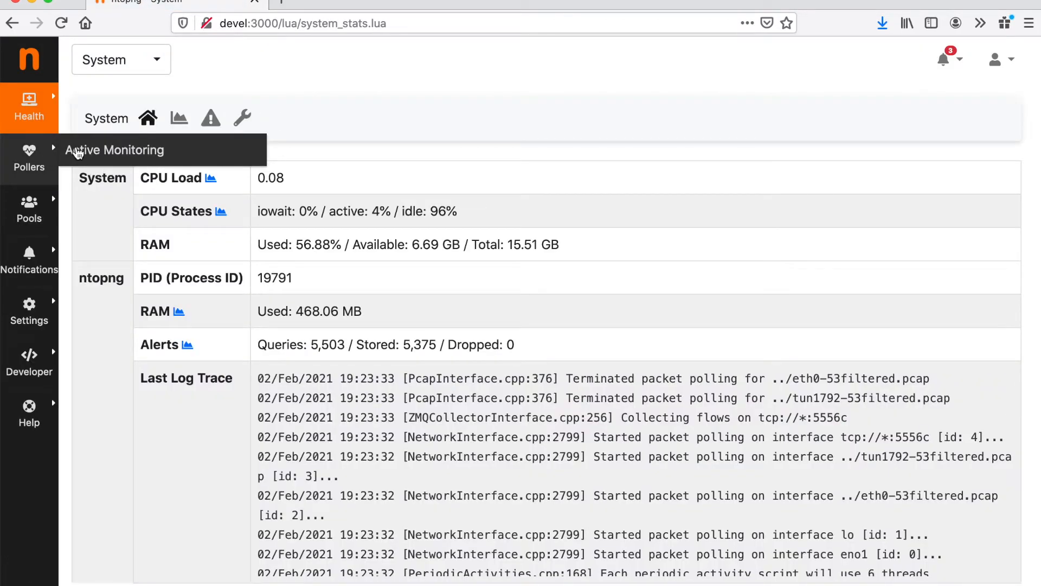
click(114, 150)
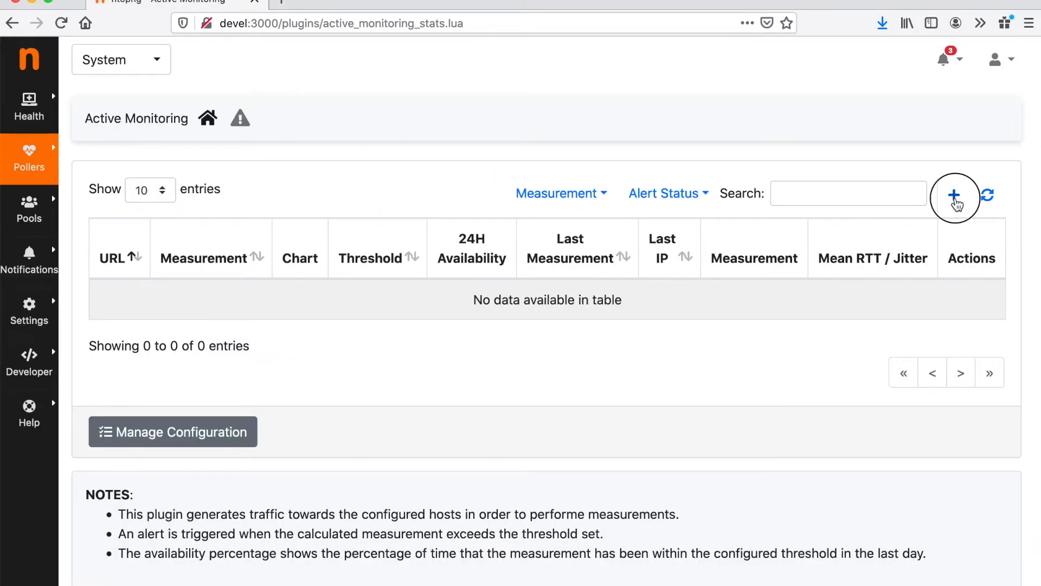
Step: Fill a new record with ICMP, host 1.1.1.1 and a 200 ms threshold, and add it
click(955, 195)
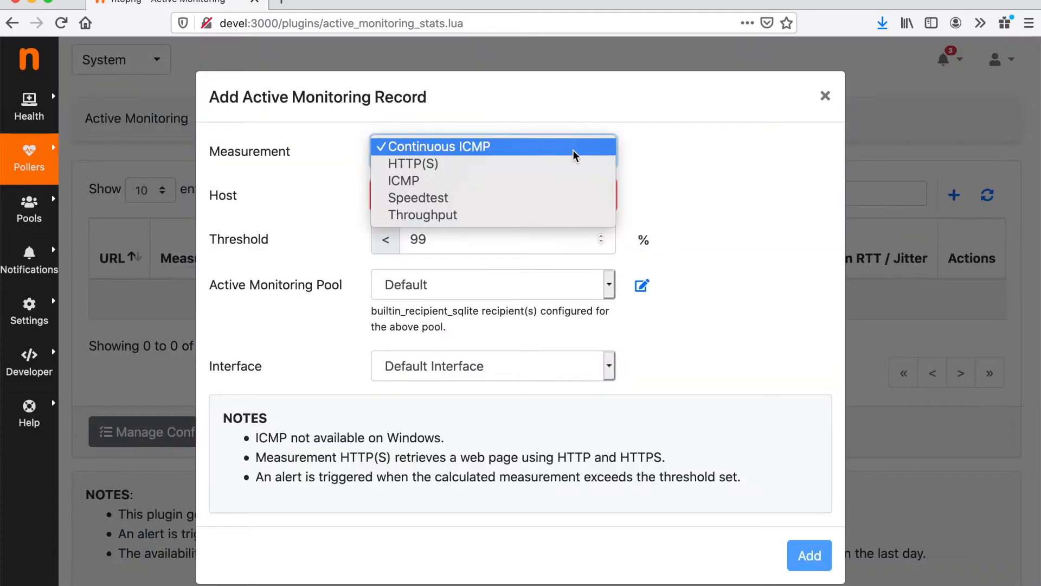
mouse_move(568, 180)
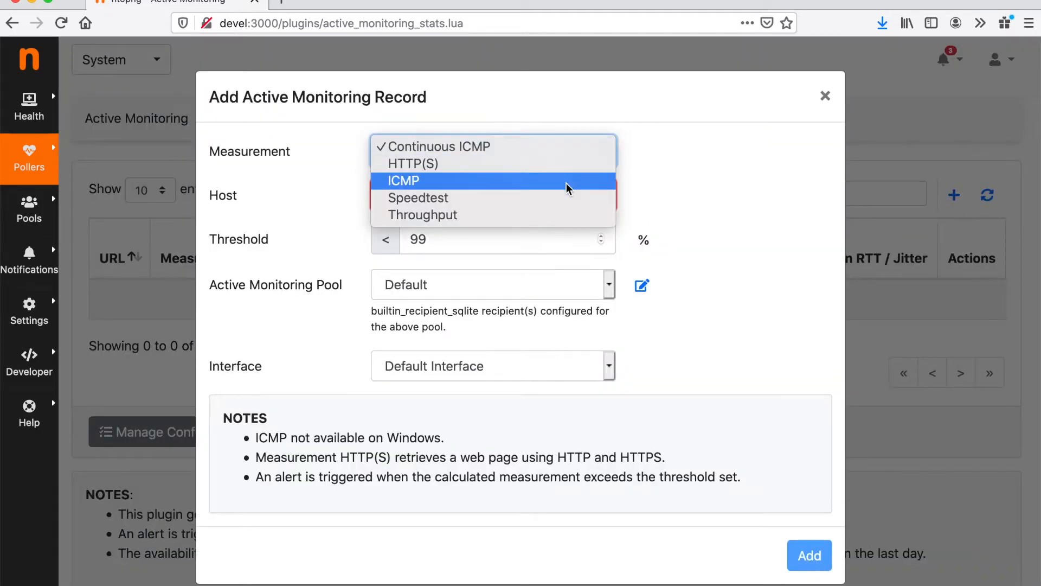
mouse_move(569, 164)
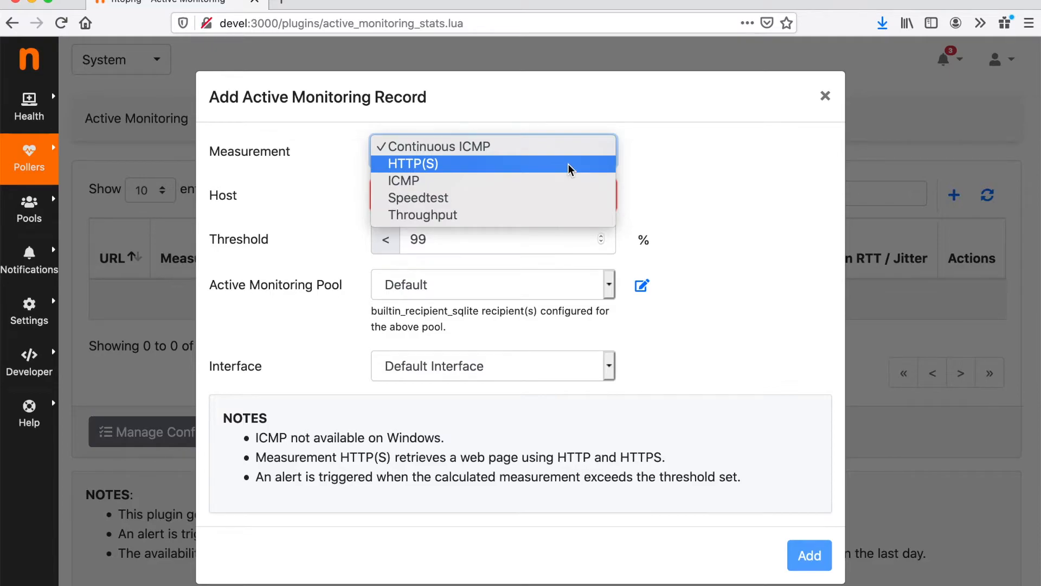
mouse_move(564, 197)
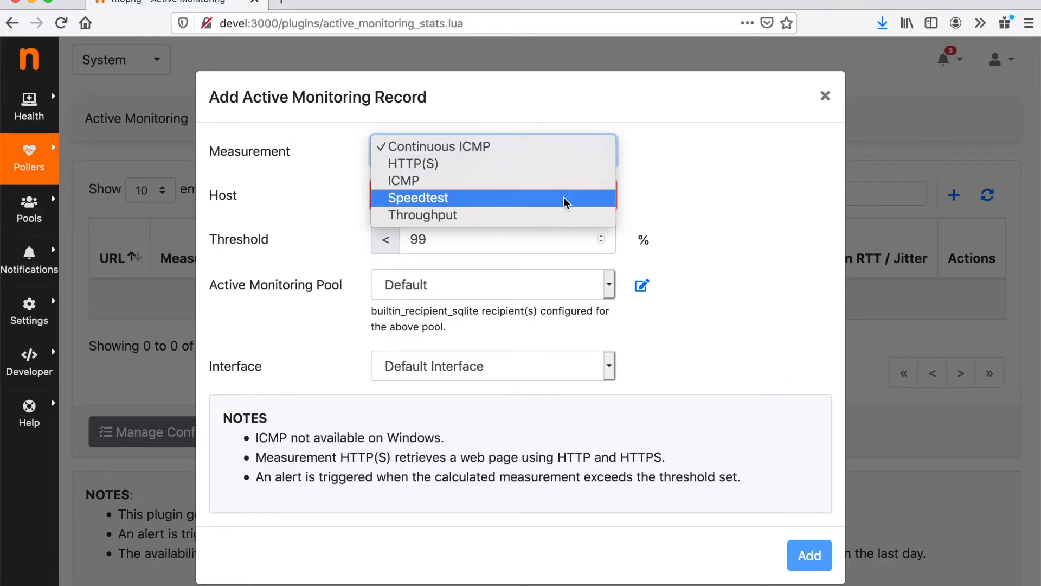
mouse_move(568, 180)
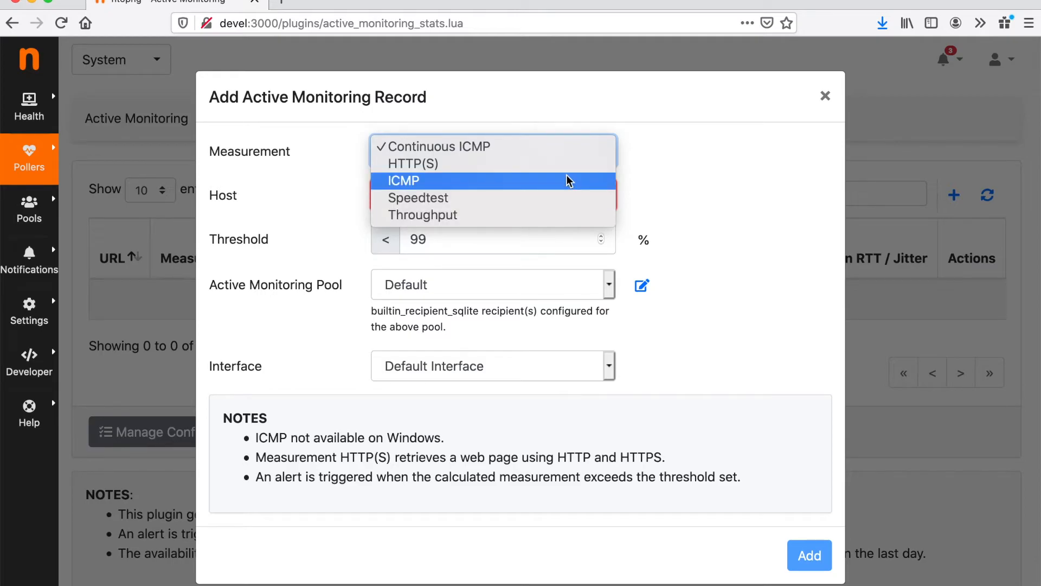
click(402, 180)
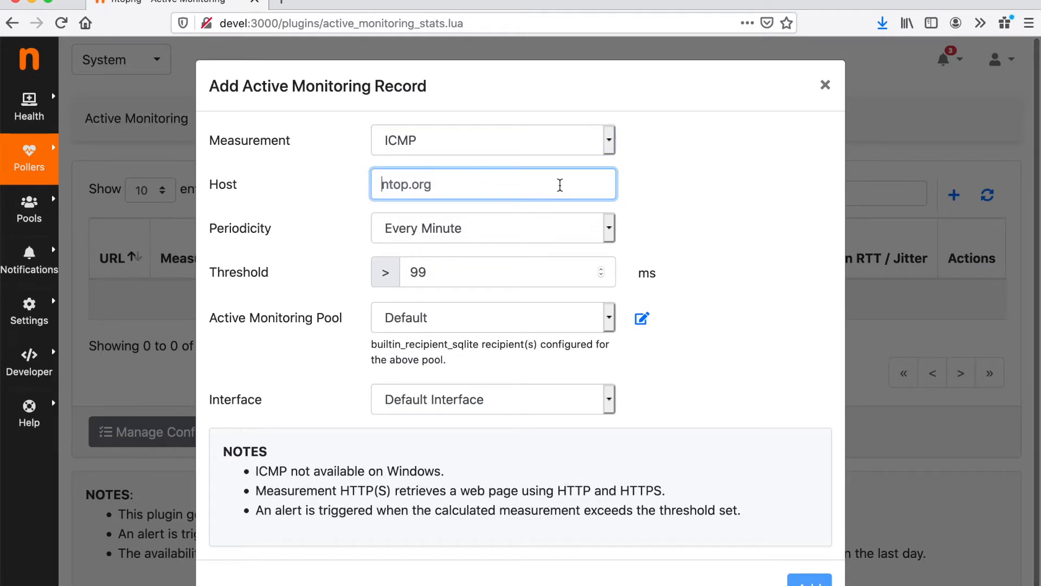
text(1.1.1.1)
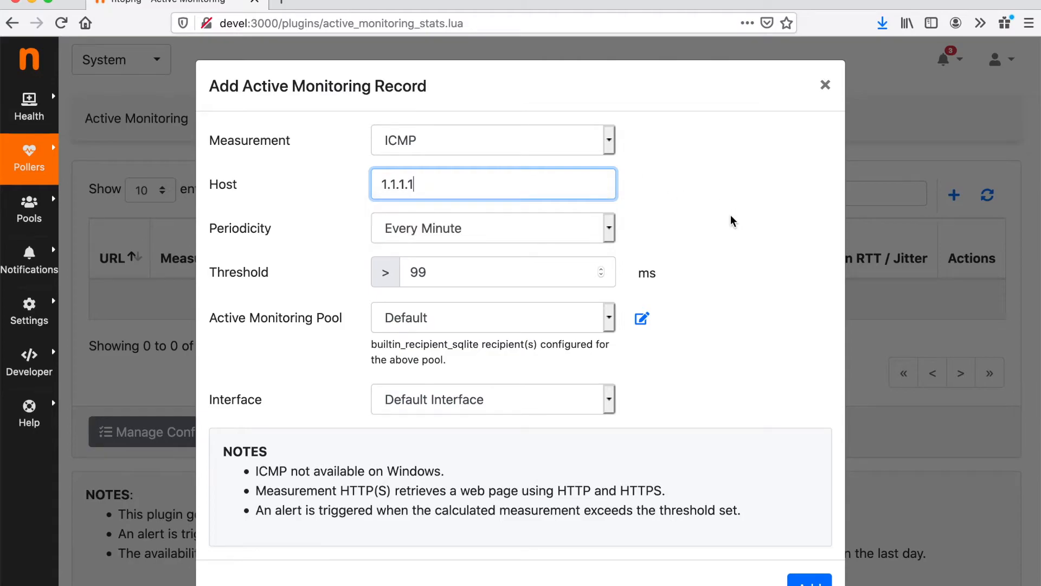
click(493, 228)
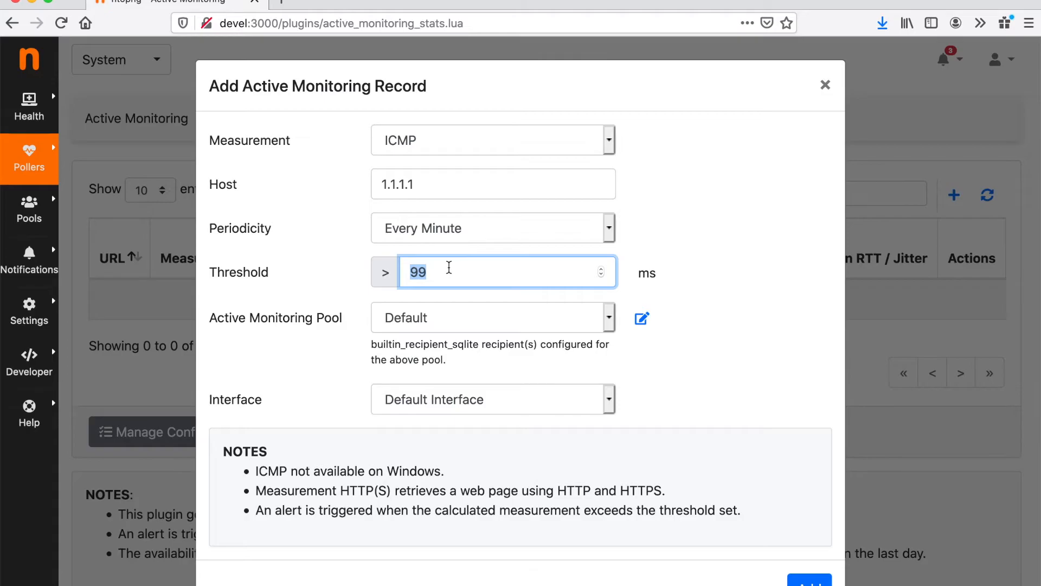
text(200)
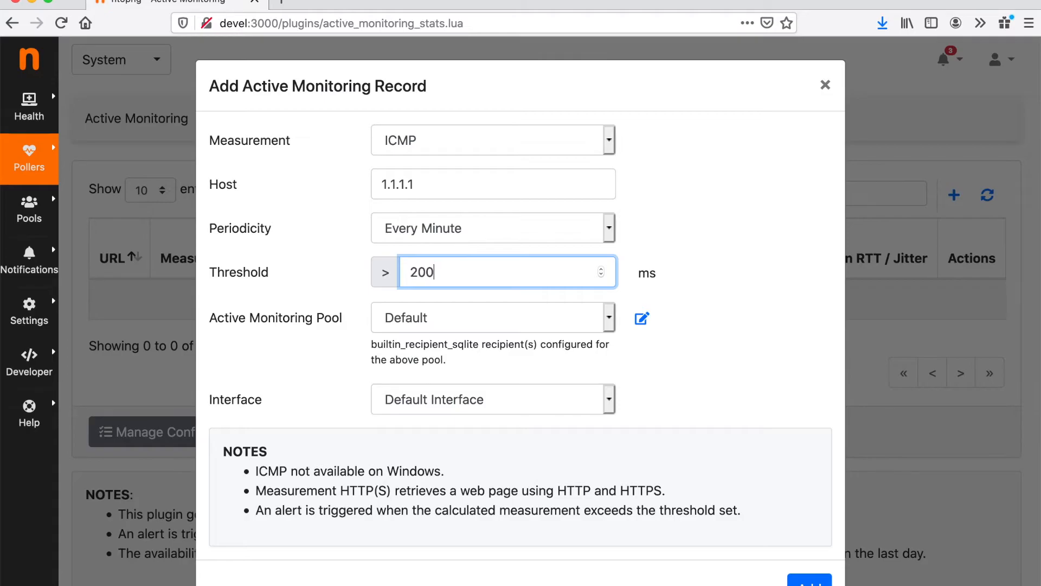
click(808, 565)
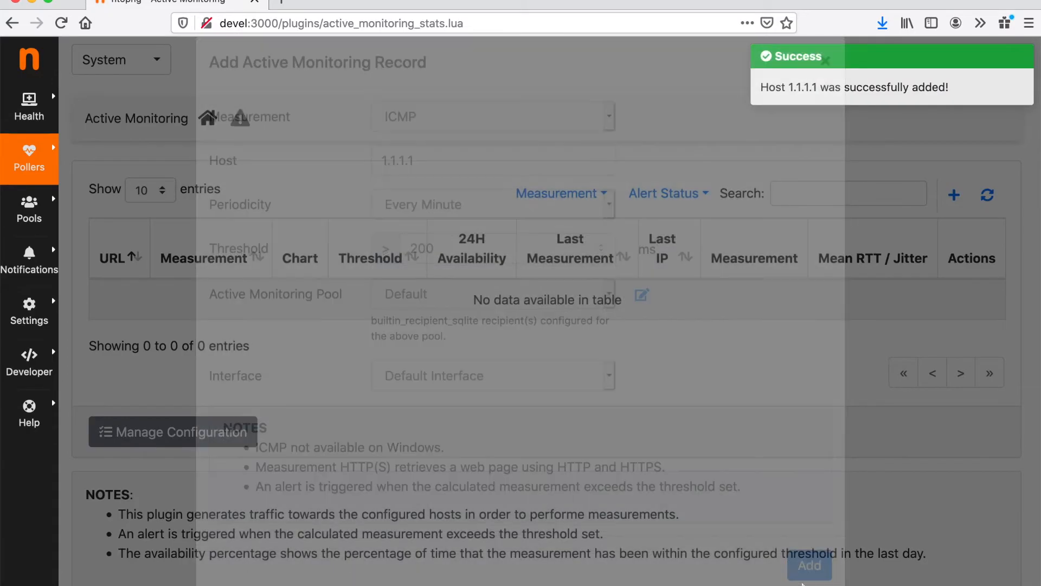
click(809, 566)
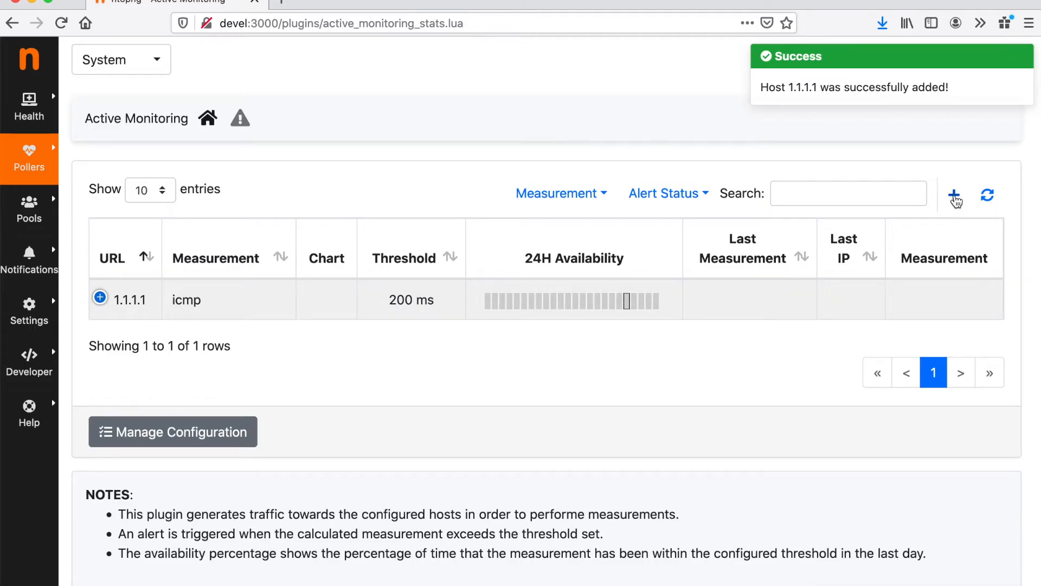
click(955, 194)
text(250)
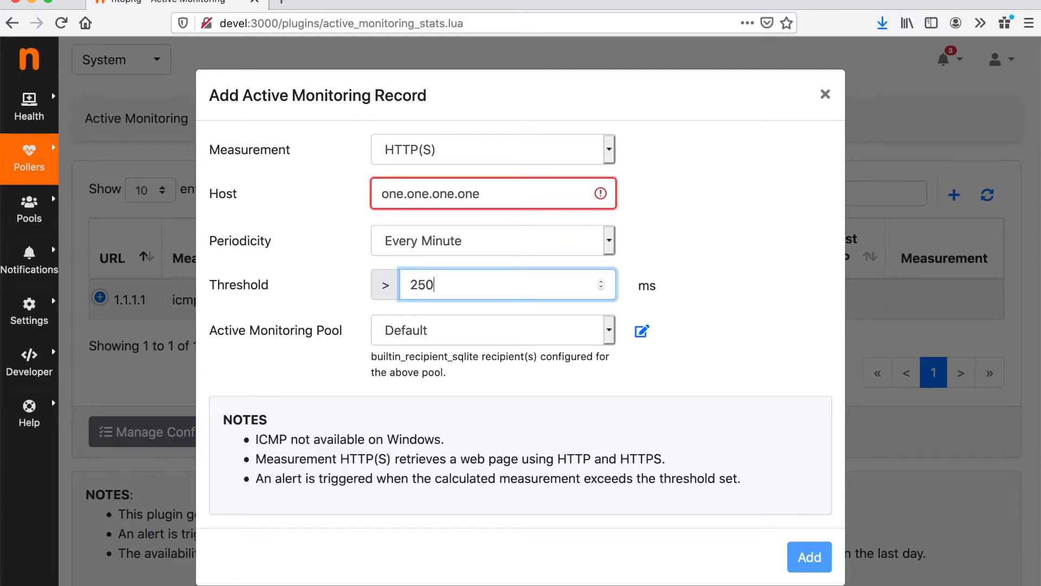
mouse_move(688, 293)
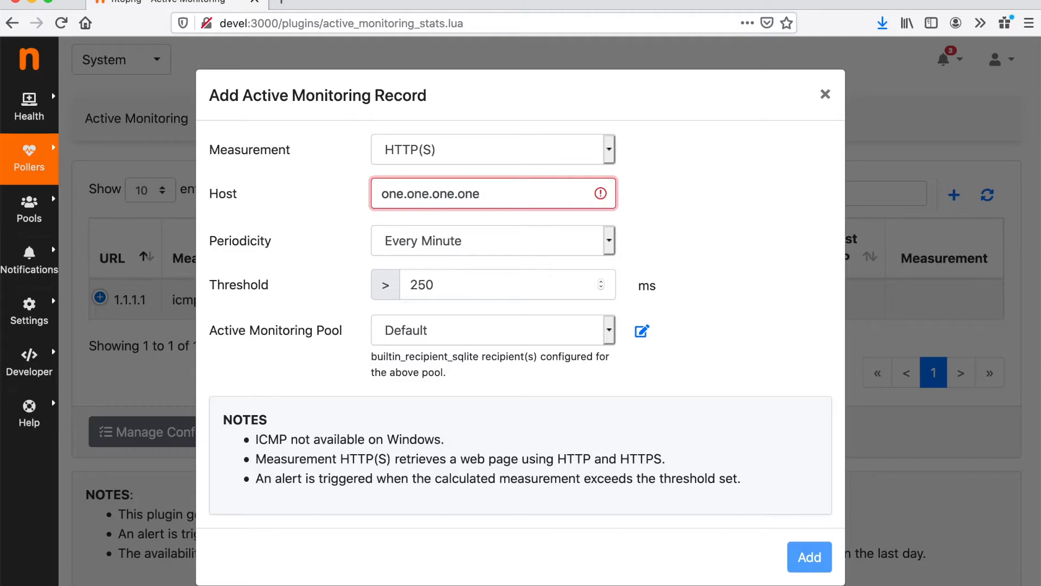
text(https://)
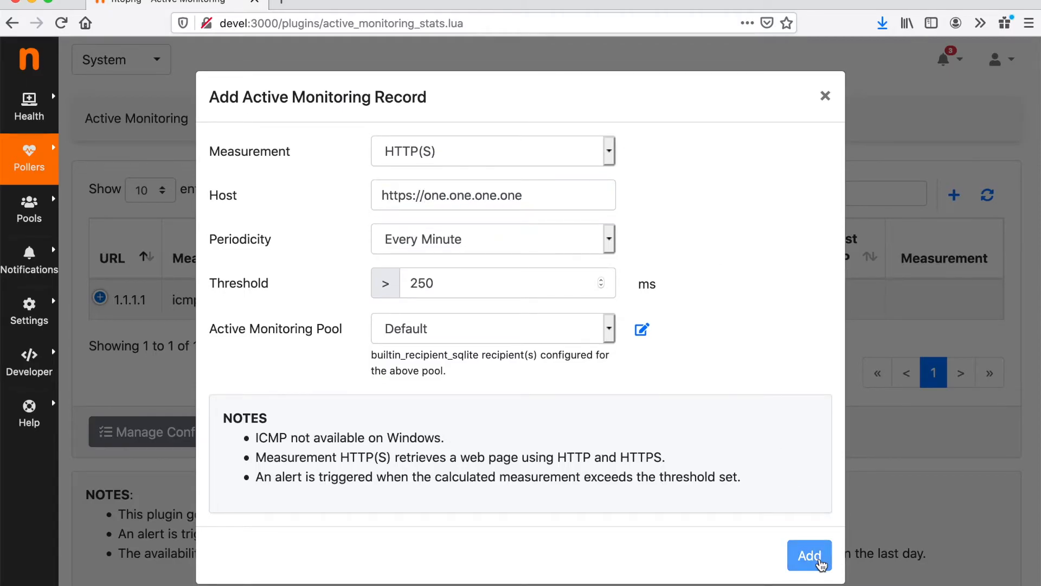
click(808, 555)
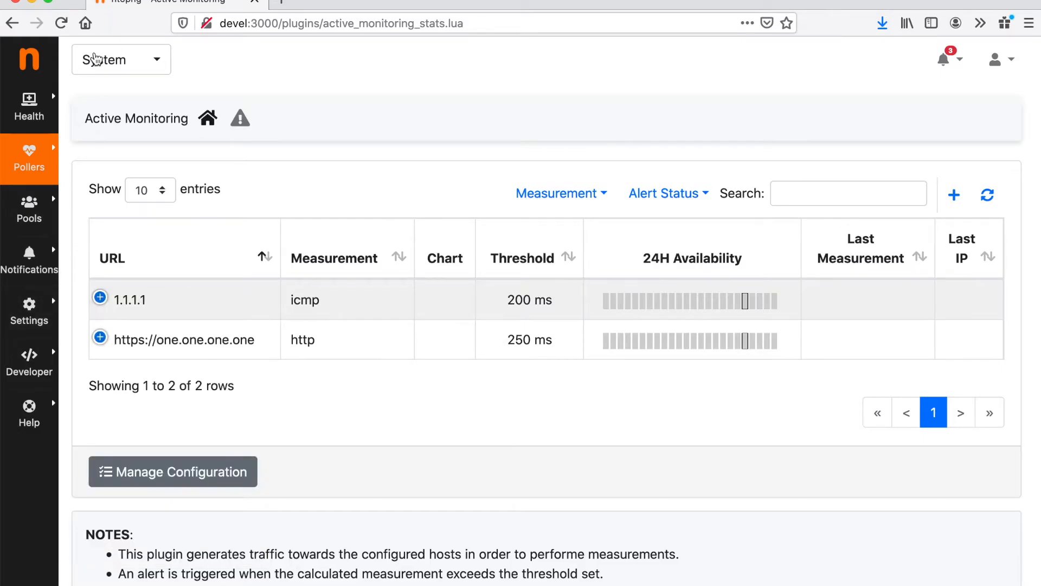
Step: Switch to the eno1 interface and reload its dashboard, where 1.1.1.1 appears among talkers
click(121, 59)
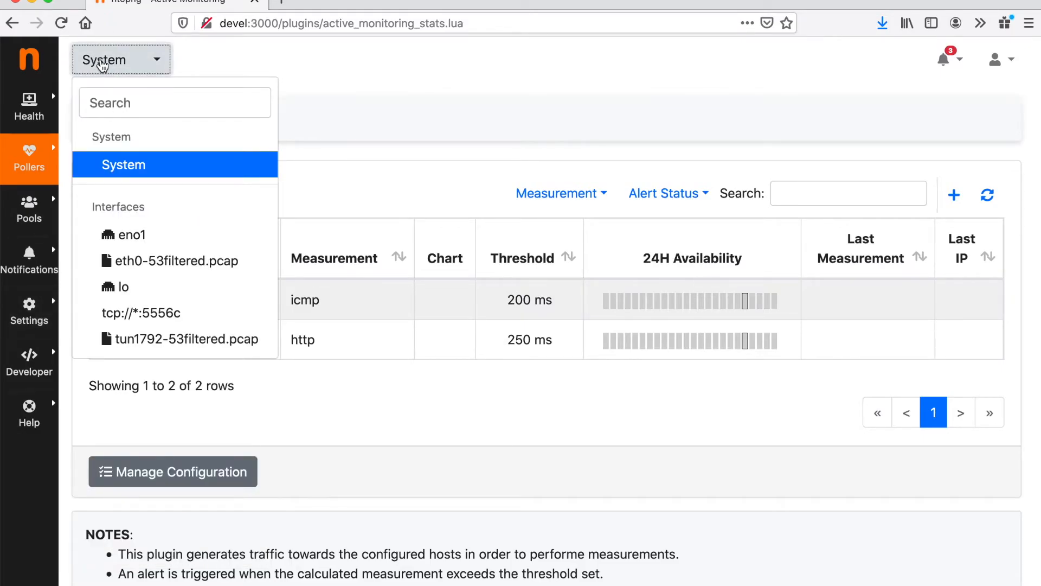
mouse_move(113, 85)
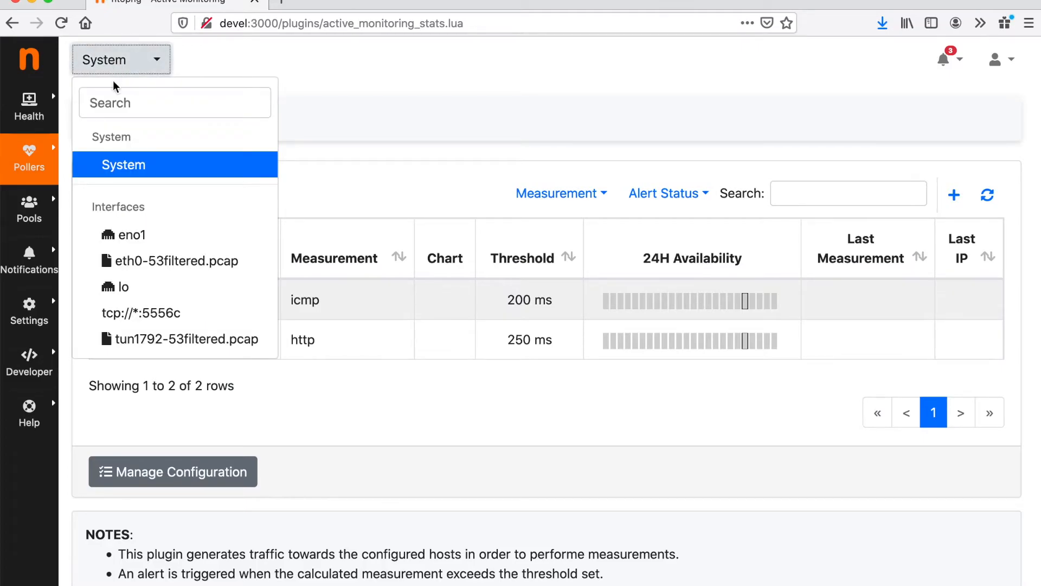
click(130, 235)
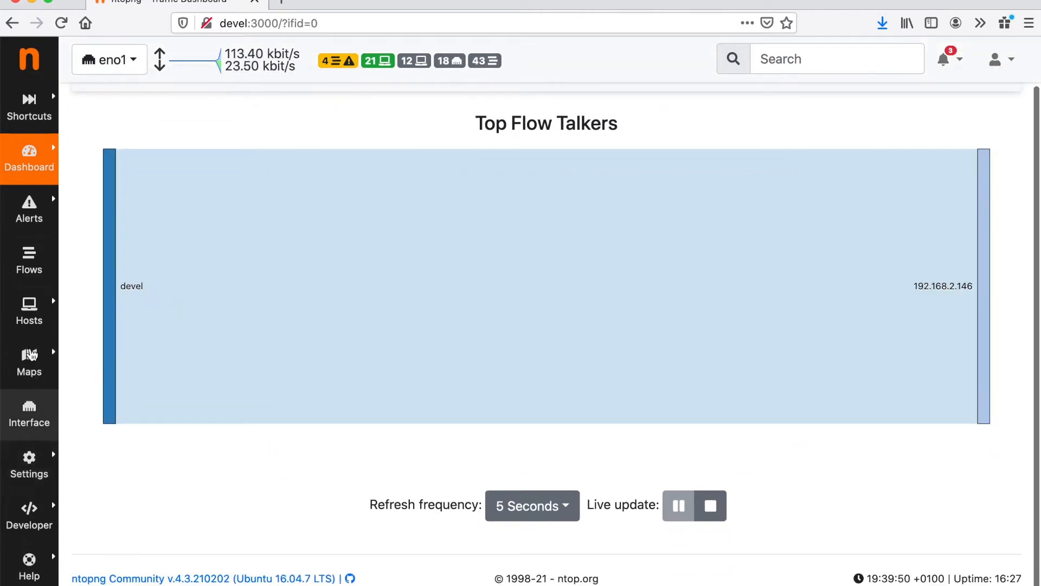
click(30, 107)
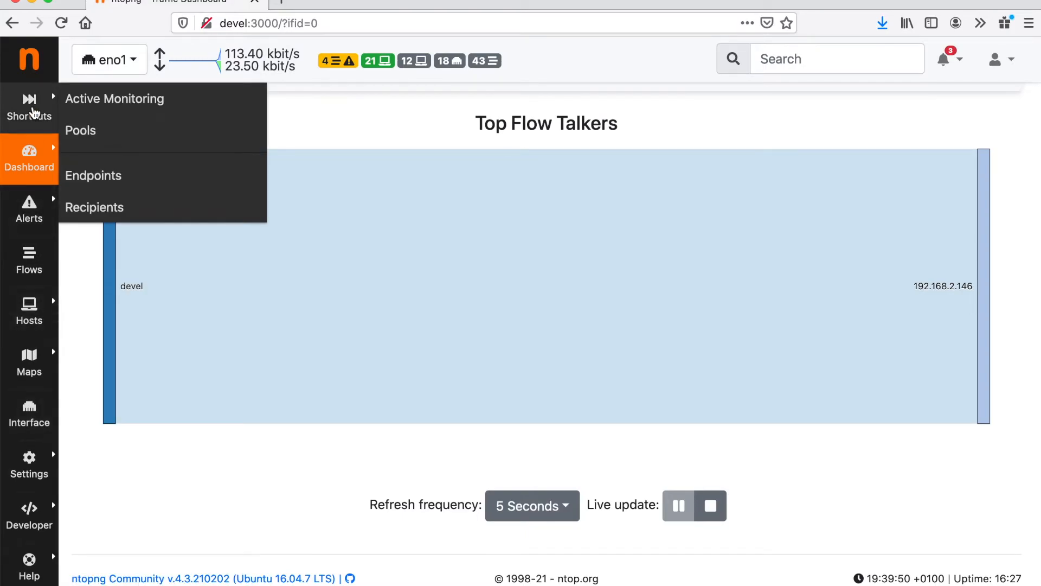
click(109, 60)
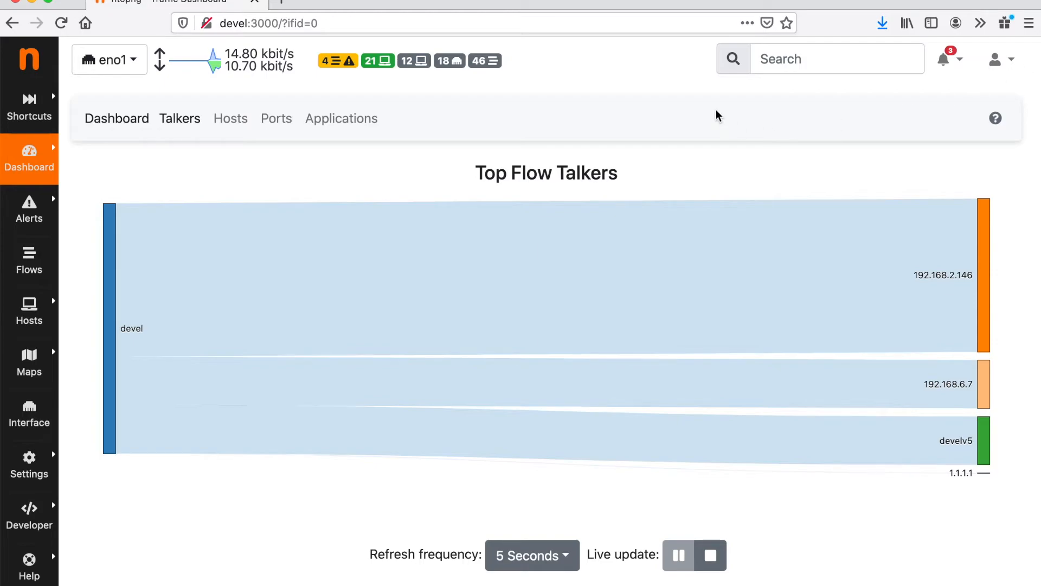
mouse_move(292, 70)
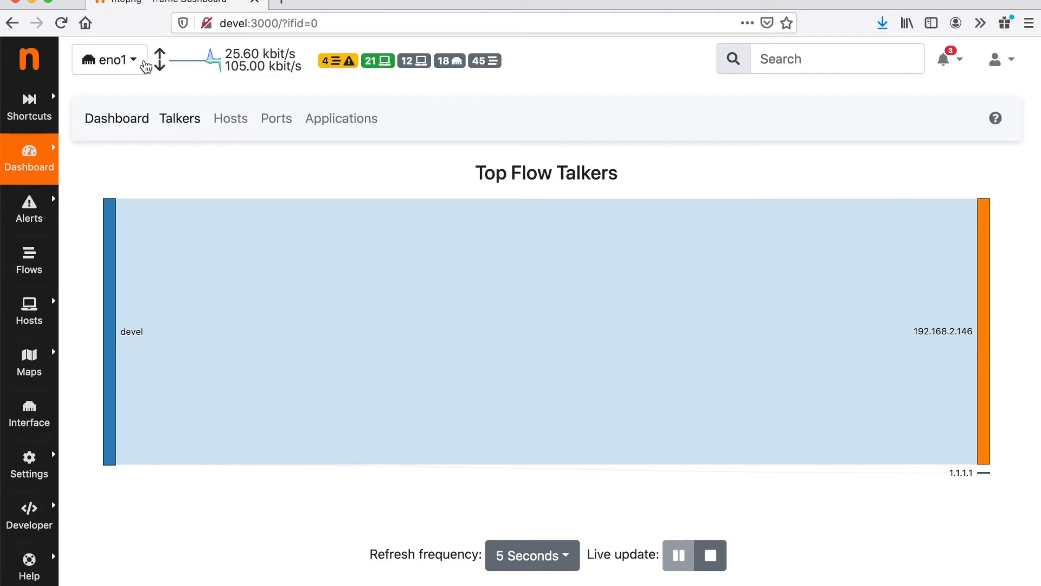
Step: Refresh the eno1 Top Flow Talkers chart, now also showing NoIP to Broadcast
click(110, 59)
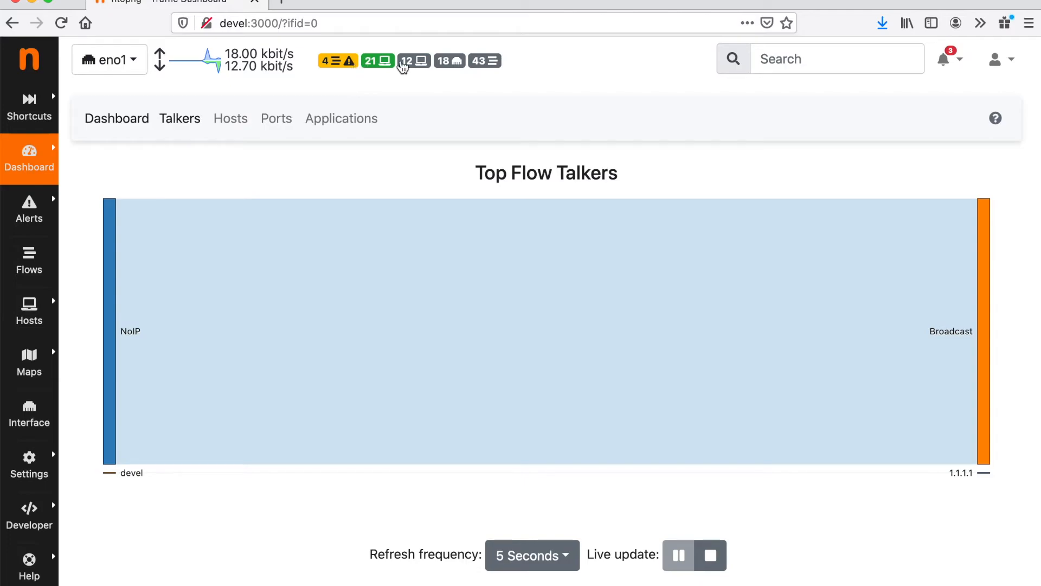
mouse_move(435, 66)
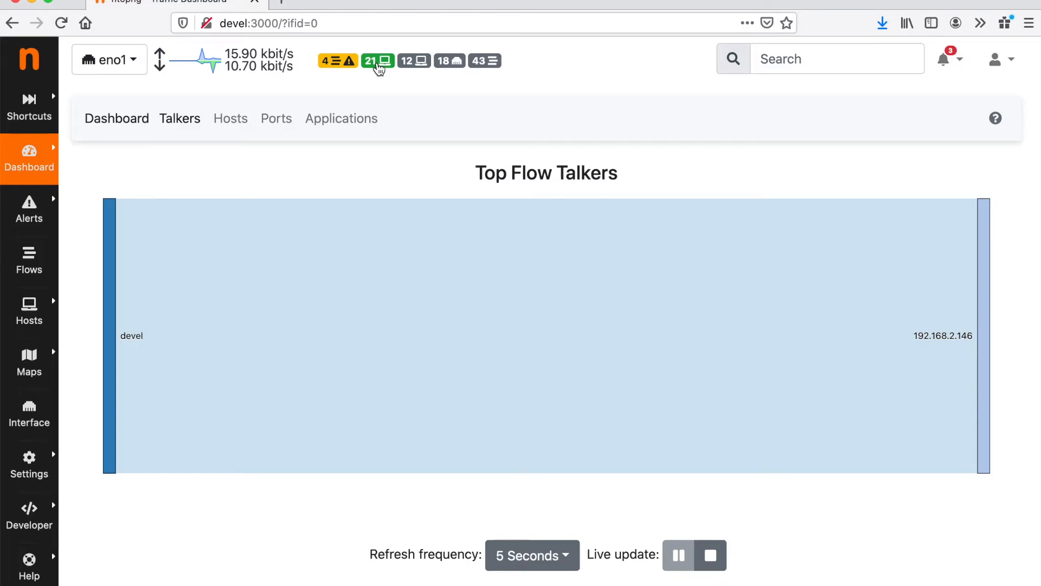
mouse_move(417, 60)
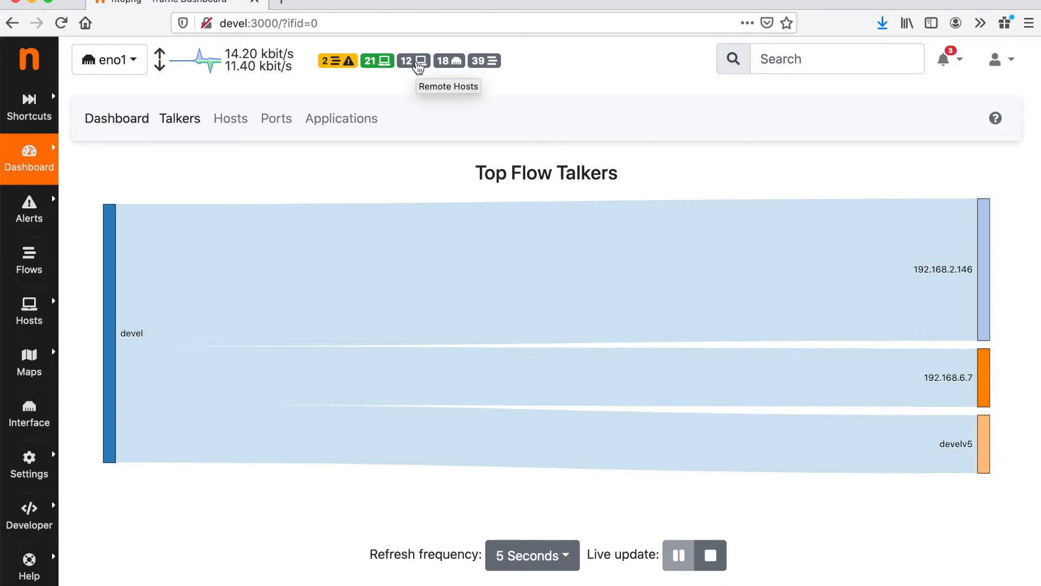
mouse_move(339, 65)
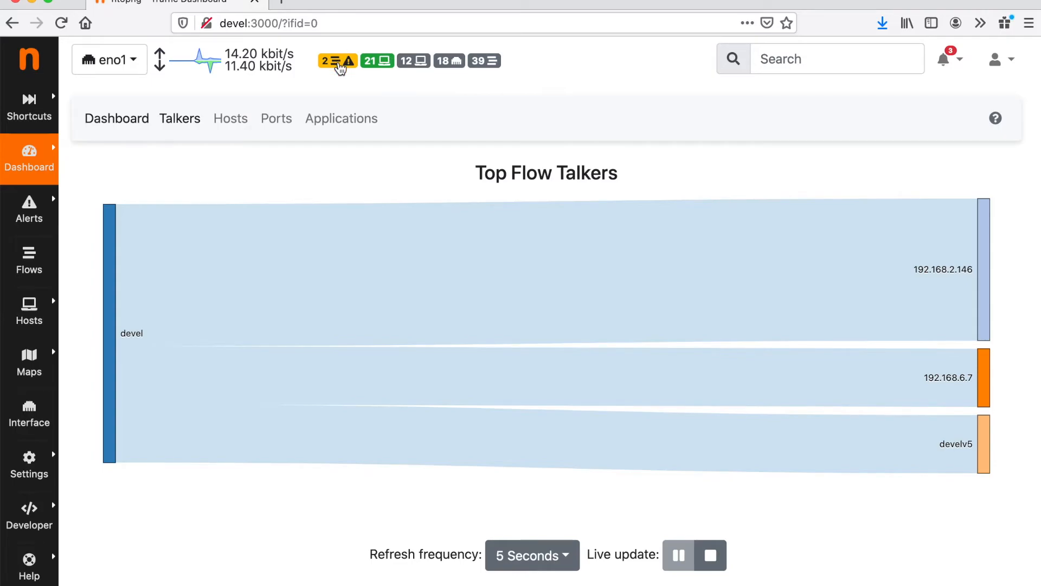
Step: List warning-level flows and view the first MDNS flow's Malformed packet alert, scoring 50
click(337, 61)
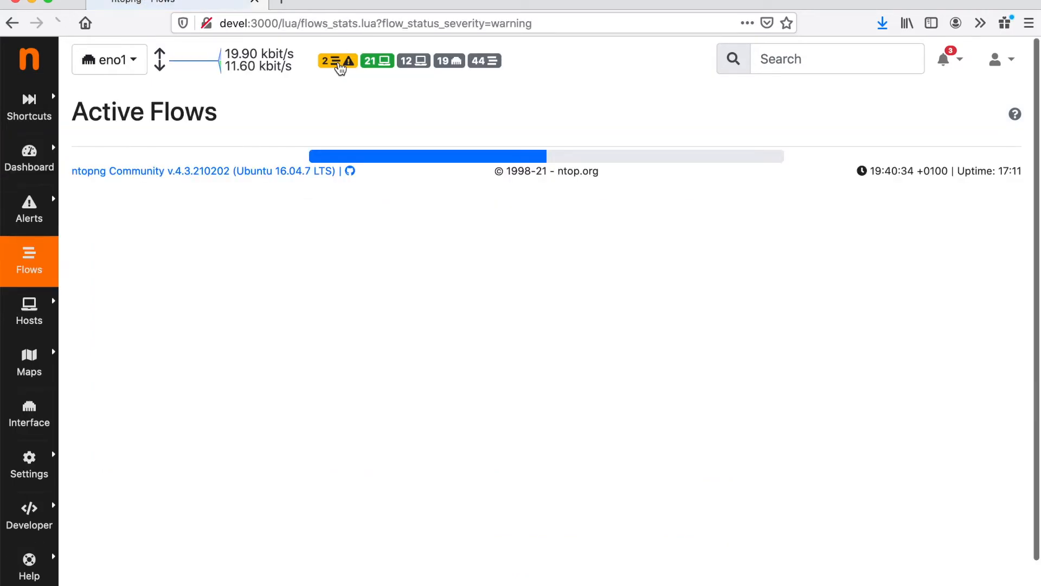
click(337, 61)
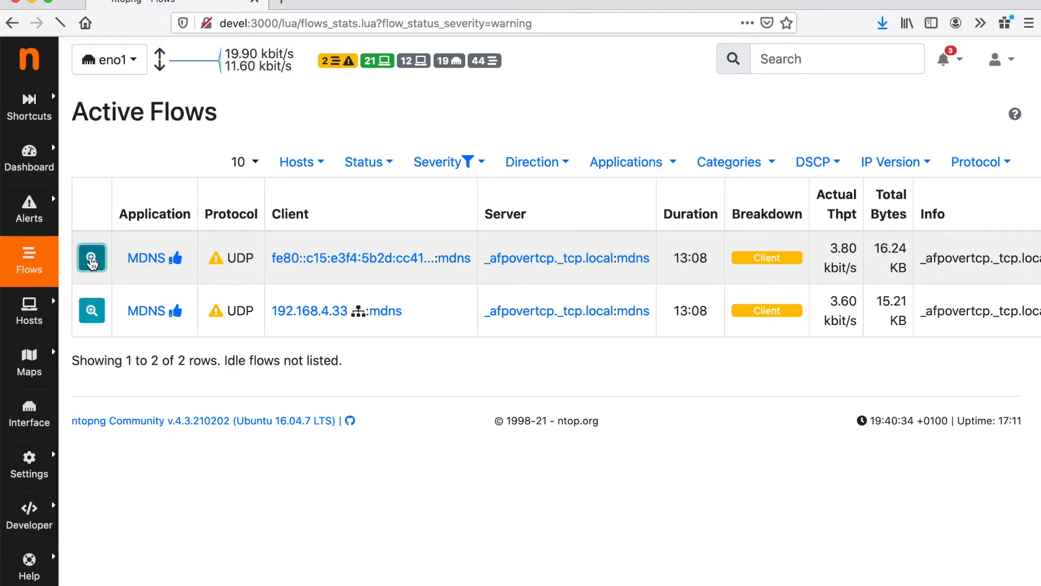
click(91, 257)
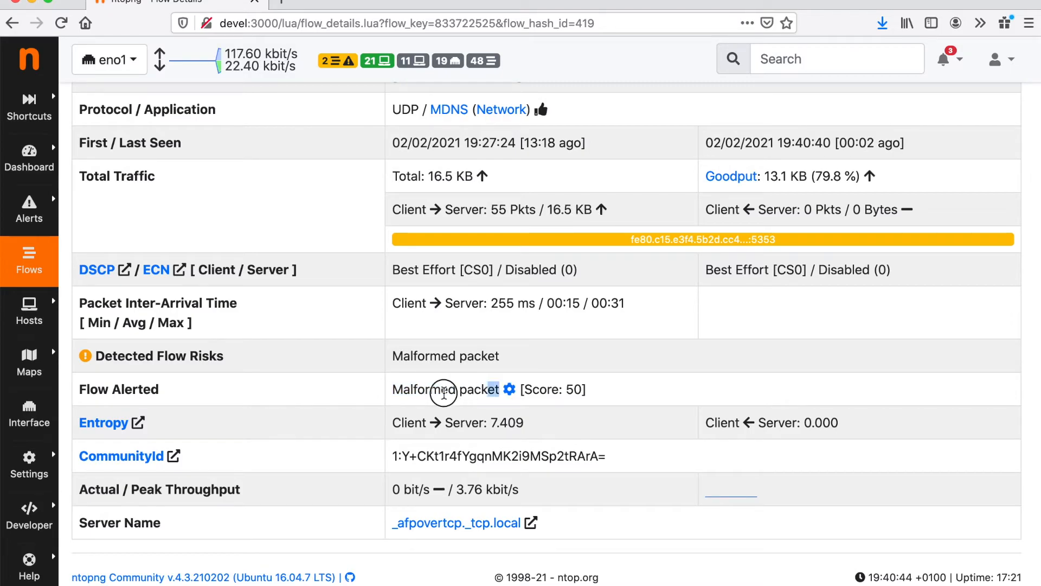
scroll(up, 3)
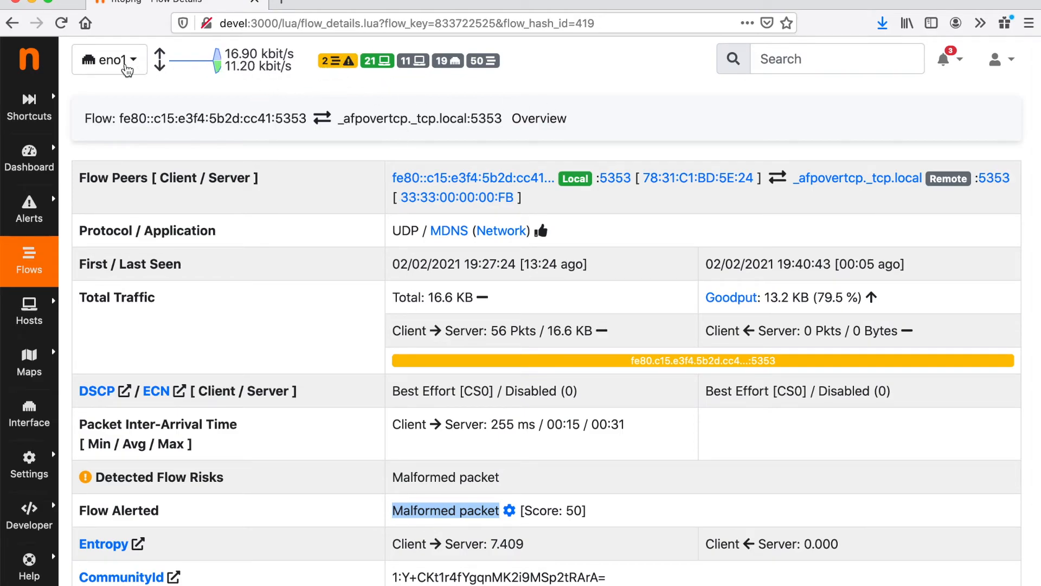
Step: Switch the interface selector to System and go to Settings > Users
click(109, 60)
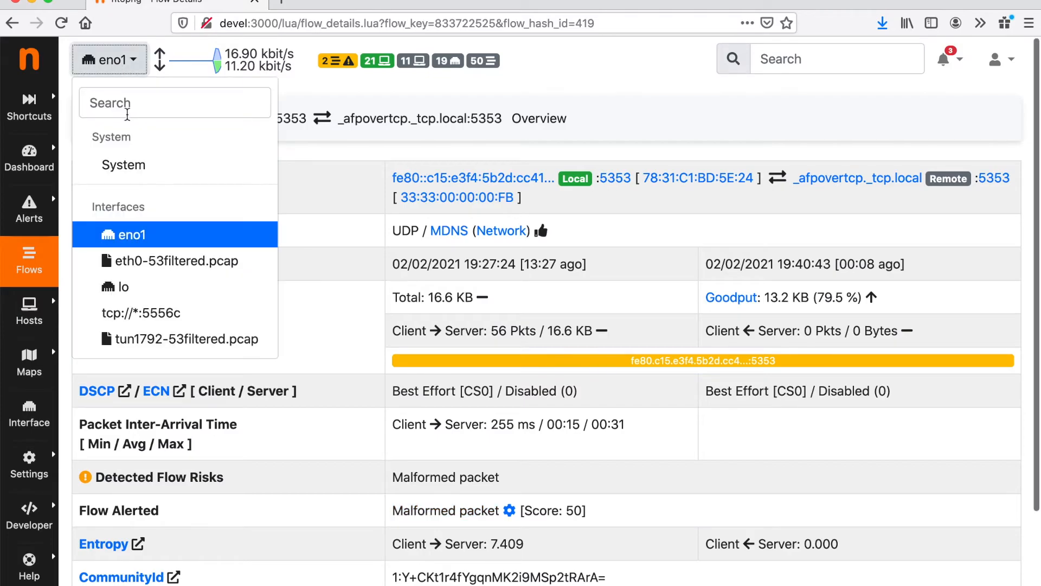
click(123, 165)
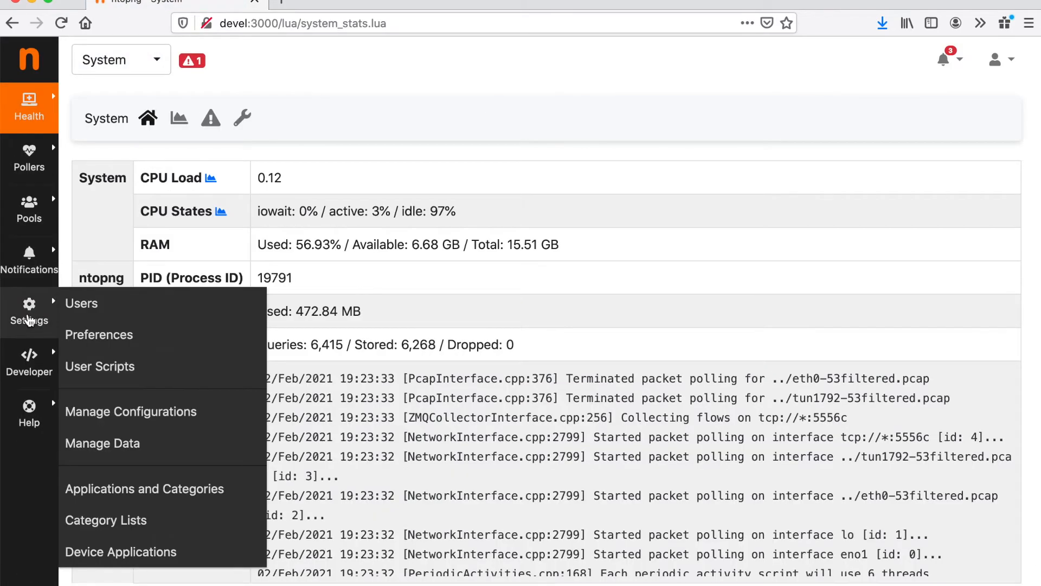
click(81, 302)
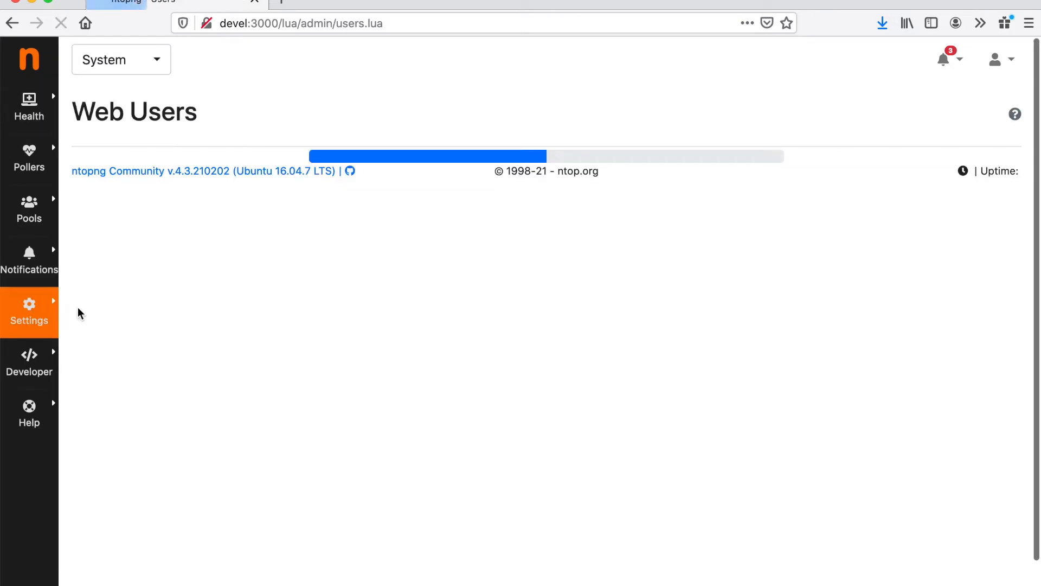
Step: Add web user 'simone' (Simone) as Non Privileged User and save the browser login
click(1006, 162)
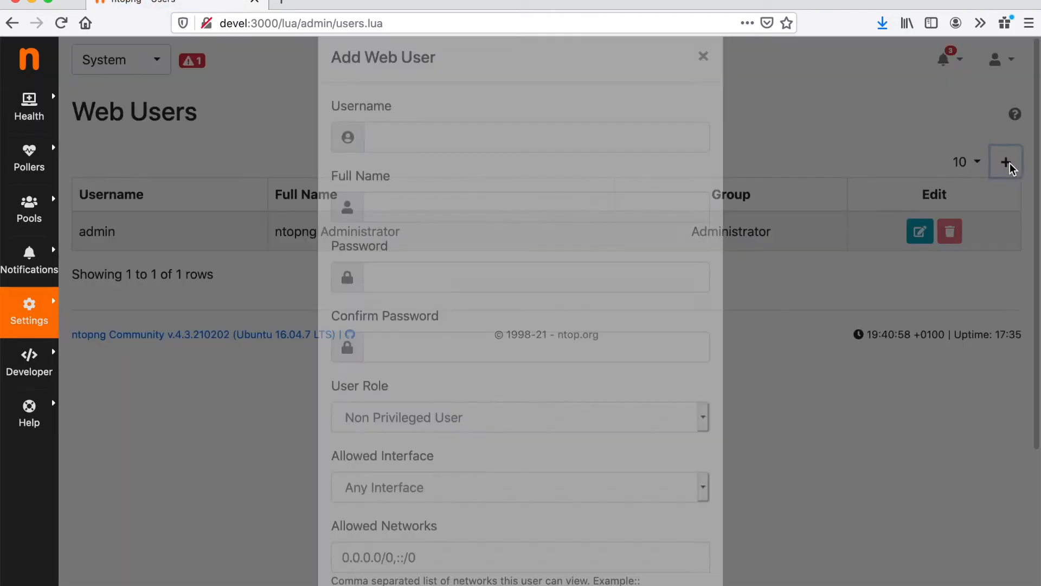
click(537, 165)
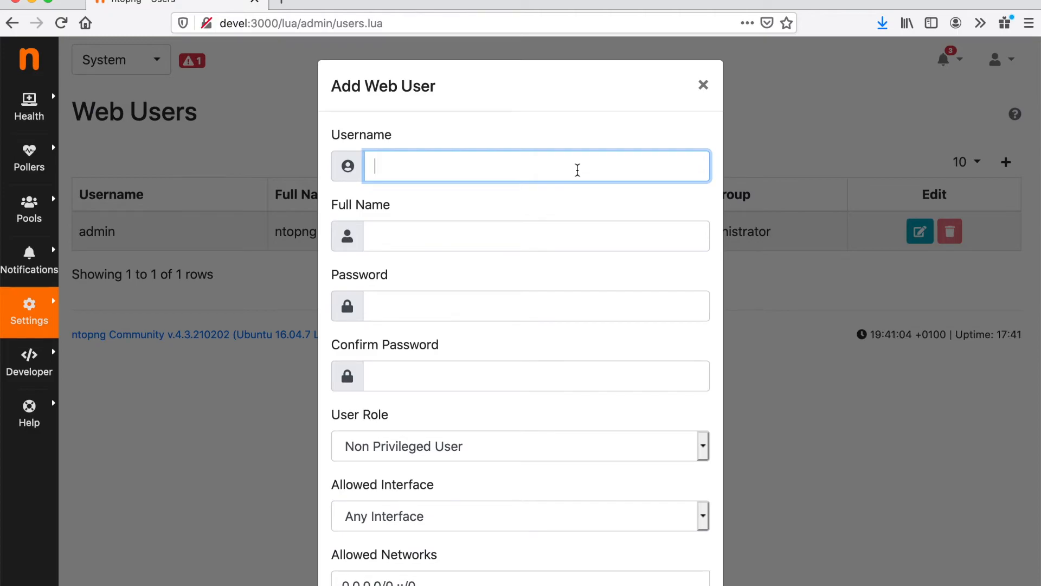
text(simo)
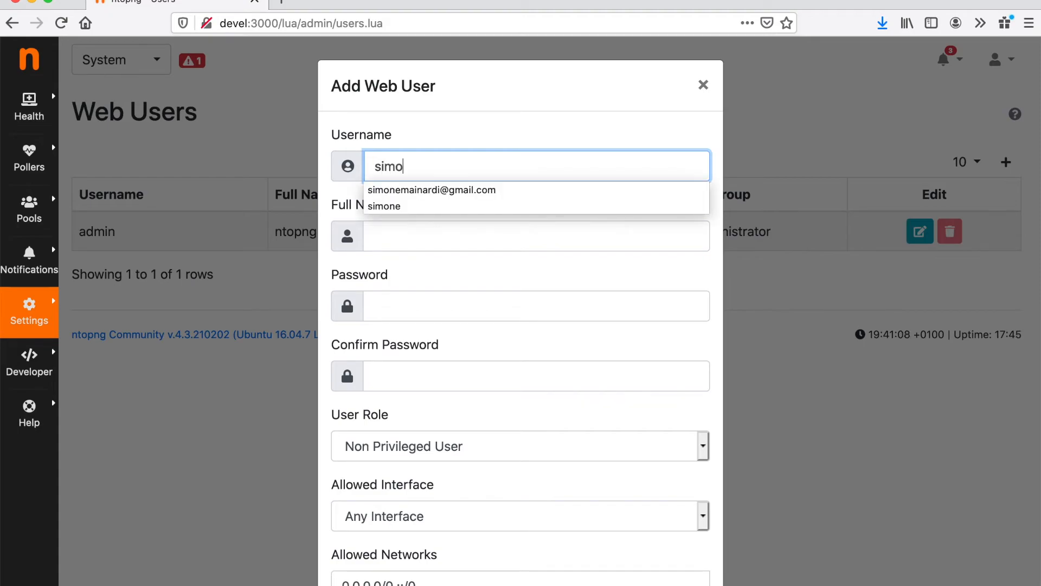
text(ne)
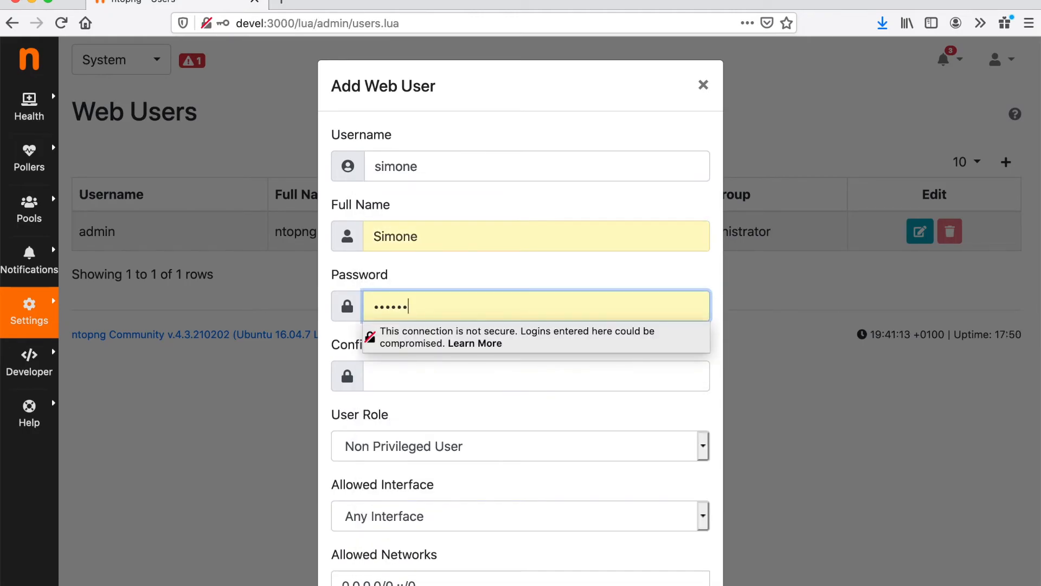
mouse_move(695, 427)
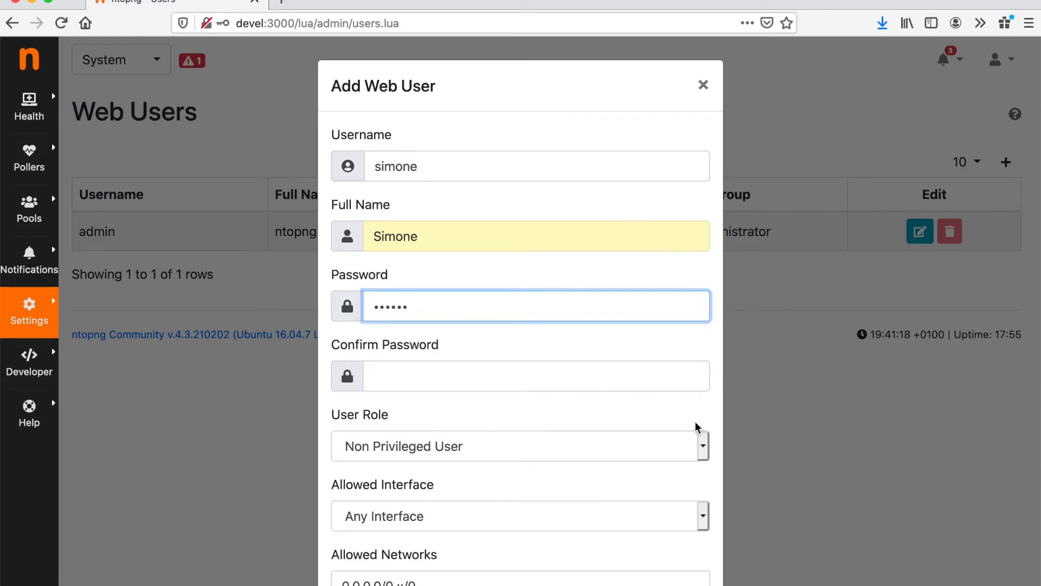
scroll(down, 3)
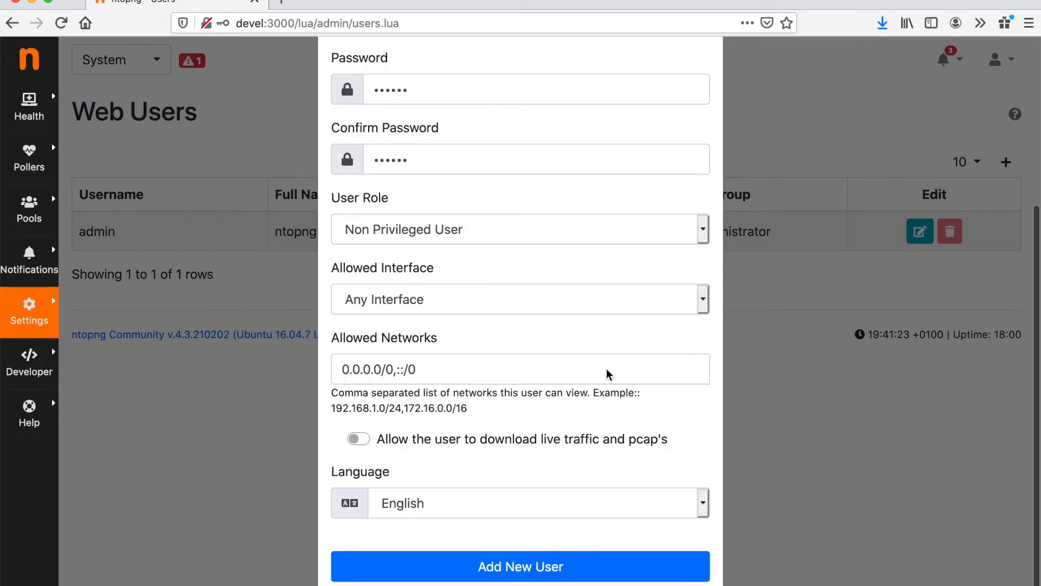
click(520, 566)
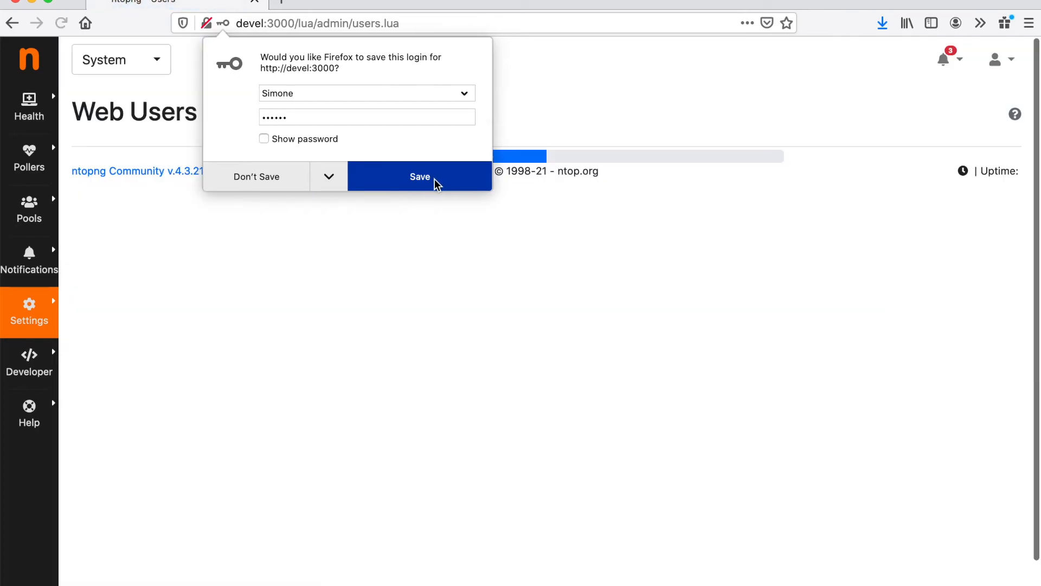
click(420, 176)
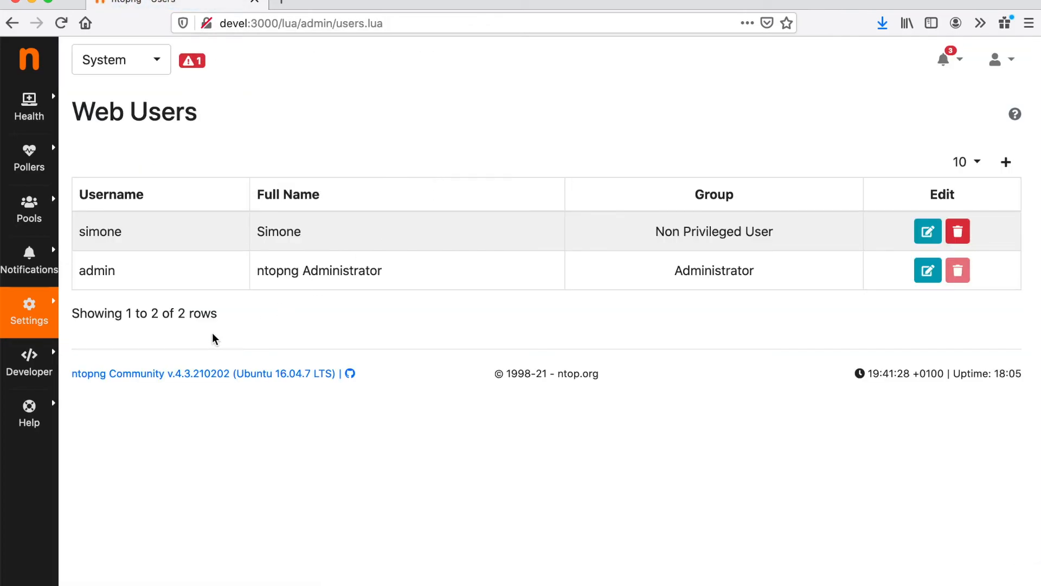
mouse_move(335, 285)
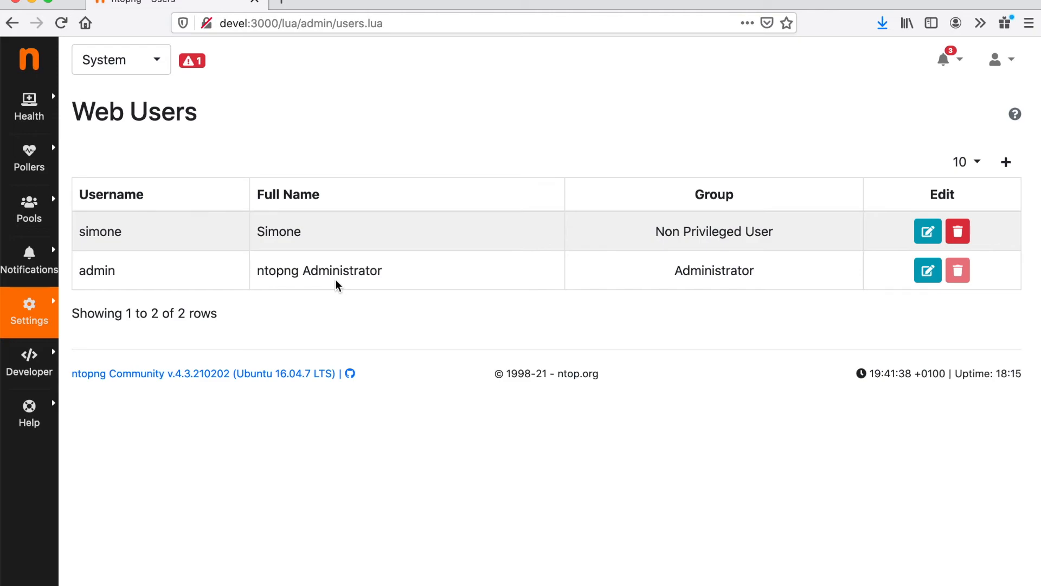
mouse_move(1008, 78)
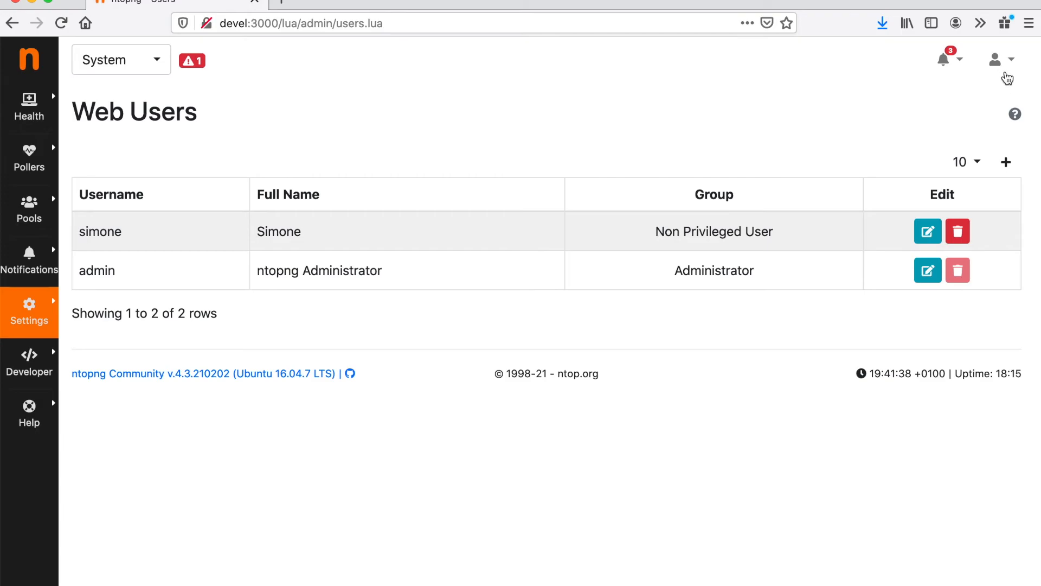
click(1000, 59)
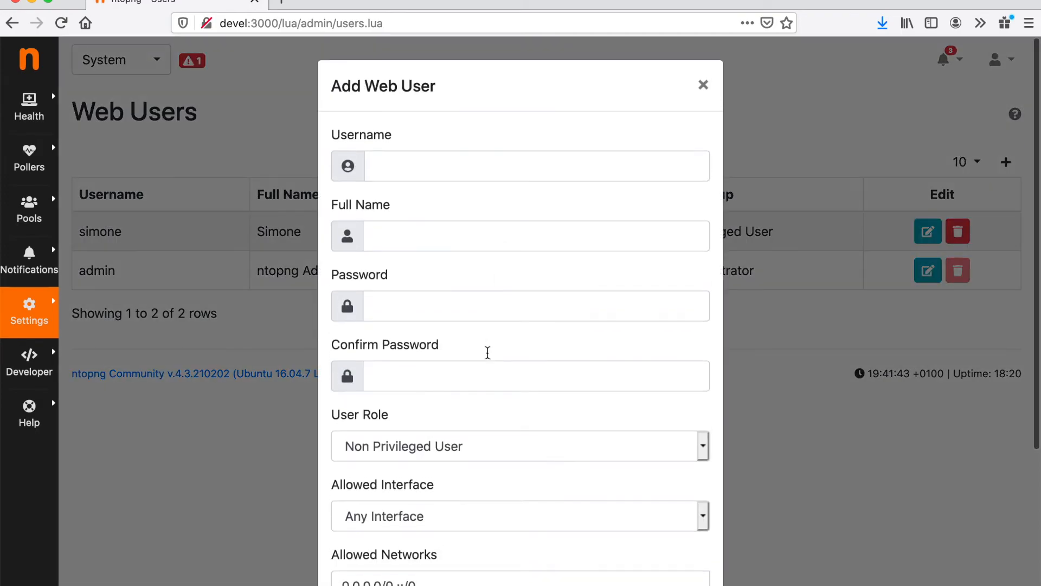
click(518, 516)
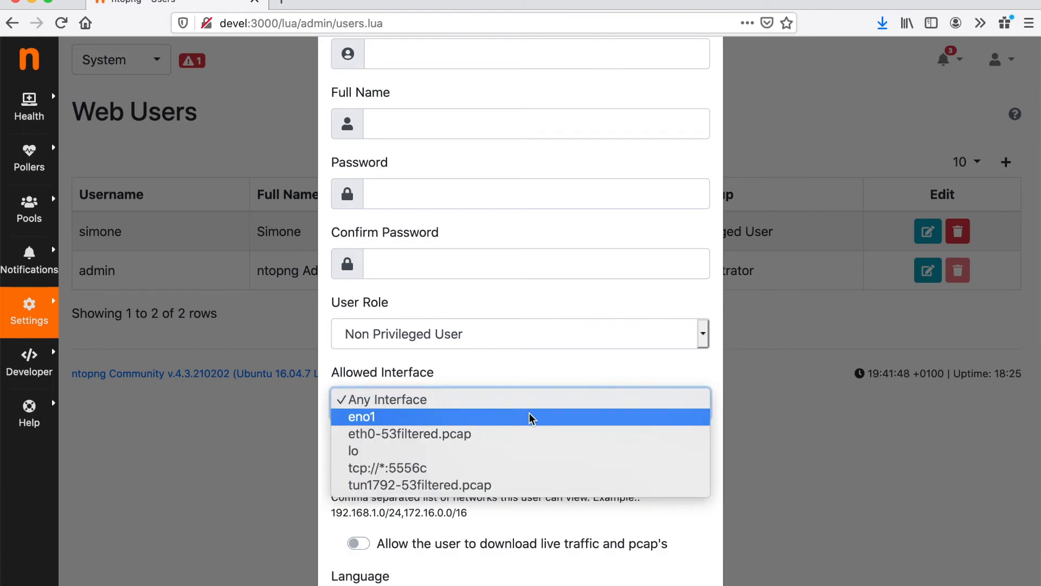
mouse_move(531, 467)
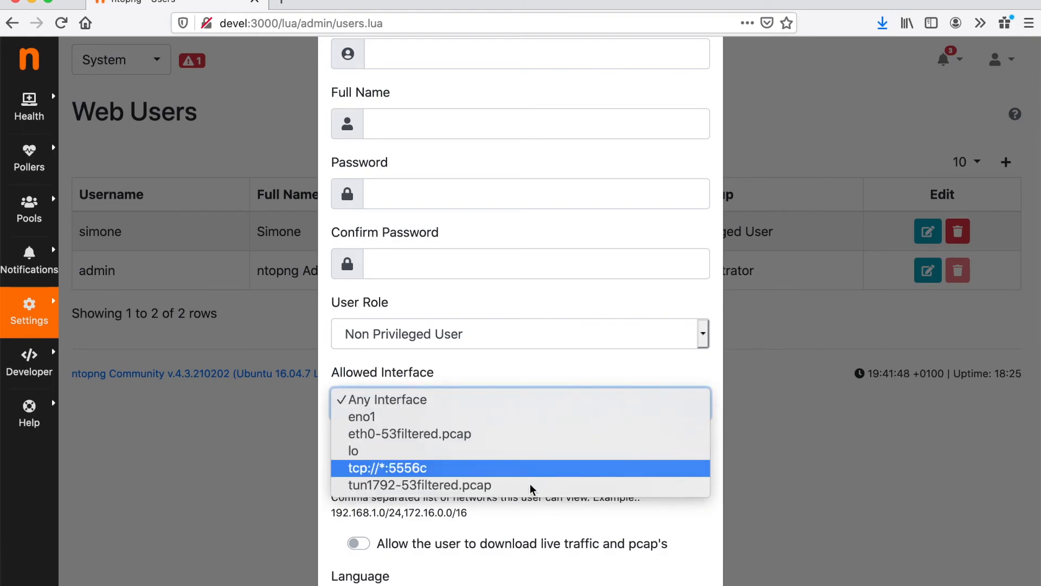
mouse_move(555, 416)
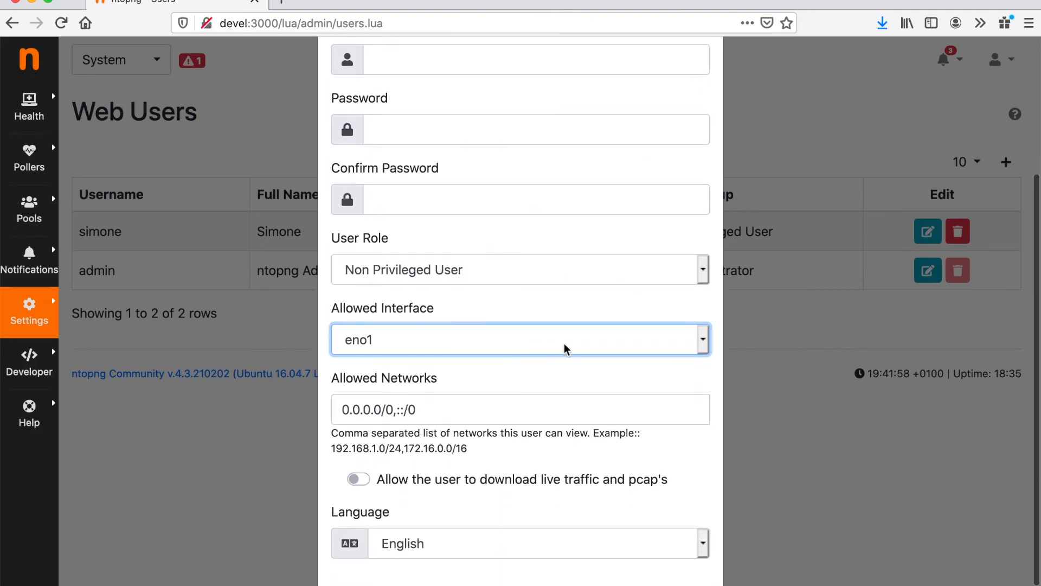
scroll(down, 3)
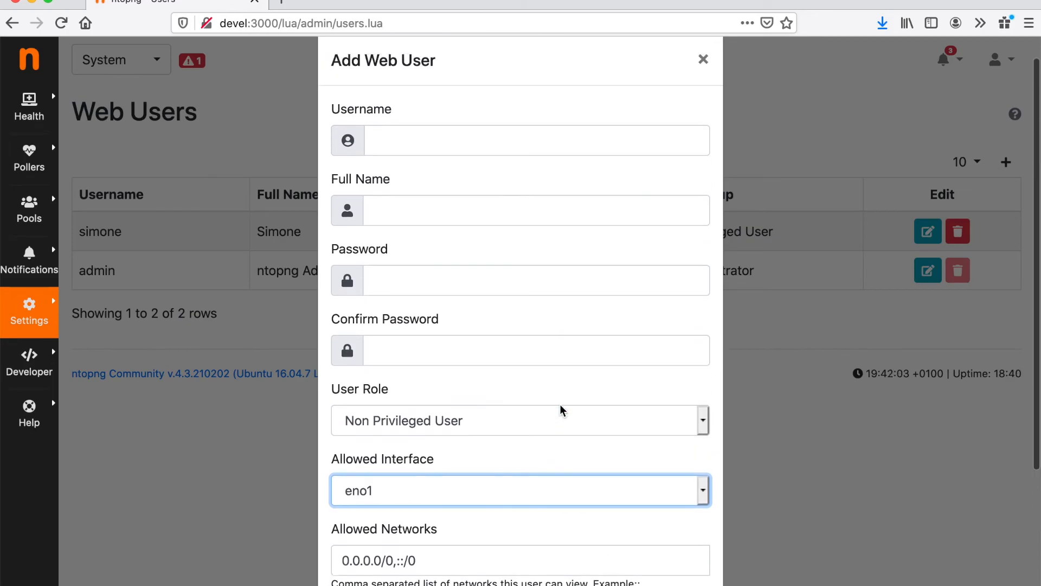
click(703, 59)
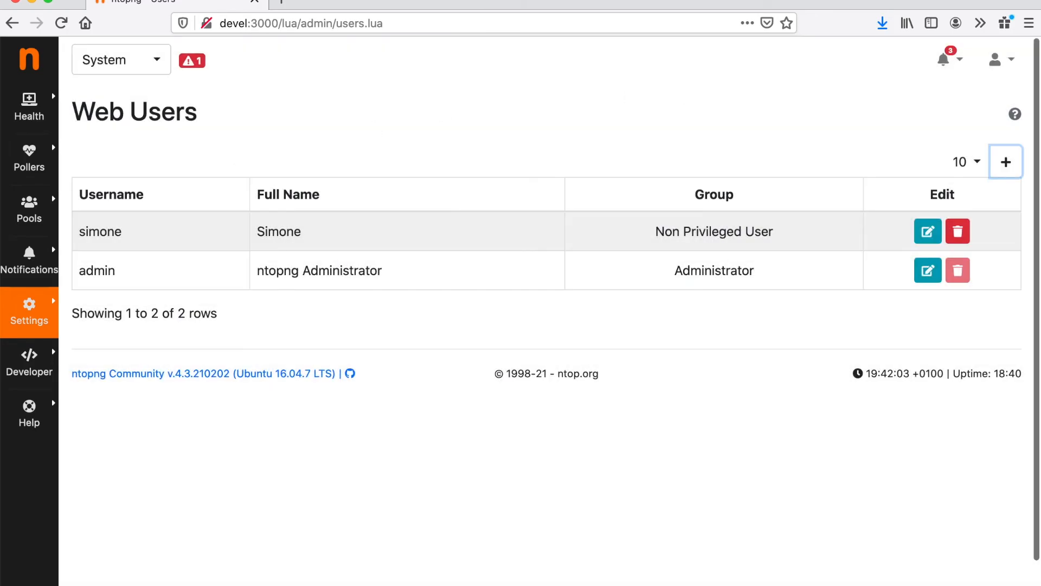
Step: Browse the Developer menu, then switch monitoring from System back to eno1
click(29, 361)
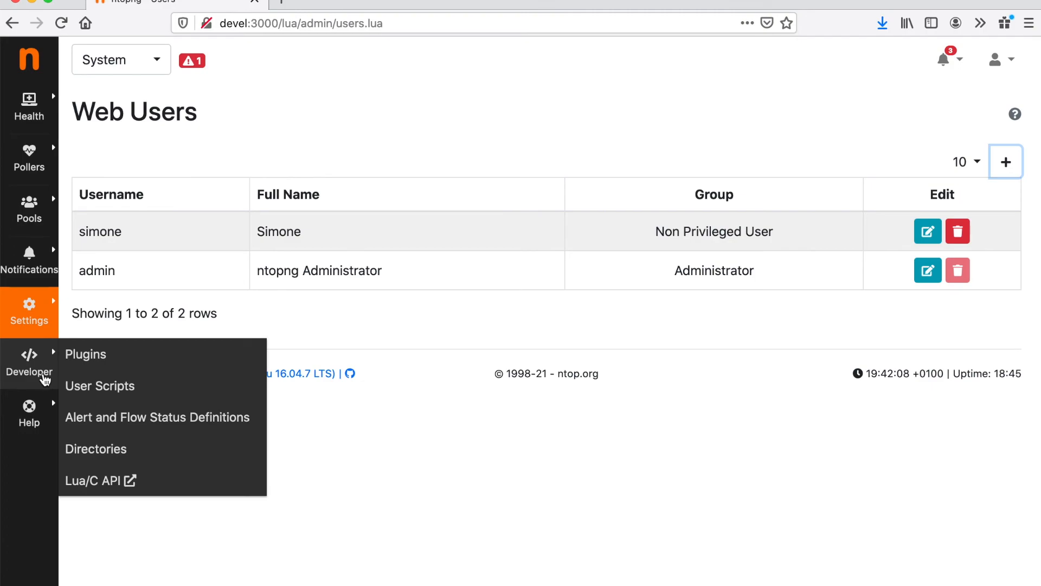
mouse_move(85, 420)
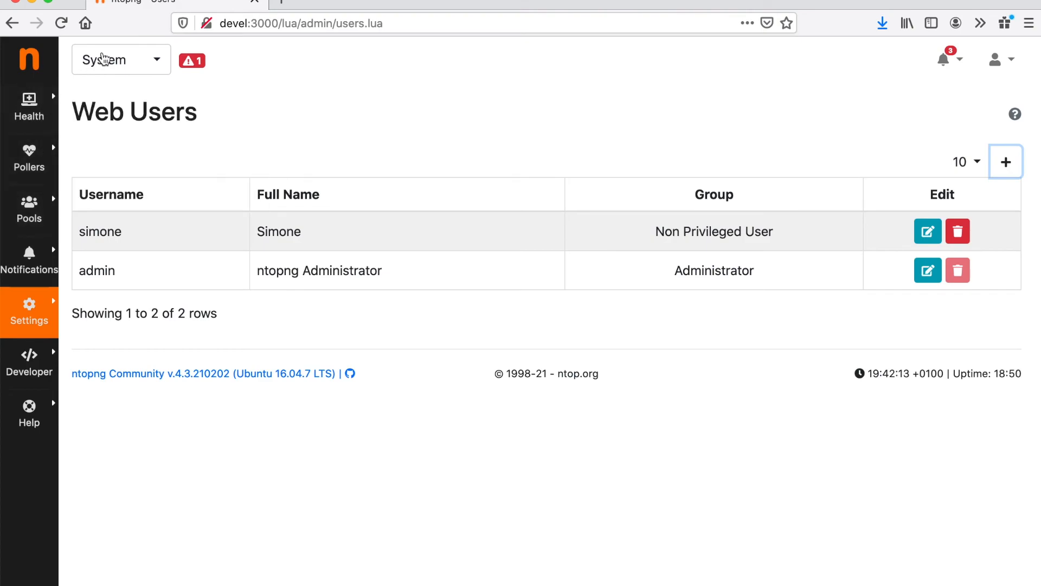
click(121, 60)
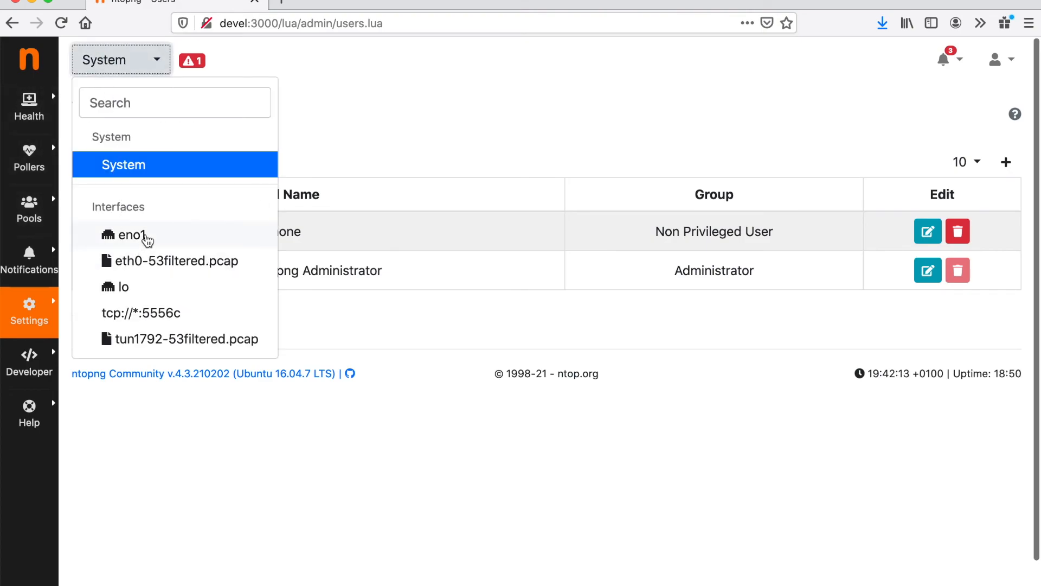
click(128, 234)
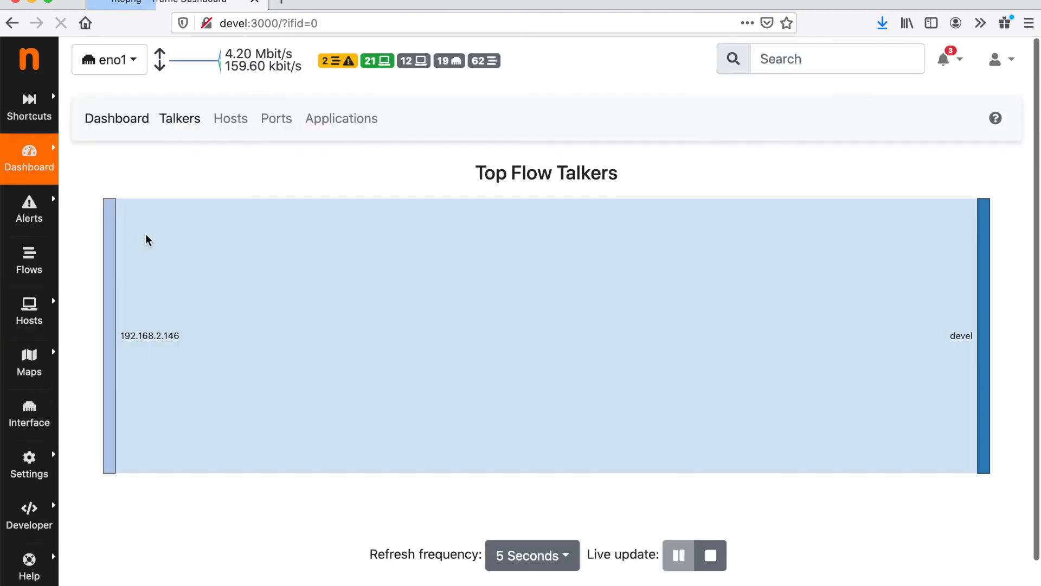